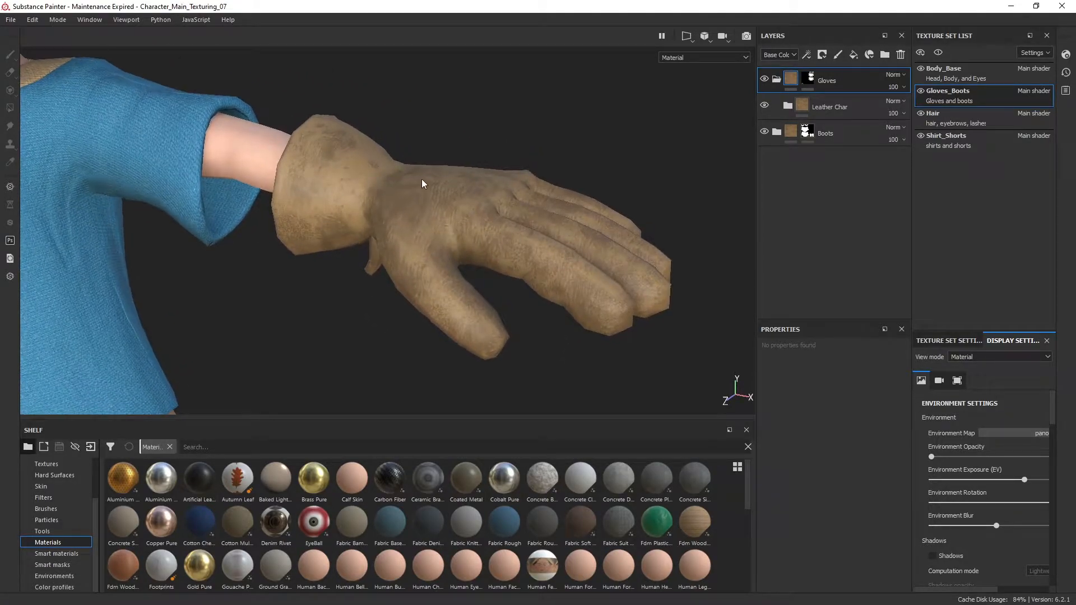
# - Orbit the view around the glove before building the Stiches folder
pyautogui.moveTo(422, 183); pyautogui.dragTo(493, 200)
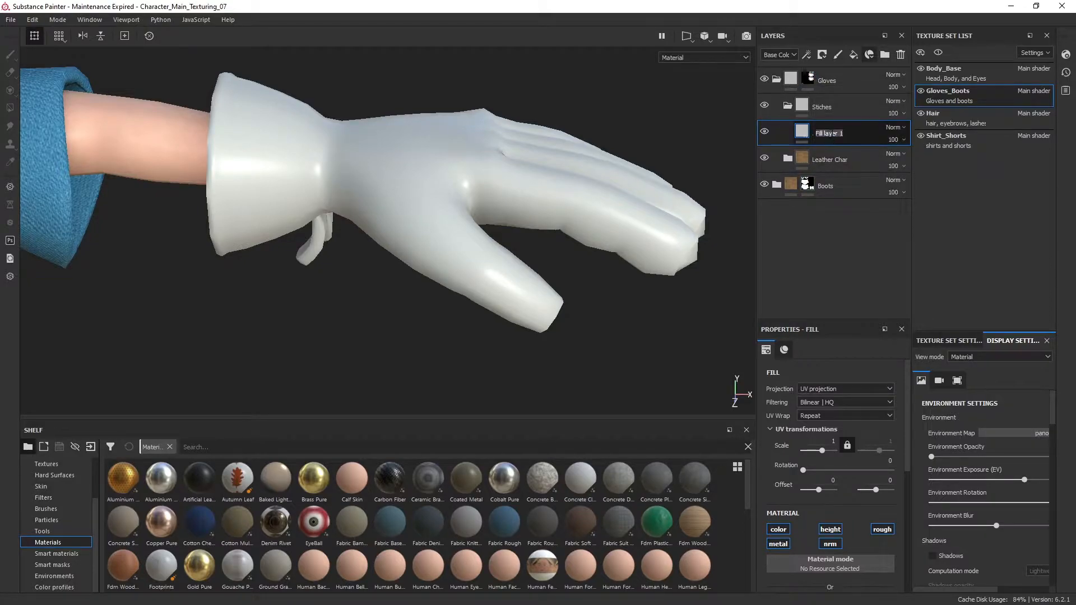
# - Name the fill layer 'Stich Layer' and give it a teal base colour
pyautogui.write('Stich Layer')
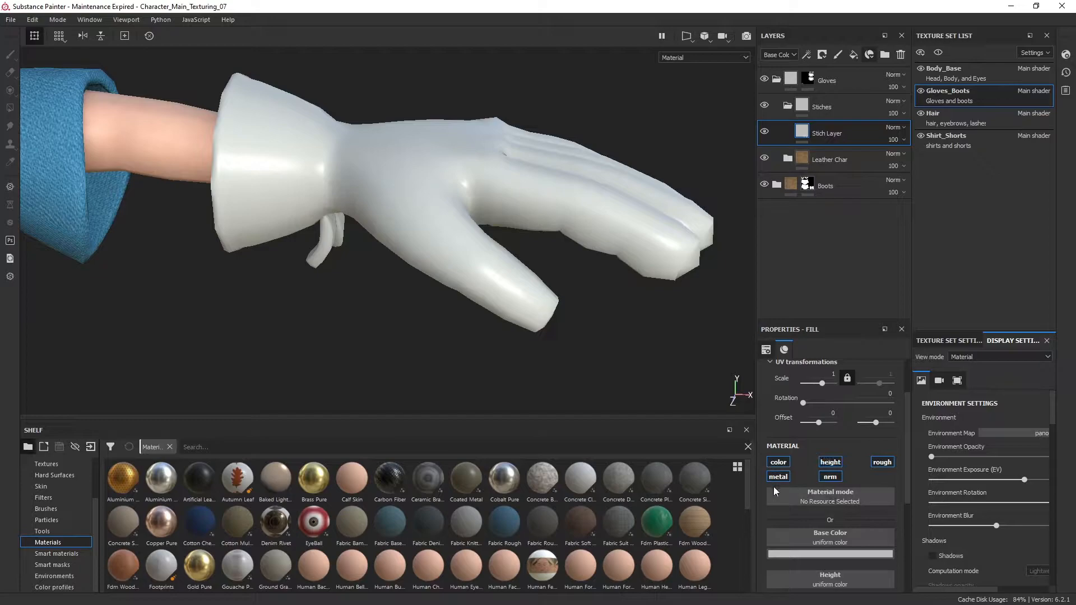
pyautogui.click(778, 477)
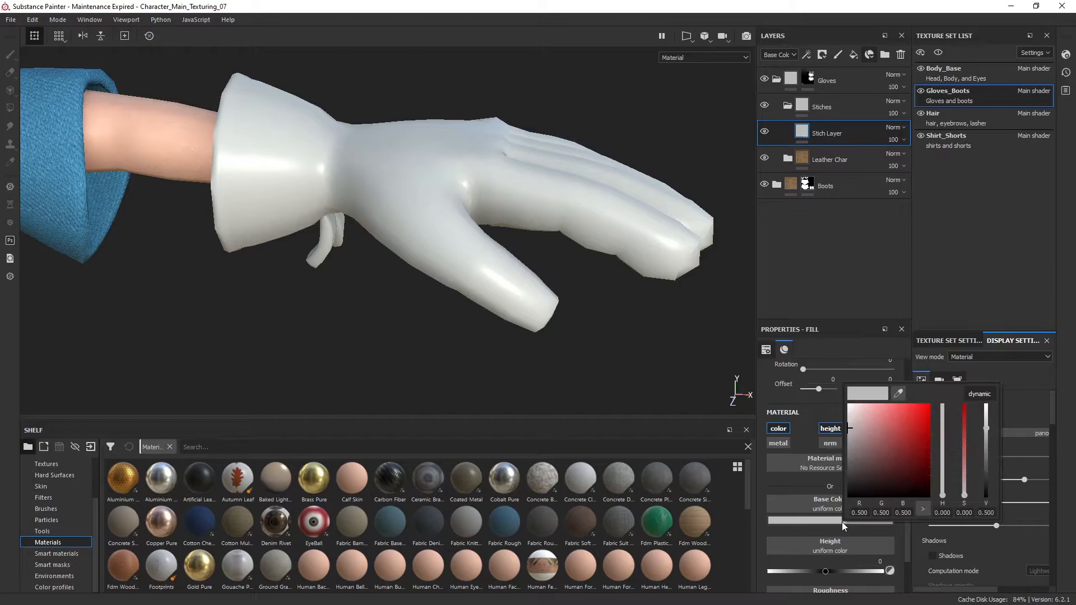
pyautogui.click(855, 428)
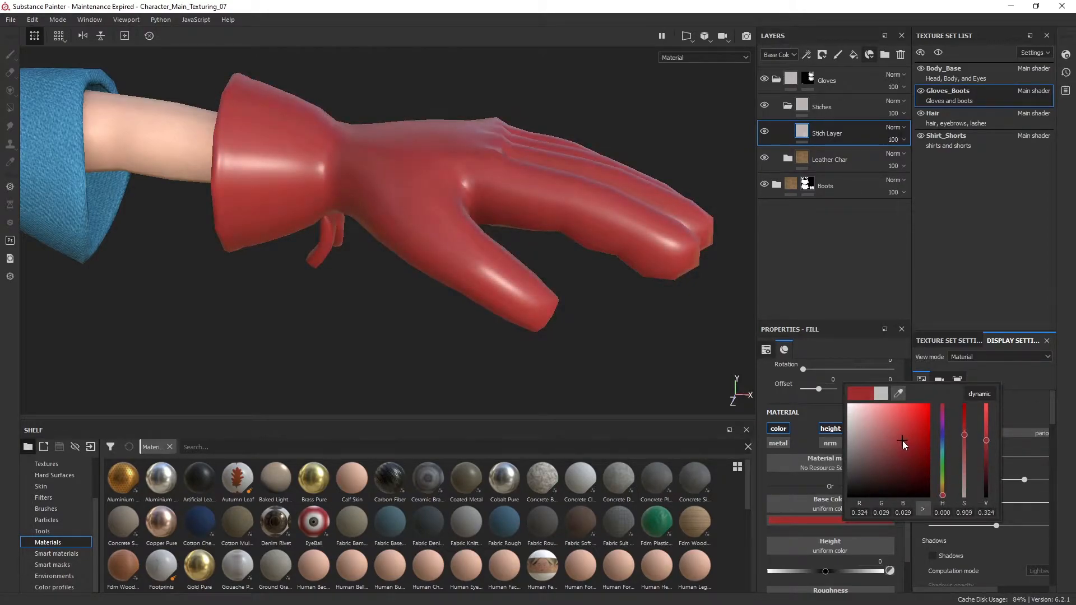
pyautogui.moveTo(902, 442); pyautogui.dragTo(908, 440)
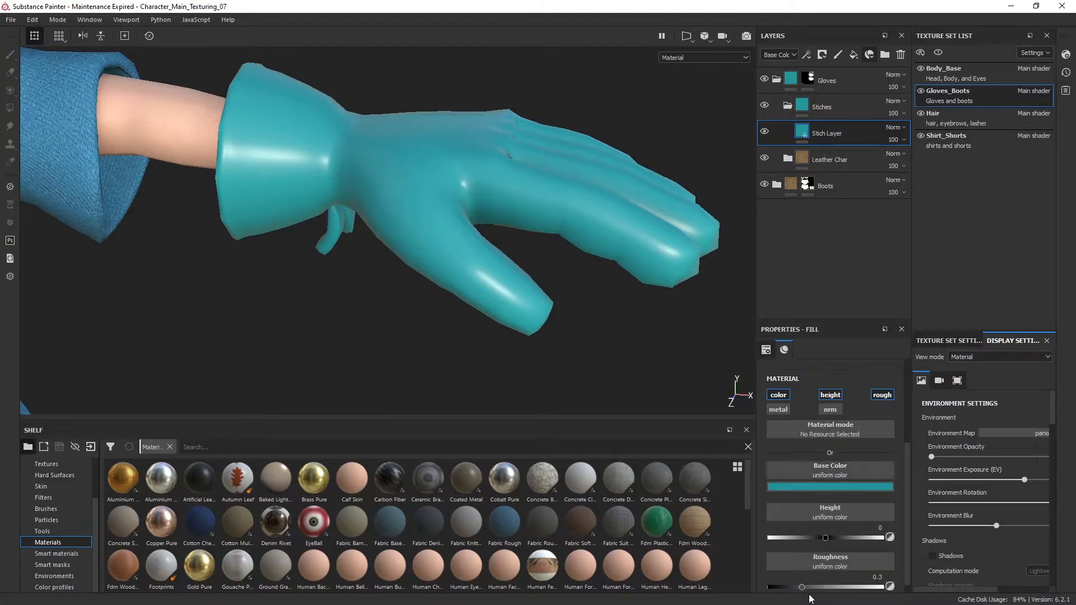
# - Set the layer's roughness to about 0.67 and its height to 0.2
pyautogui.moveTo(801, 586); pyautogui.dragTo(844, 586)
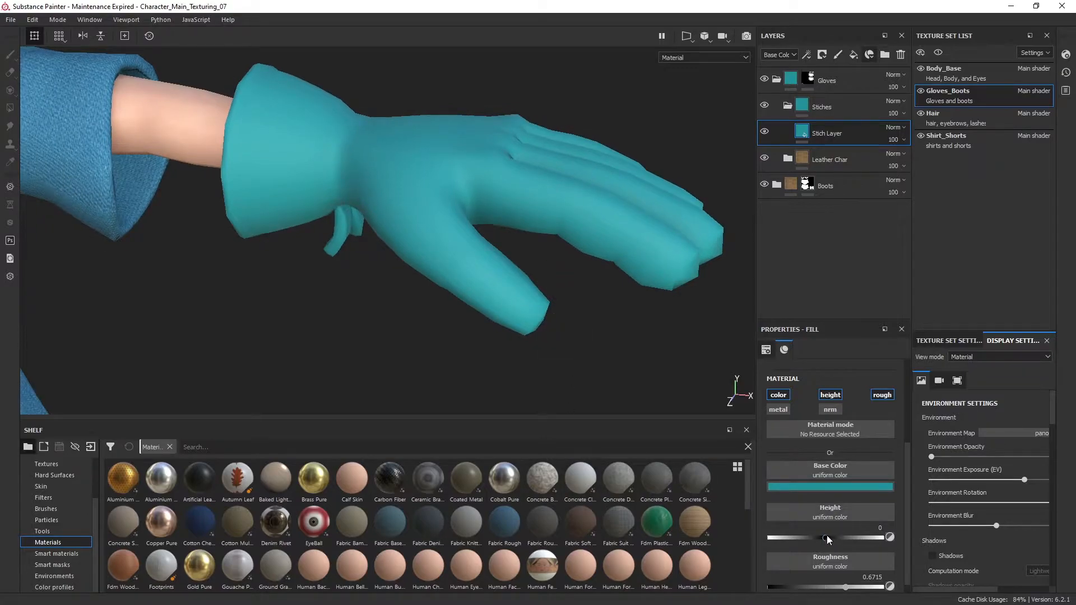
pyautogui.moveTo(822, 538); pyautogui.dragTo(834, 538)
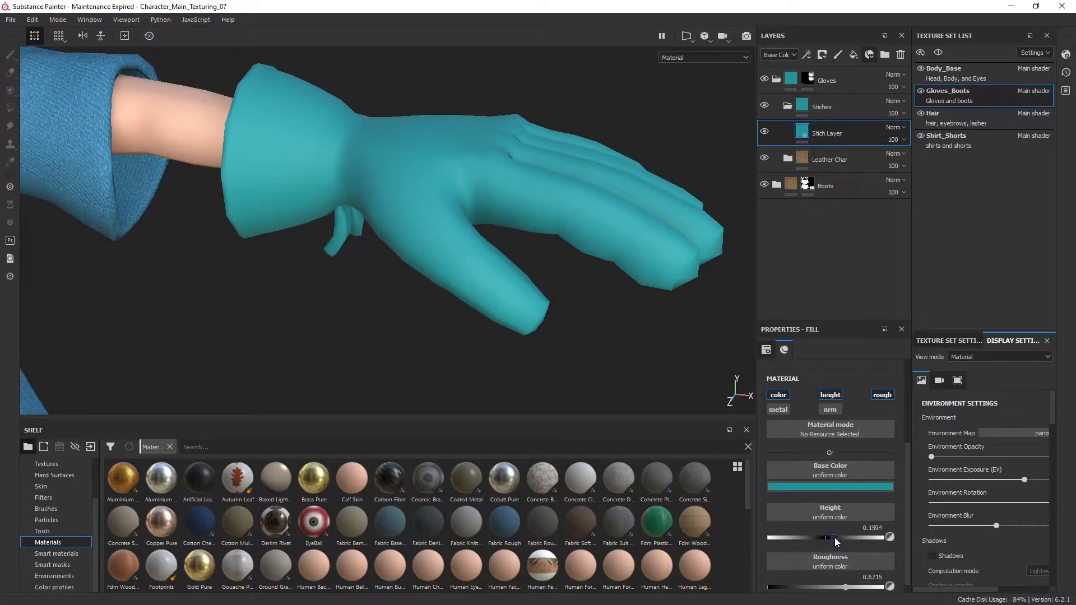
pyautogui.moveTo(831, 537); pyautogui.dragTo(836, 537)
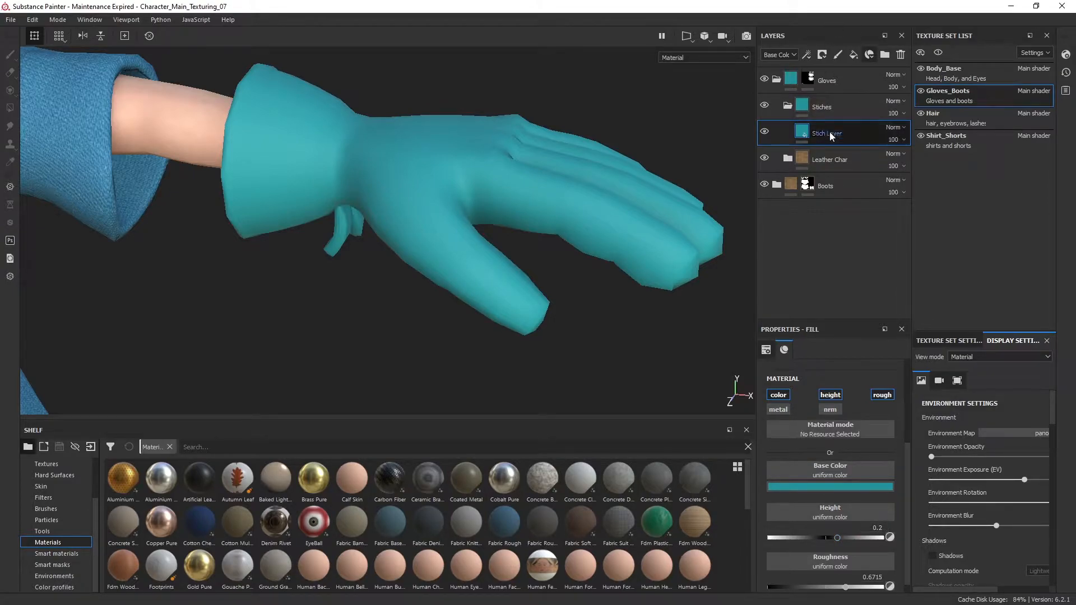
# - Give Stich Layer a black mask with a paint effect on it
pyautogui.rightClick(828, 133)
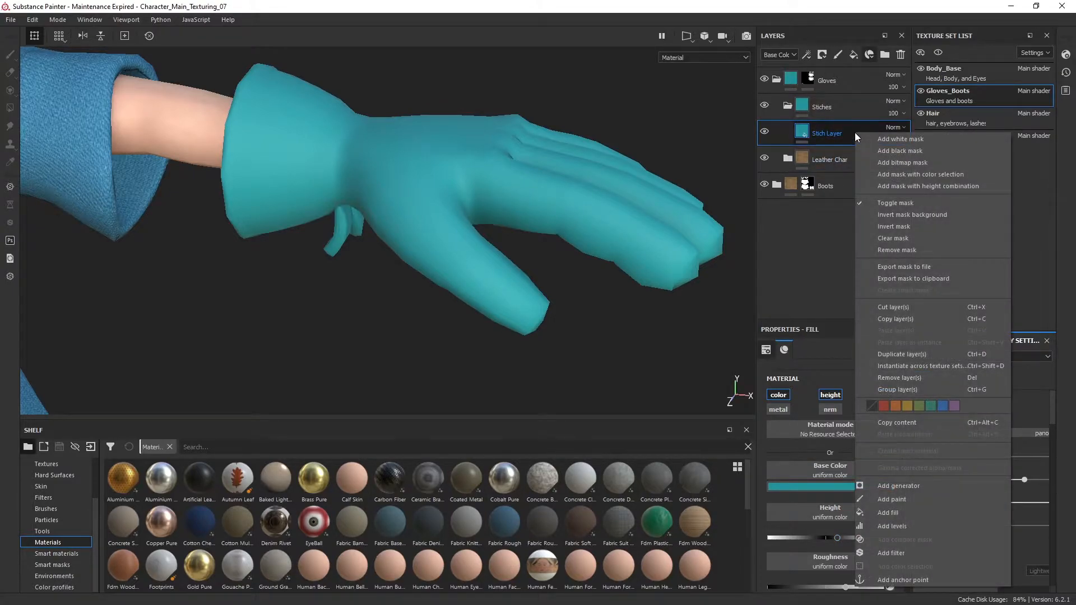
pyautogui.moveTo(887, 150)
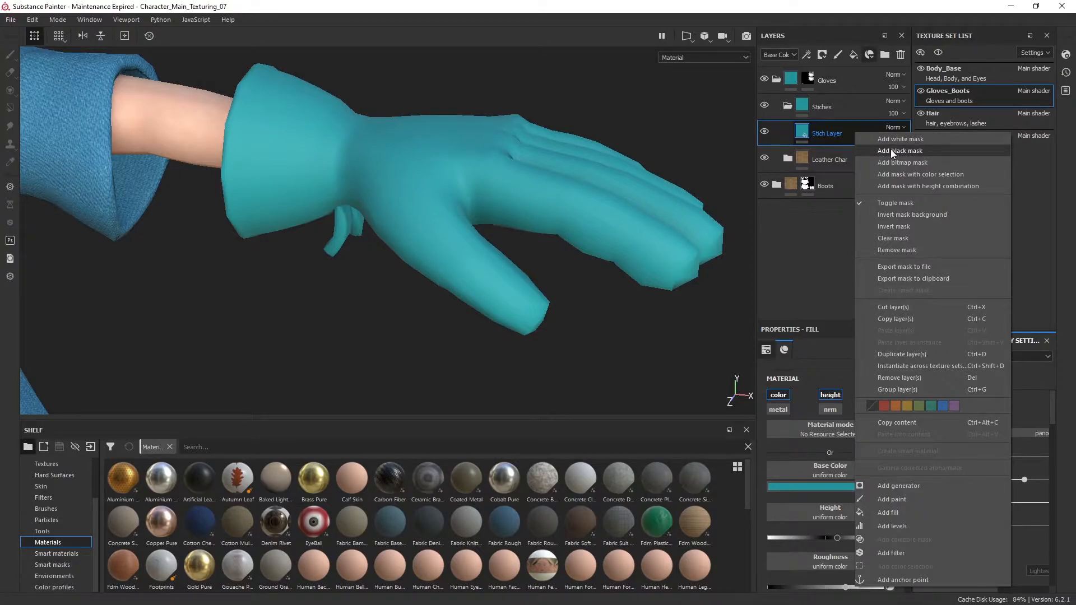
pyautogui.click(899, 150)
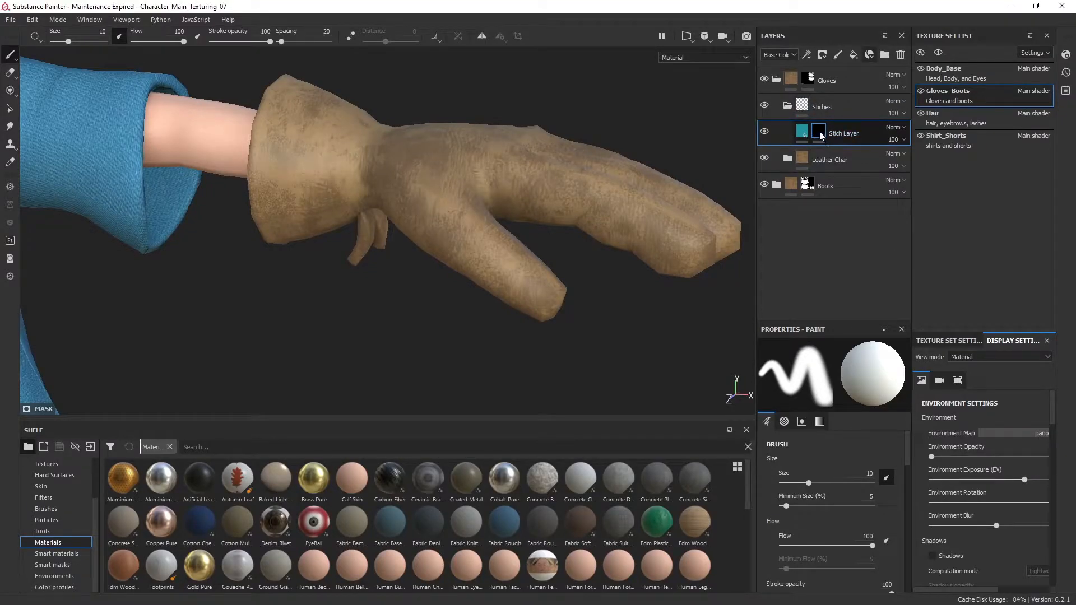
pyautogui.rightClick(819, 132)
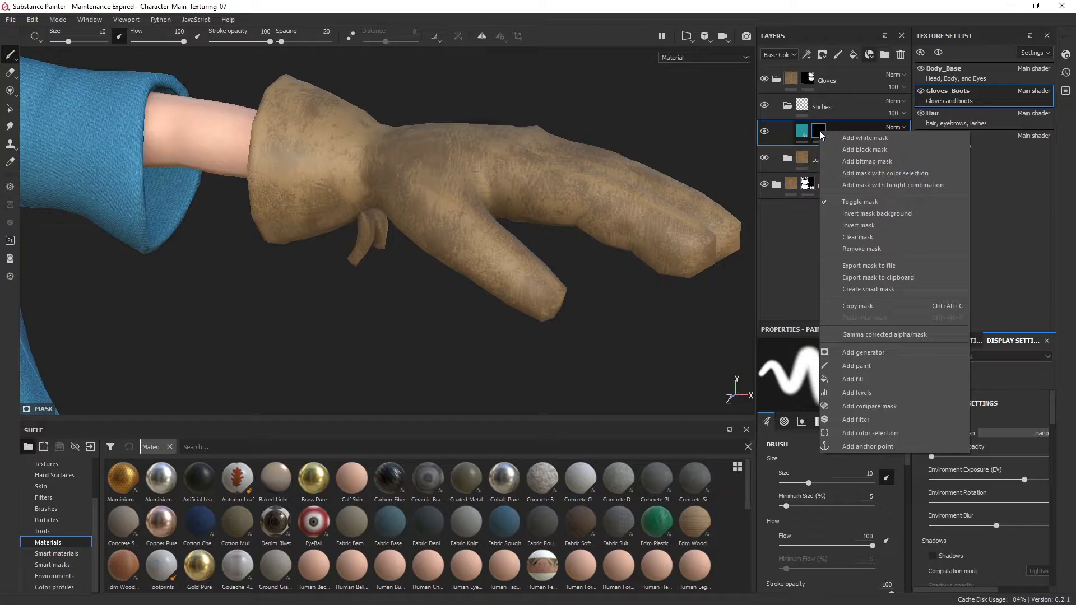
pyautogui.moveTo(873, 372)
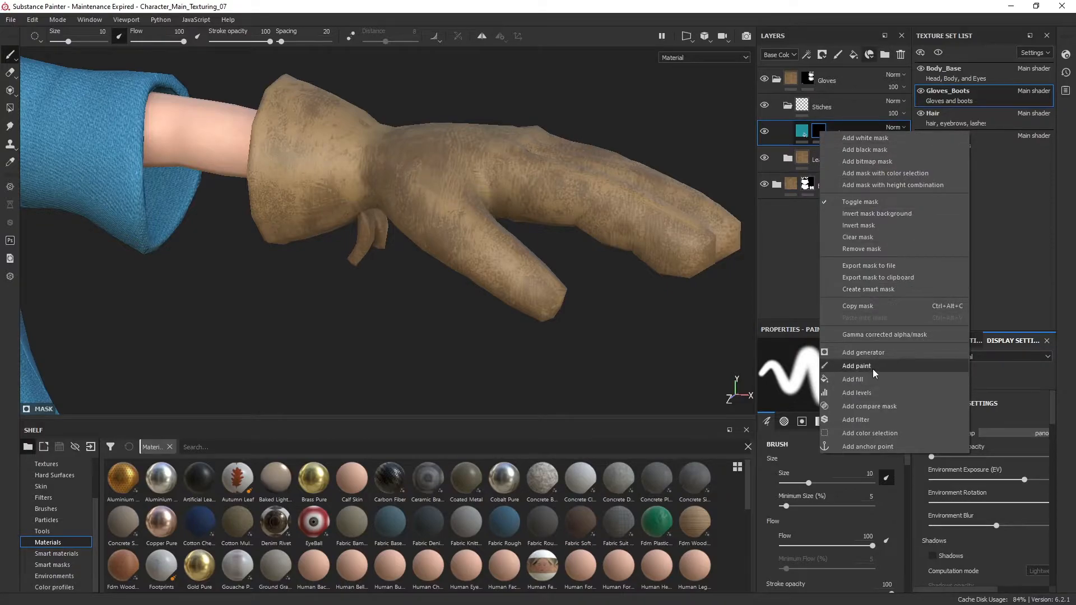
pyautogui.click(856, 365)
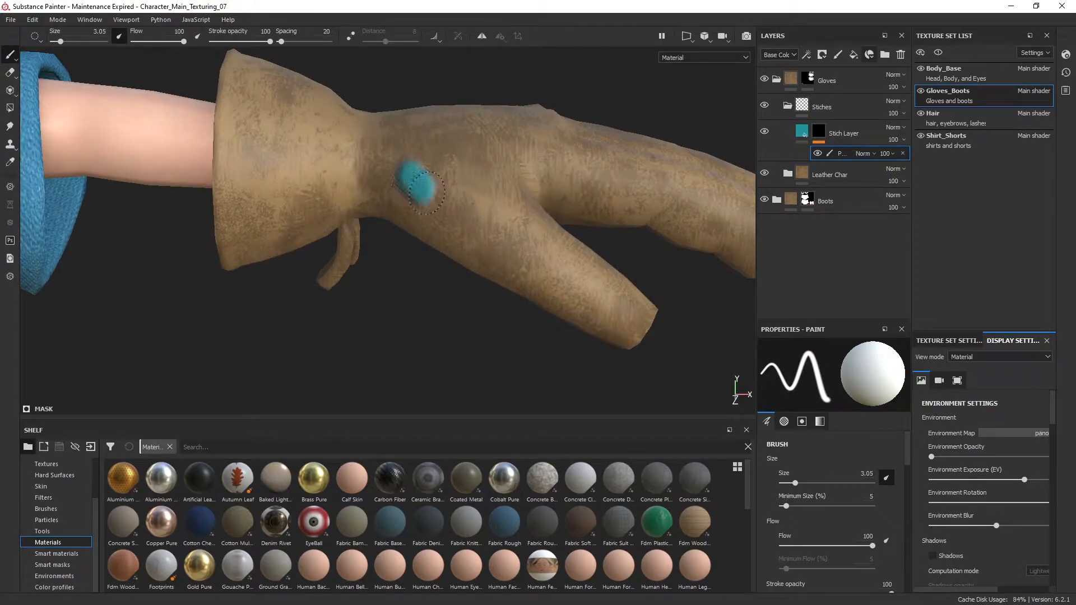
# - Brush a teal patch and strip onto the back of the glove
pyautogui.moveTo(412, 178); pyautogui.dragTo(542, 268)
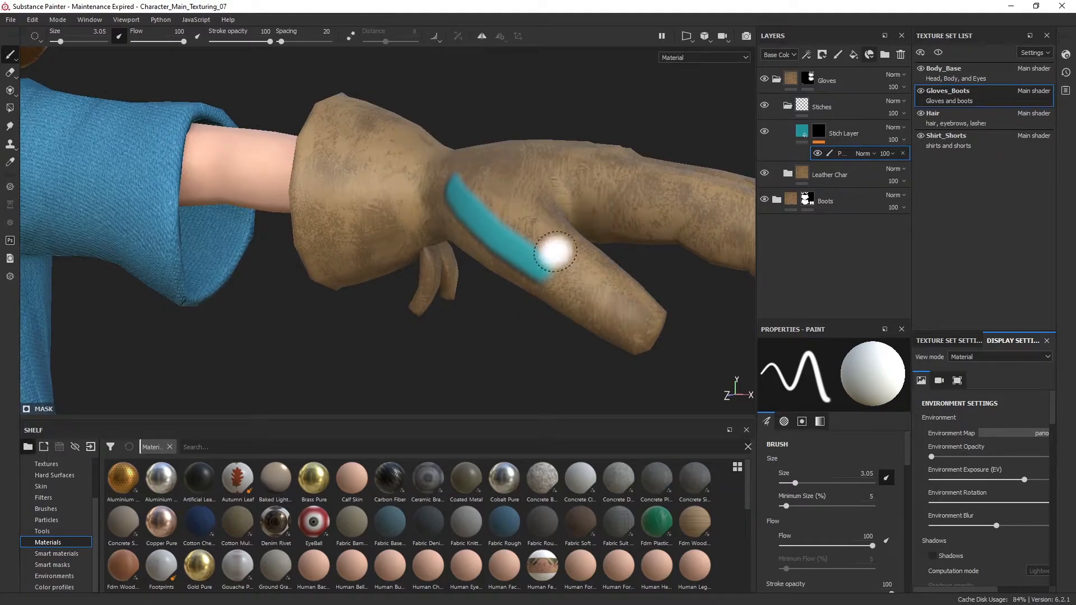
pyautogui.moveTo(556, 250); pyautogui.dragTo(591, 272)
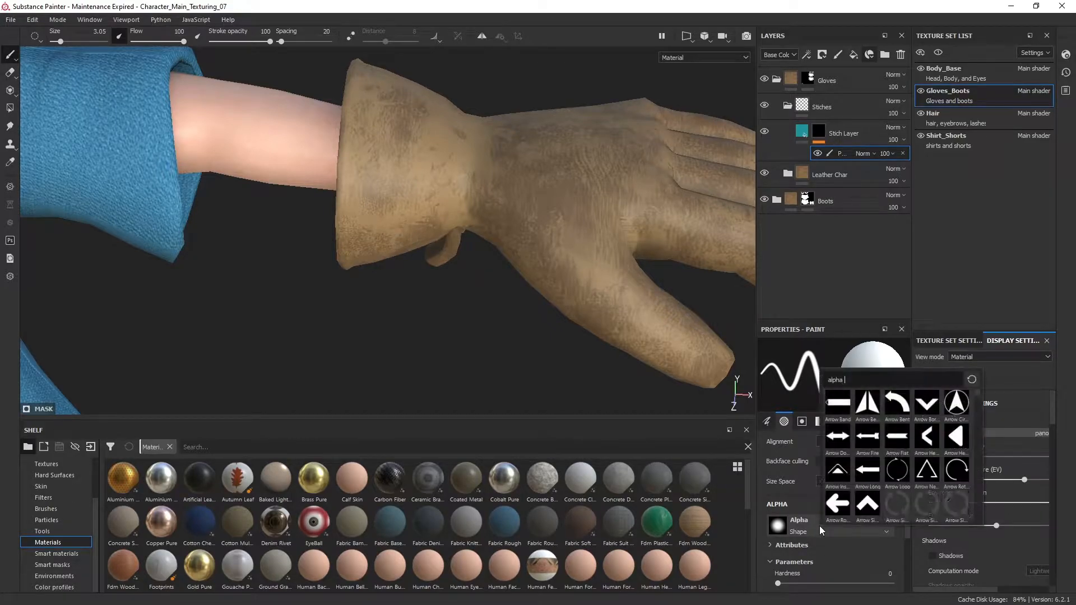
# - Pick the Stitch Generator alpha via an 's' search and stamp a stitch on the cuff
pyautogui.write('stich')
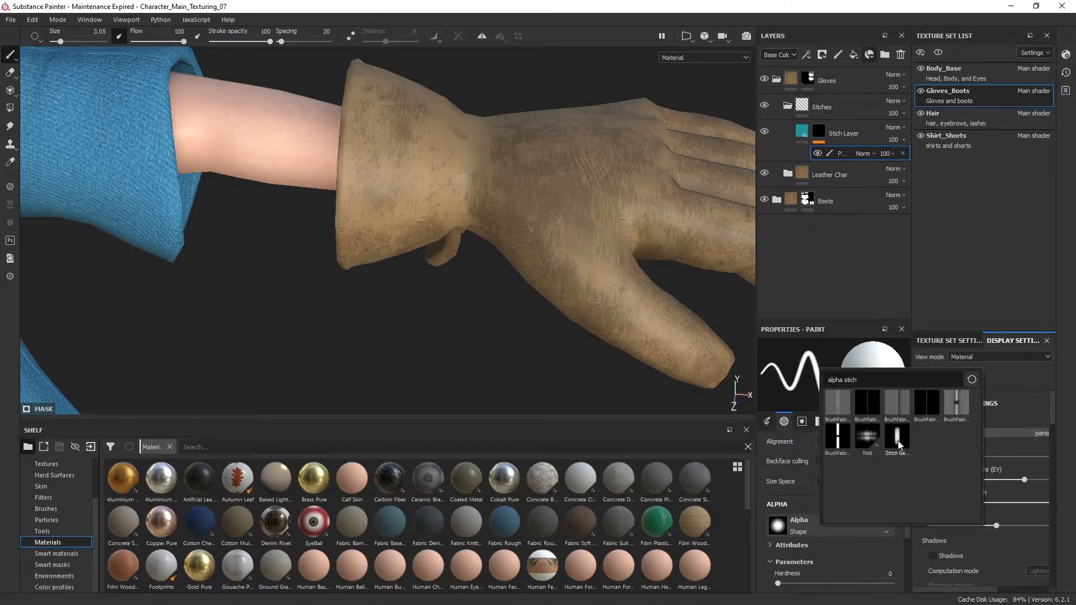
pyautogui.moveTo(897, 440)
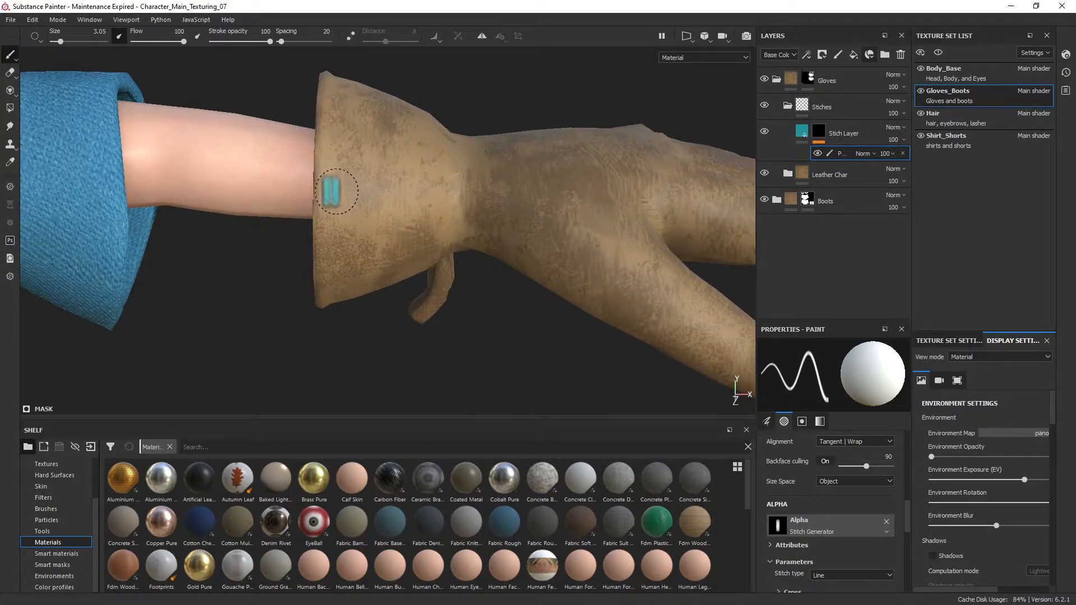
pyautogui.moveTo(336, 191); pyautogui.dragTo(473, 322)
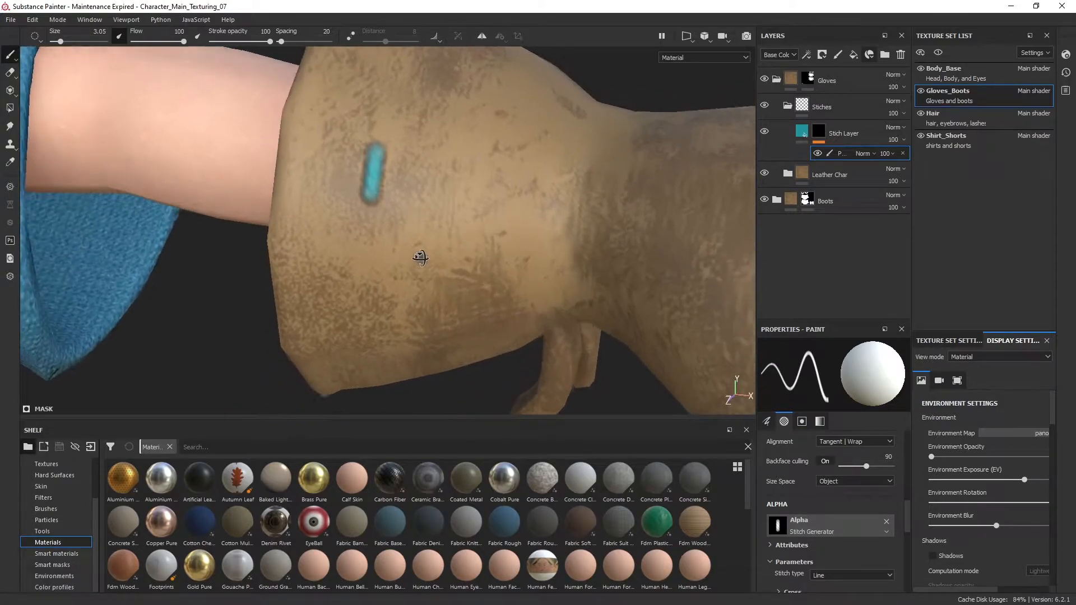
pyautogui.moveTo(420, 259); pyautogui.dragTo(547, 227)
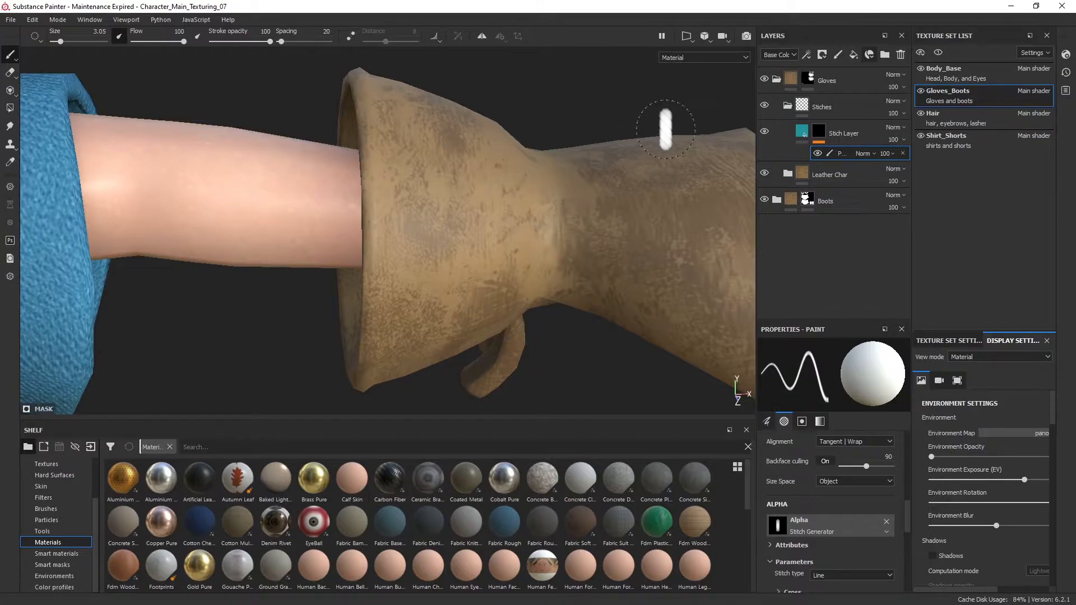
# - Show the 2D/3D split view and stamp two teal stitches on the cuff
pyautogui.click(683, 36)
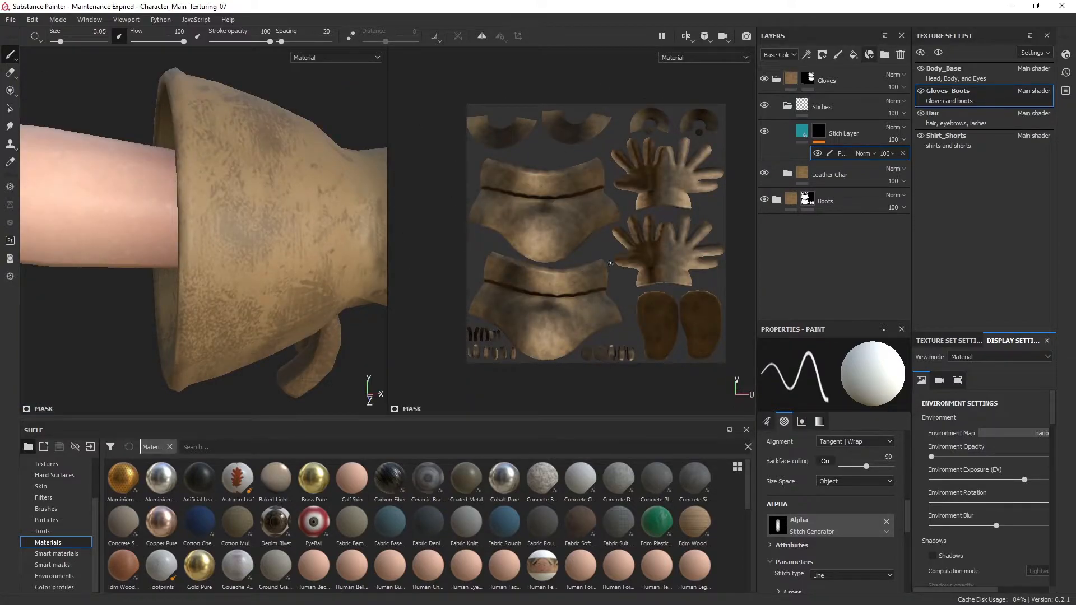
pyautogui.click(220, 240)
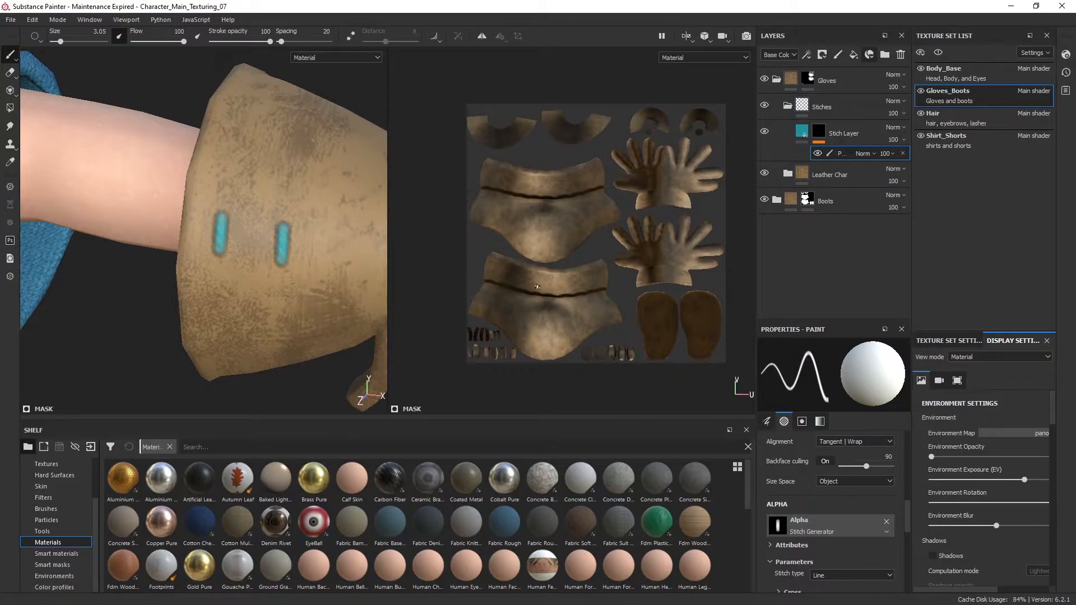
pyautogui.click(233, 290)
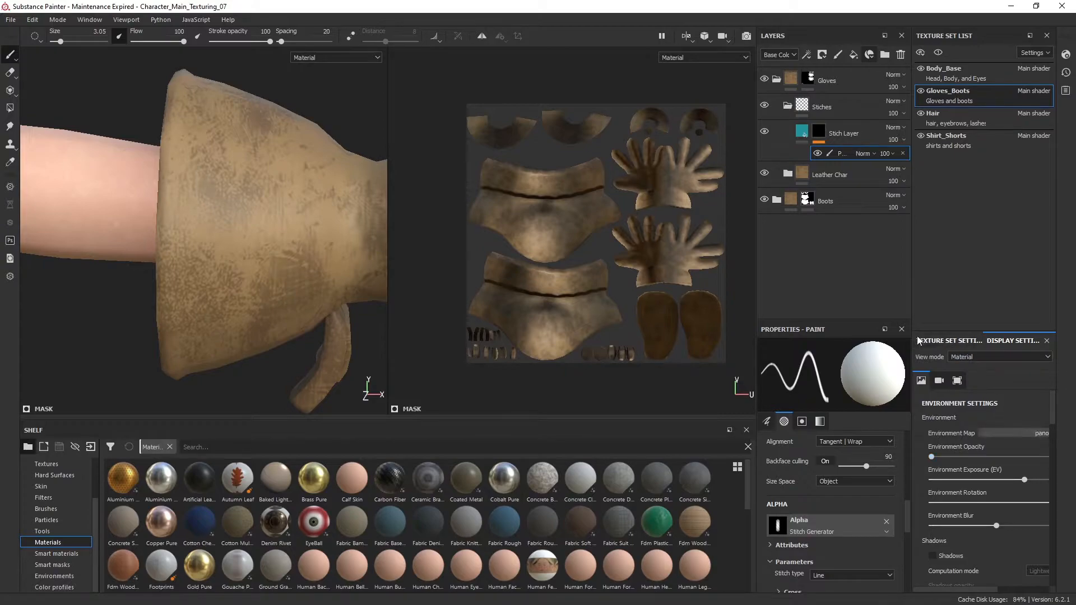
pyautogui.click(949, 341)
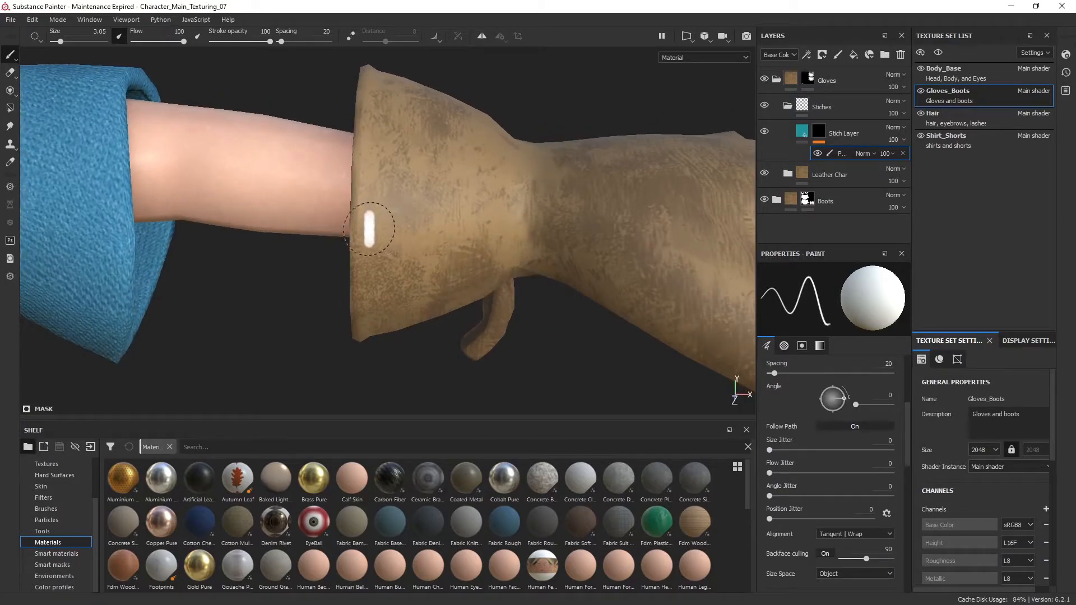
# - Test a stitch stroke on the cuff rim and tune brush spacing toward 100 at size 2
pyautogui.moveTo(371, 230); pyautogui.dragTo(522, 230)
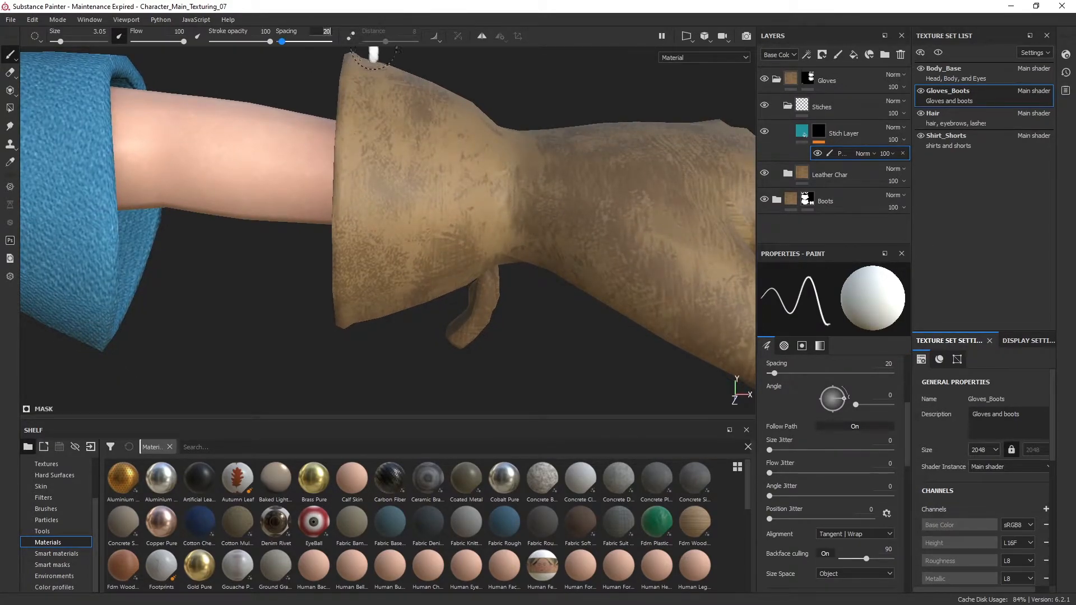
pyautogui.moveTo(281, 41); pyautogui.dragTo(299, 41)
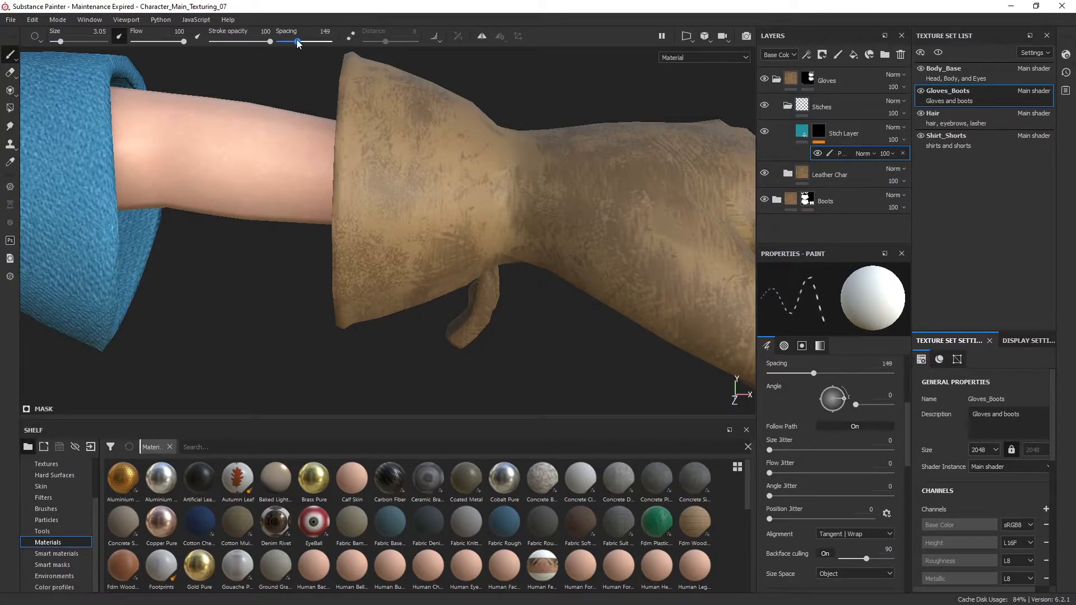
pyautogui.moveTo(296, 41); pyautogui.dragTo(313, 42)
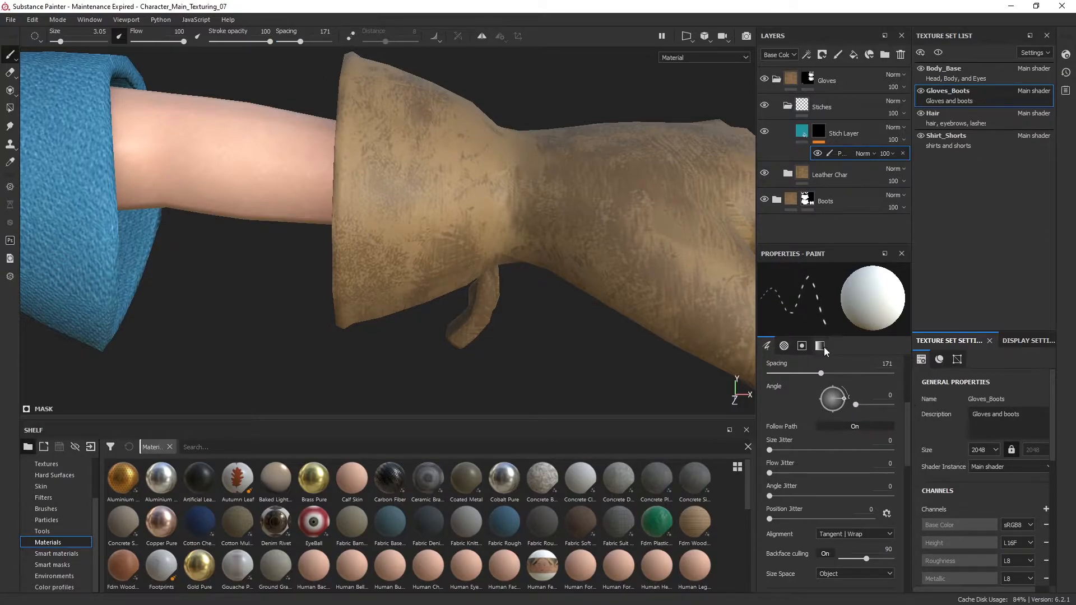
pyautogui.moveTo(298, 41); pyautogui.dragTo(299, 41)
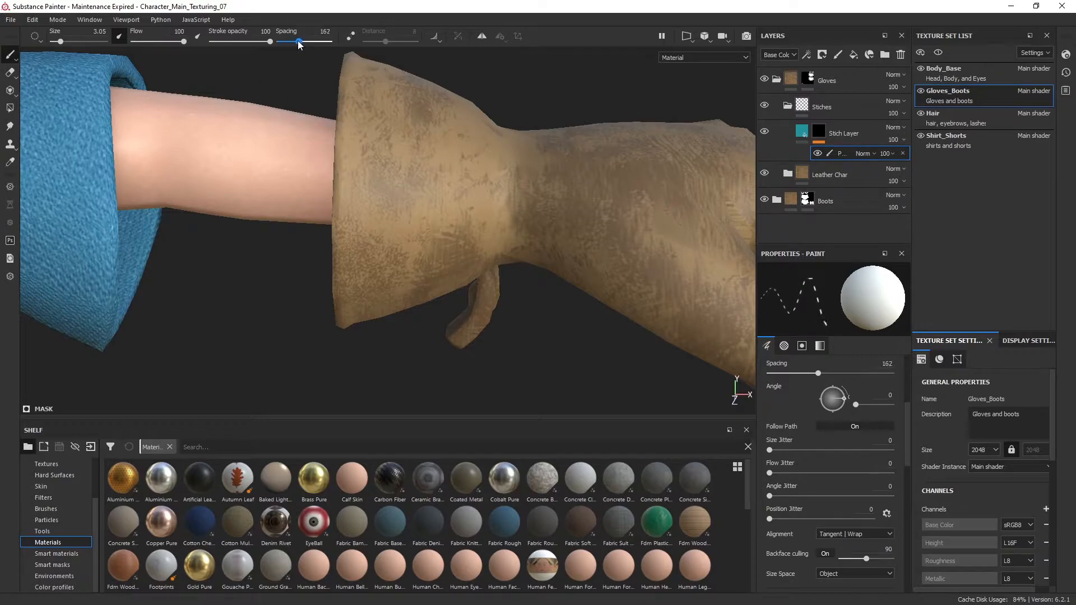
pyautogui.moveTo(299, 41); pyautogui.dragTo(313, 42)
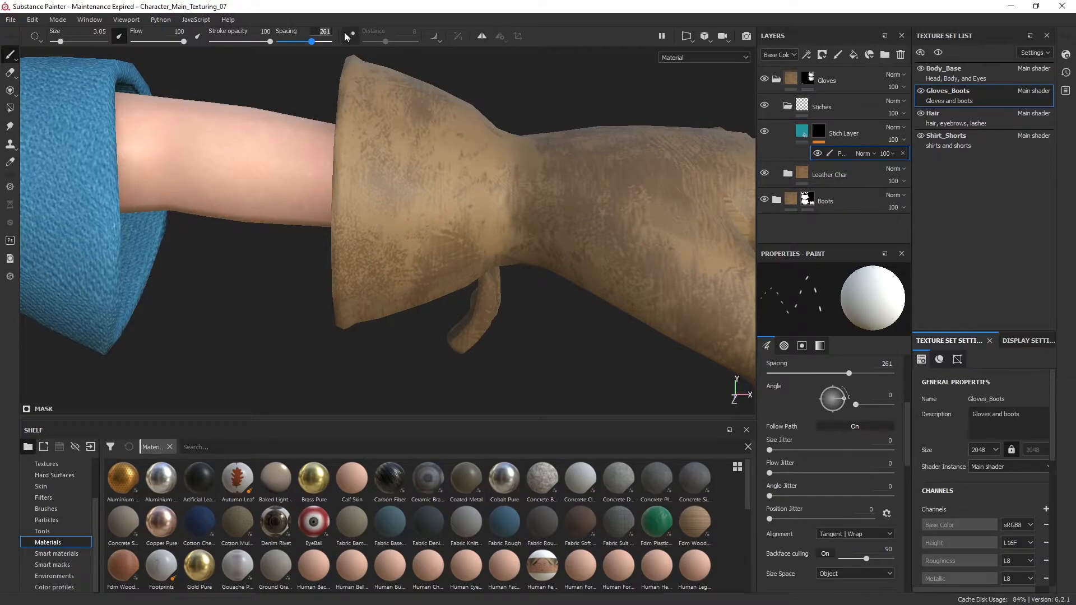
pyautogui.moveTo(313, 42); pyautogui.dragTo(292, 41)
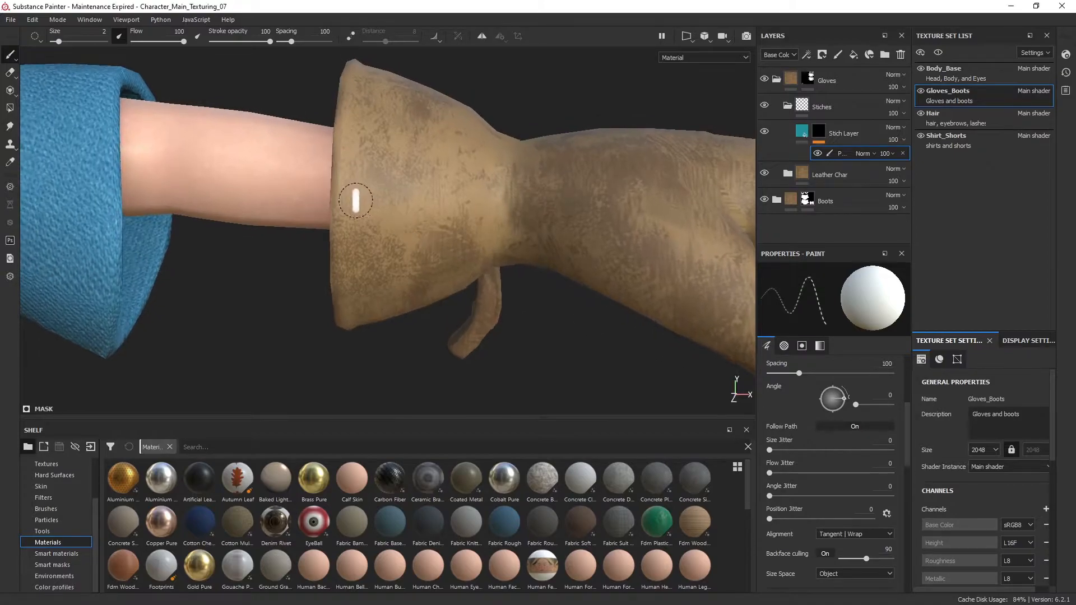
pyautogui.moveTo(347, 202); pyautogui.dragTo(445, 201)
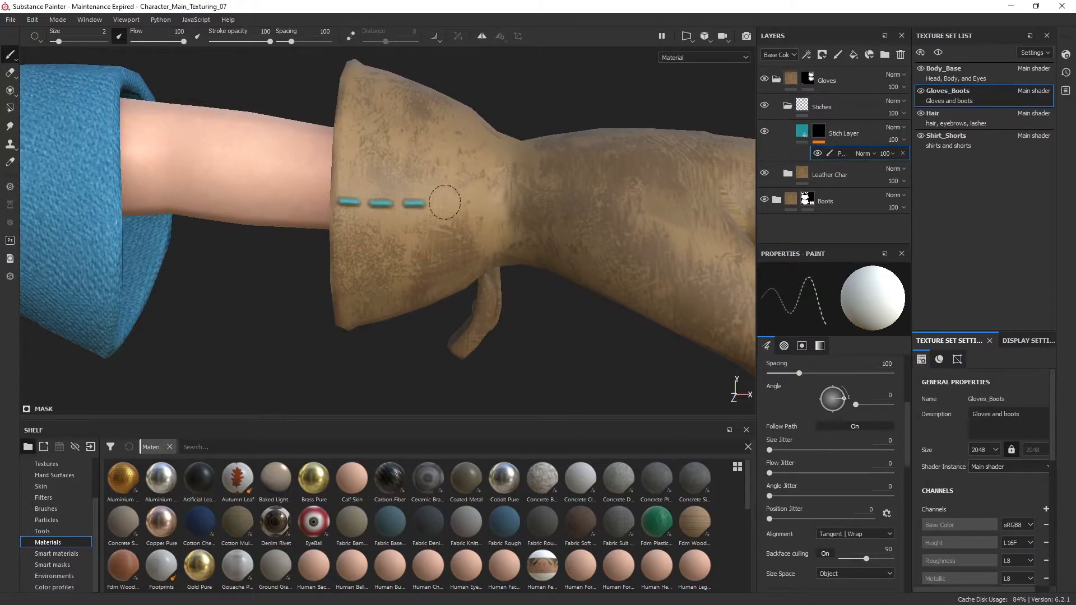
pyautogui.moveTo(445, 202); pyautogui.dragTo(684, 294)
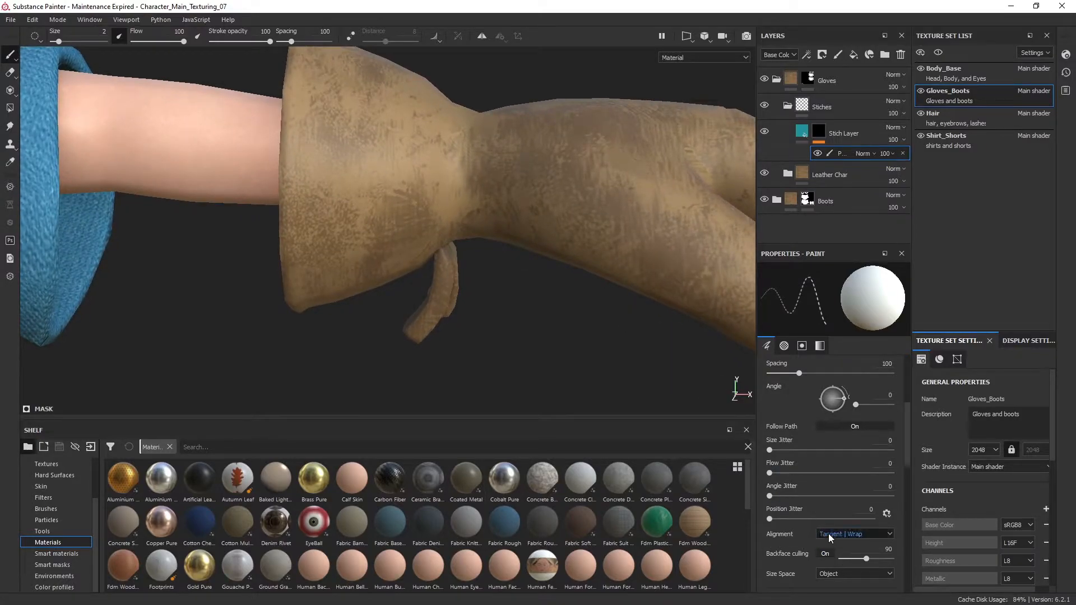
pyautogui.click(854, 533)
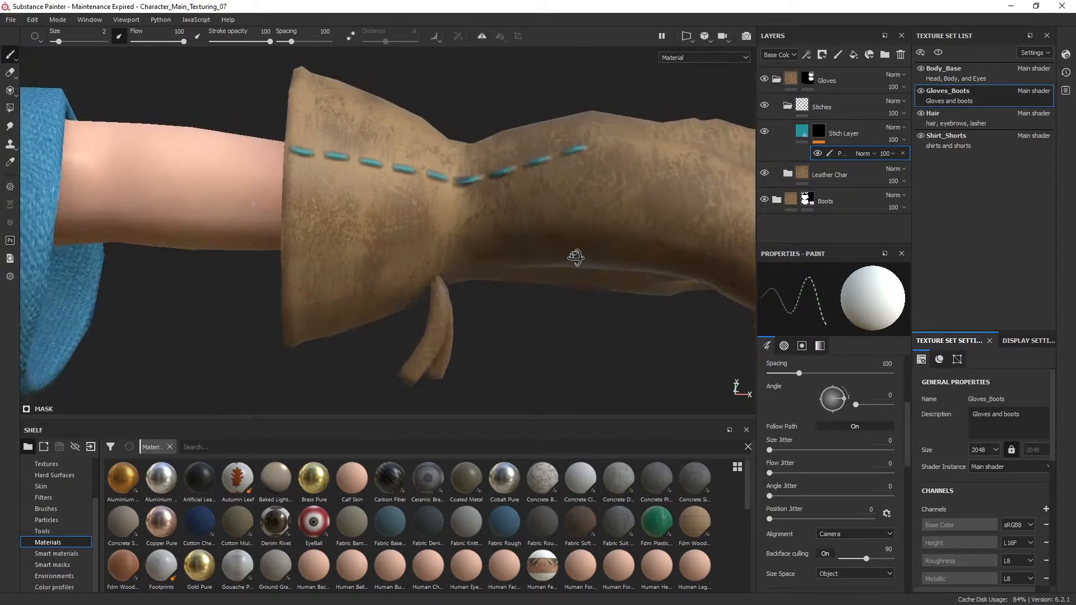
pyautogui.moveTo(576, 258); pyautogui.dragTo(472, 265)
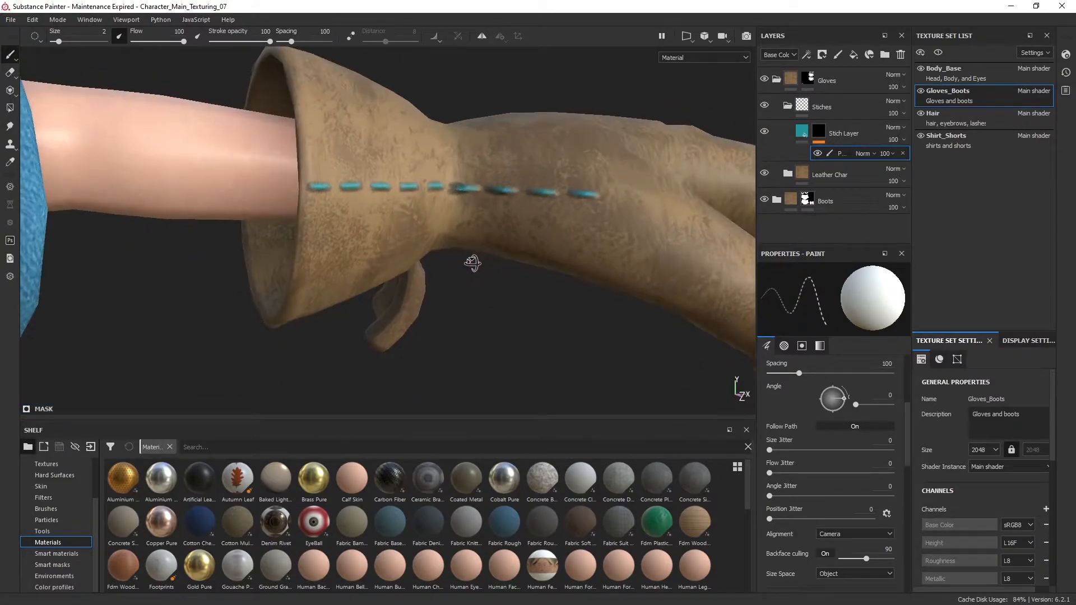
pyautogui.moveTo(472, 263); pyautogui.dragTo(514, 307)
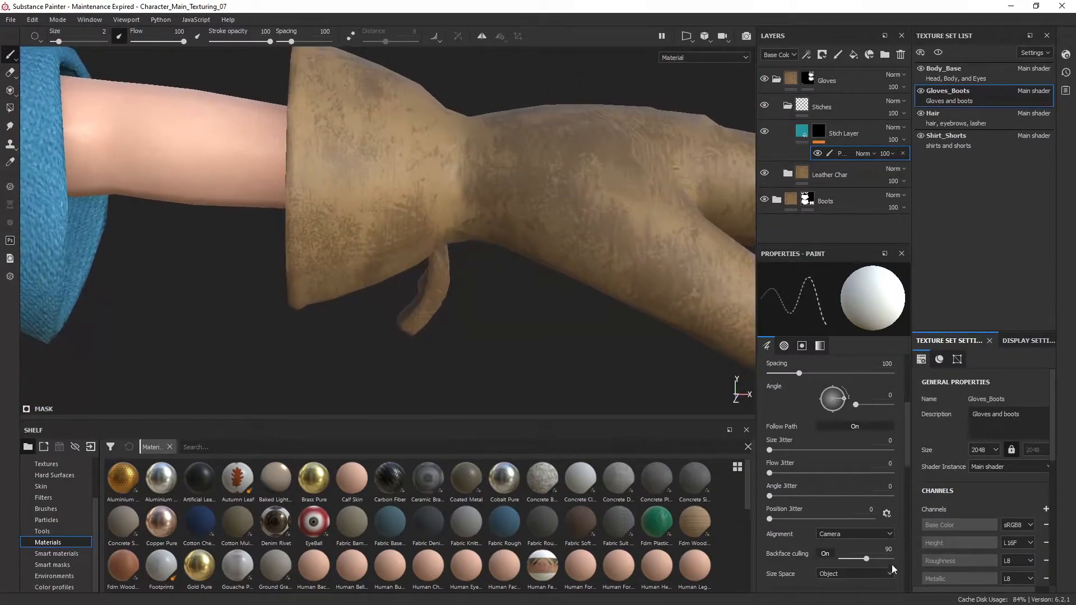
pyautogui.click(854, 534)
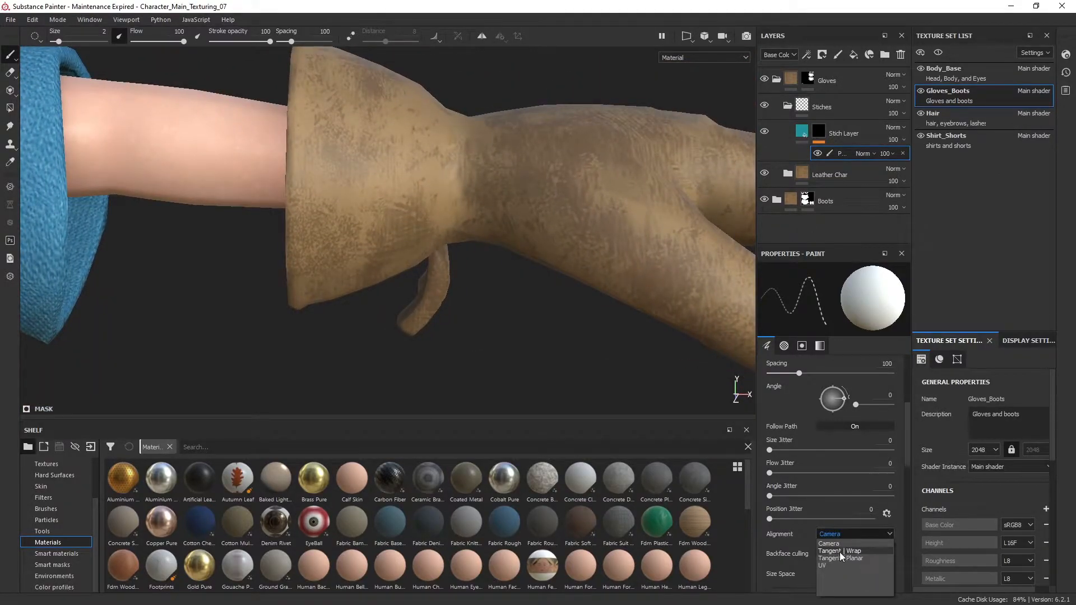
pyautogui.click(840, 550)
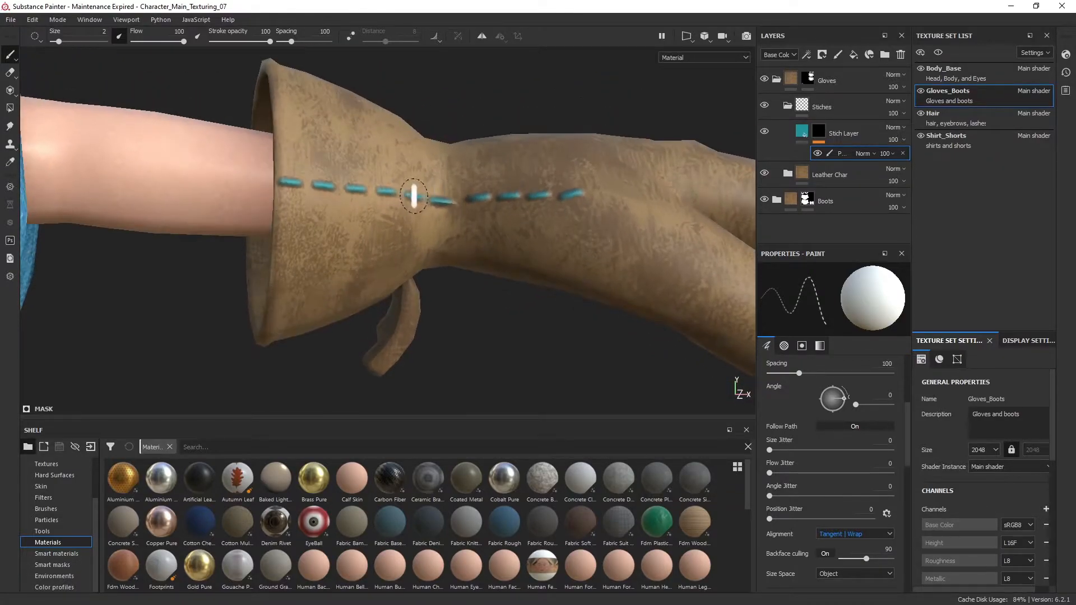
pyautogui.moveTo(413, 197); pyautogui.dragTo(374, 161)
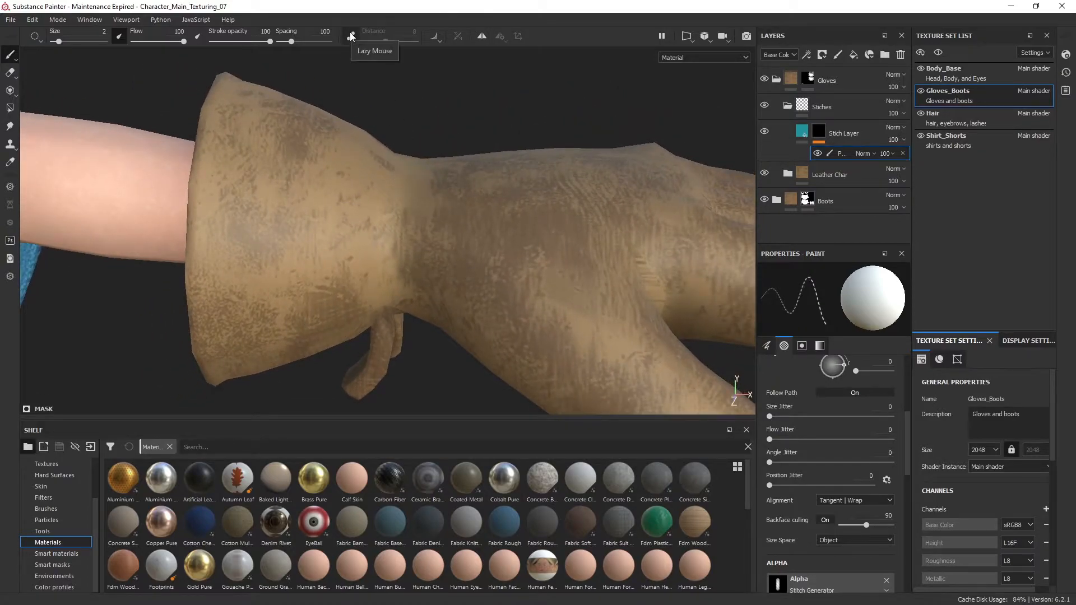
# - Enable Lazy Mouse smoothing and paint a stitch seam from the cuff down toward the fingers
pyautogui.click(351, 36)
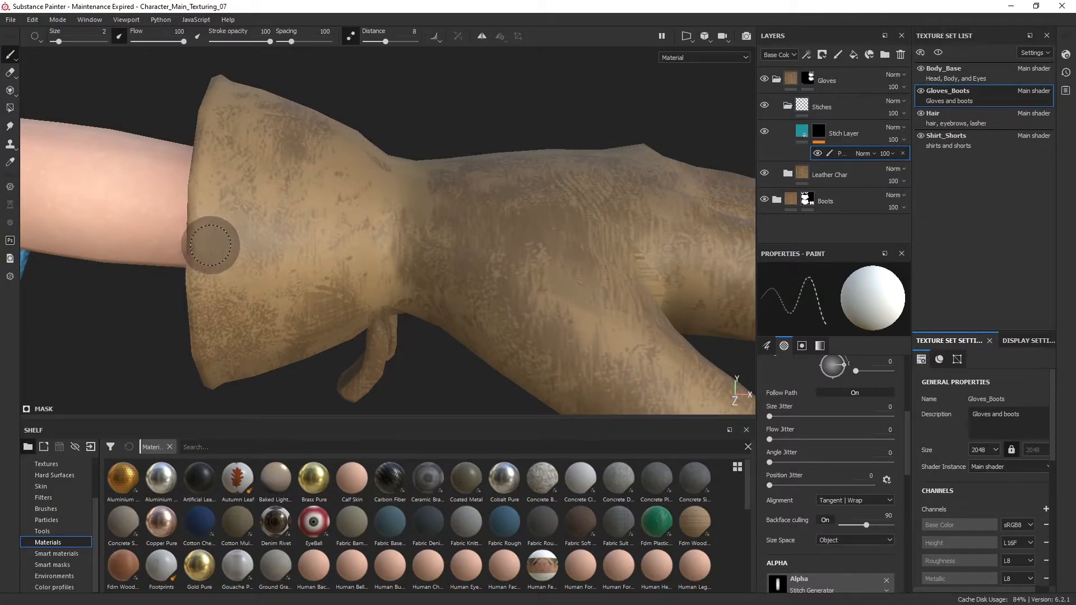
pyautogui.moveTo(199, 244); pyautogui.dragTo(391, 245)
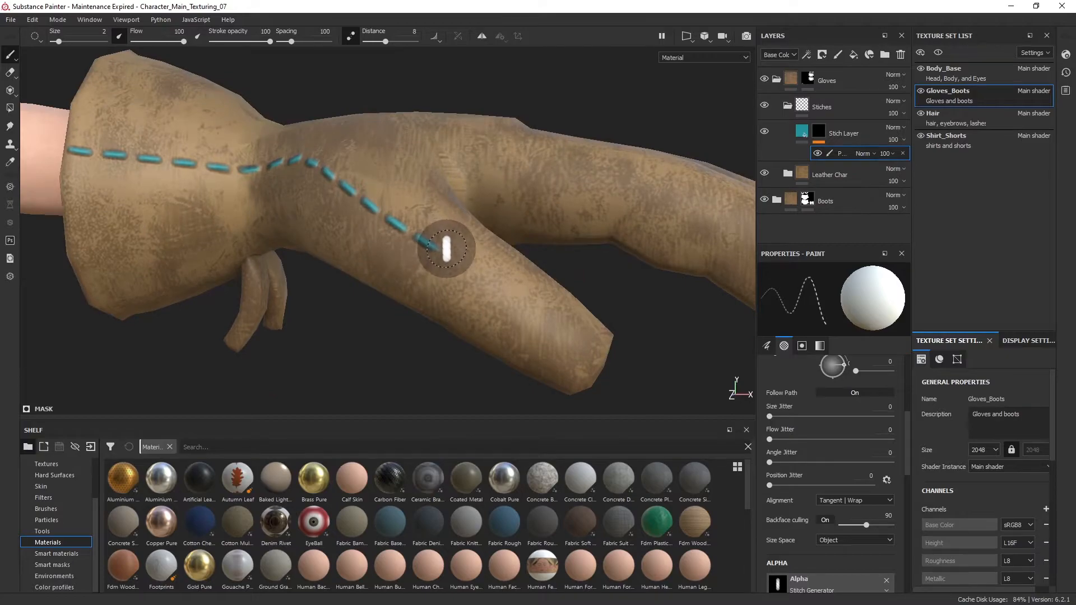
pyautogui.moveTo(447, 247); pyautogui.dragTo(546, 323)
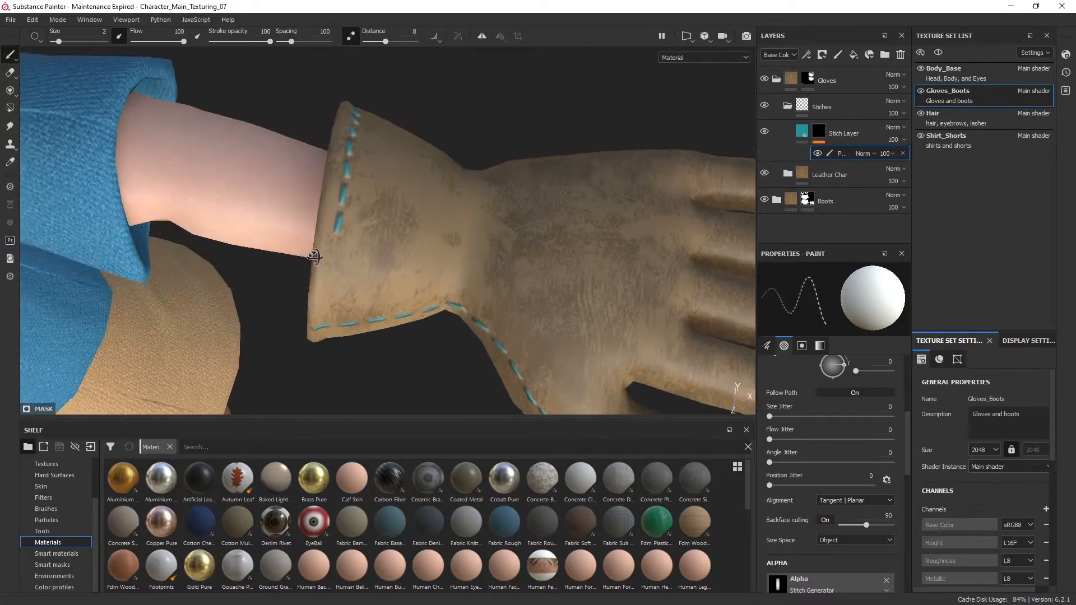
# - Paint stitch seams along the glove's lower and curved edges and the bottom edge
pyautogui.moveTo(316, 258); pyautogui.dragTo(81, 191)
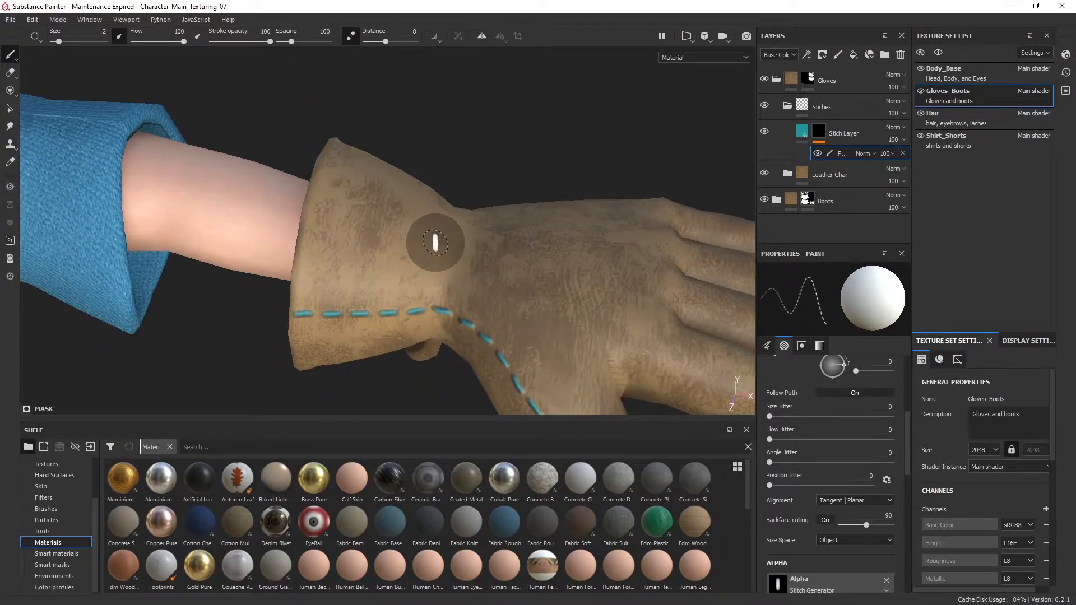
pyautogui.moveTo(412, 240); pyautogui.dragTo(583, 268)
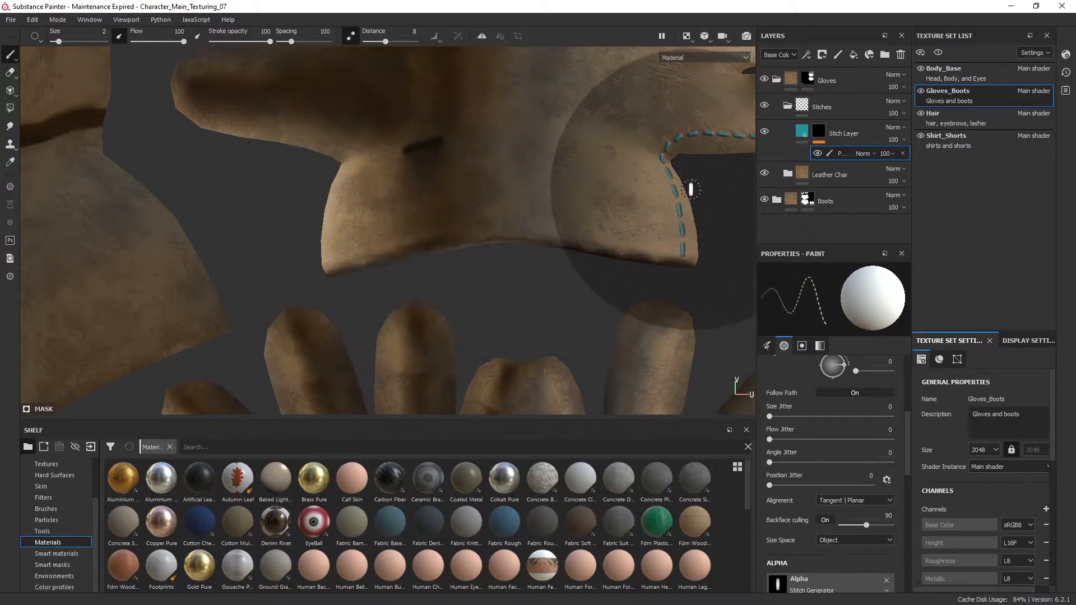
pyautogui.moveTo(692, 189); pyautogui.dragTo(315, 198)
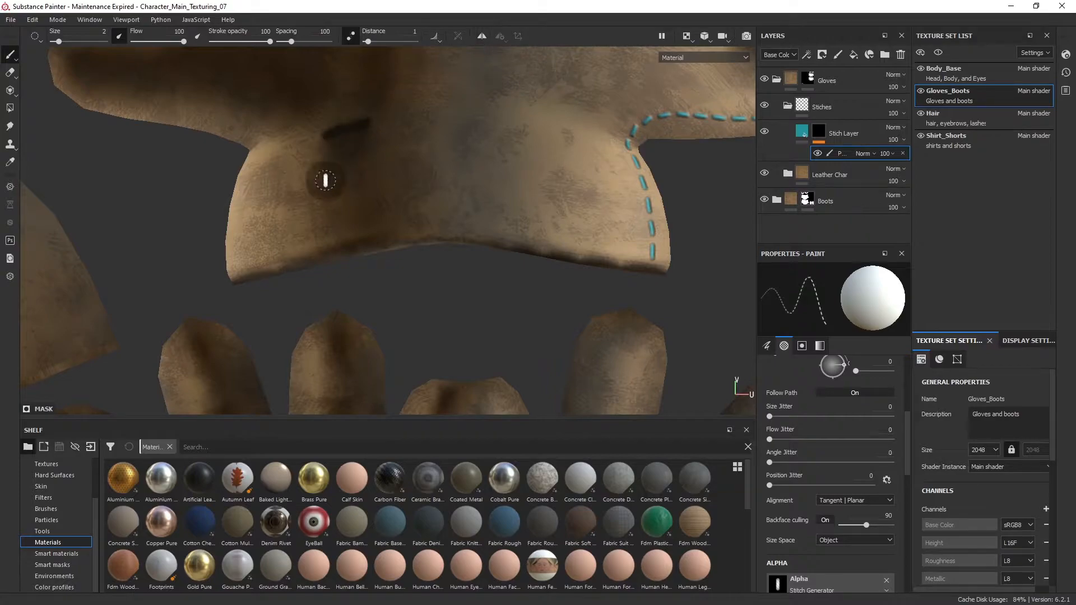
pyautogui.moveTo(326, 179); pyautogui.dragTo(281, 249)
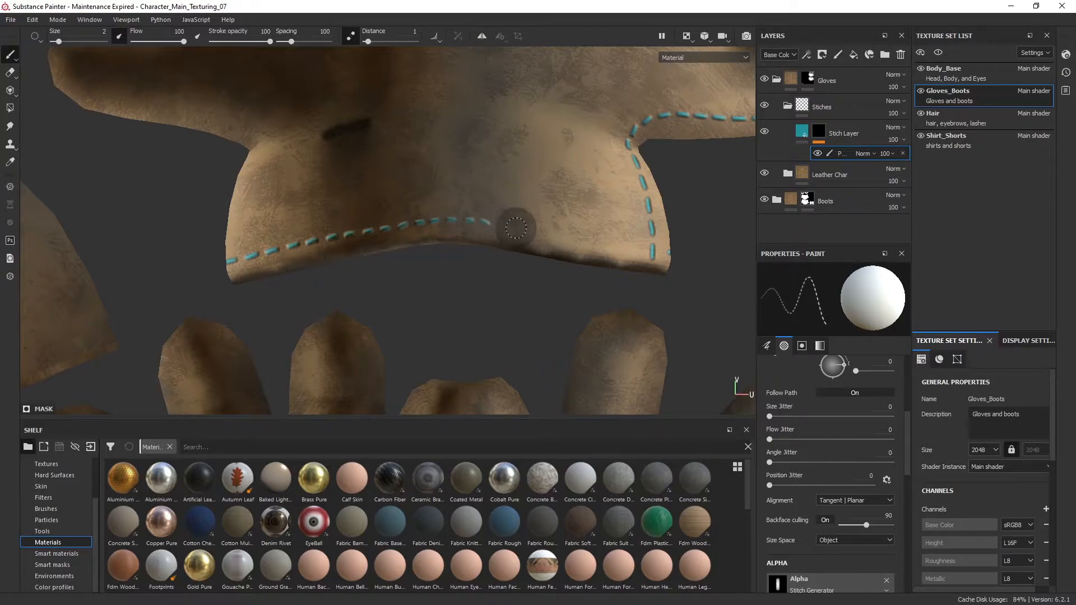
pyautogui.moveTo(518, 228); pyautogui.dragTo(659, 256)
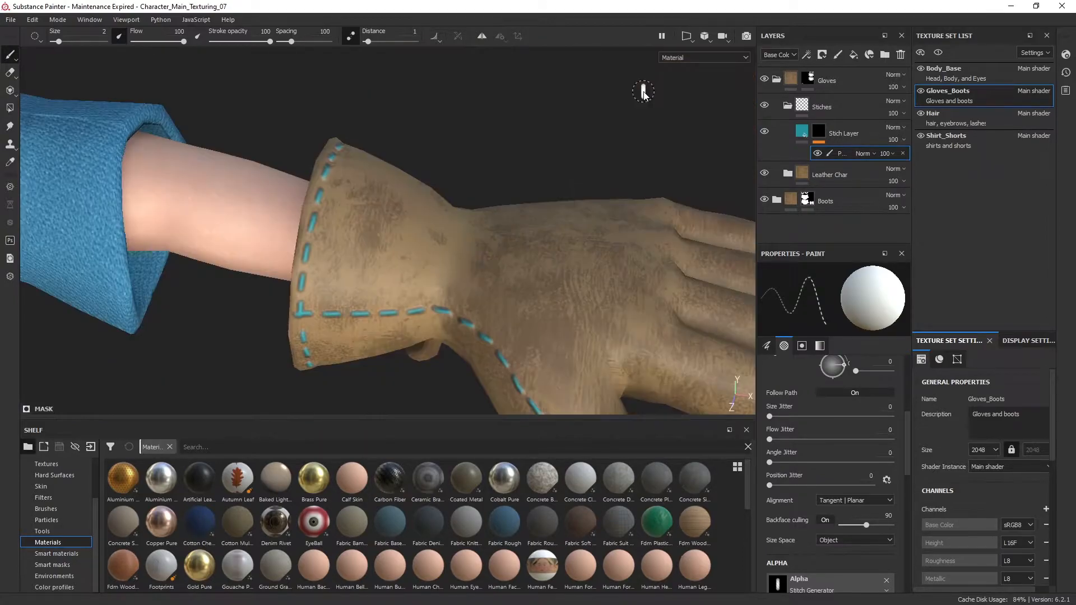
# - Paint the stitch seam down the glove side toward the fingers
pyautogui.moveTo(643, 91); pyautogui.dragTo(432, 226)
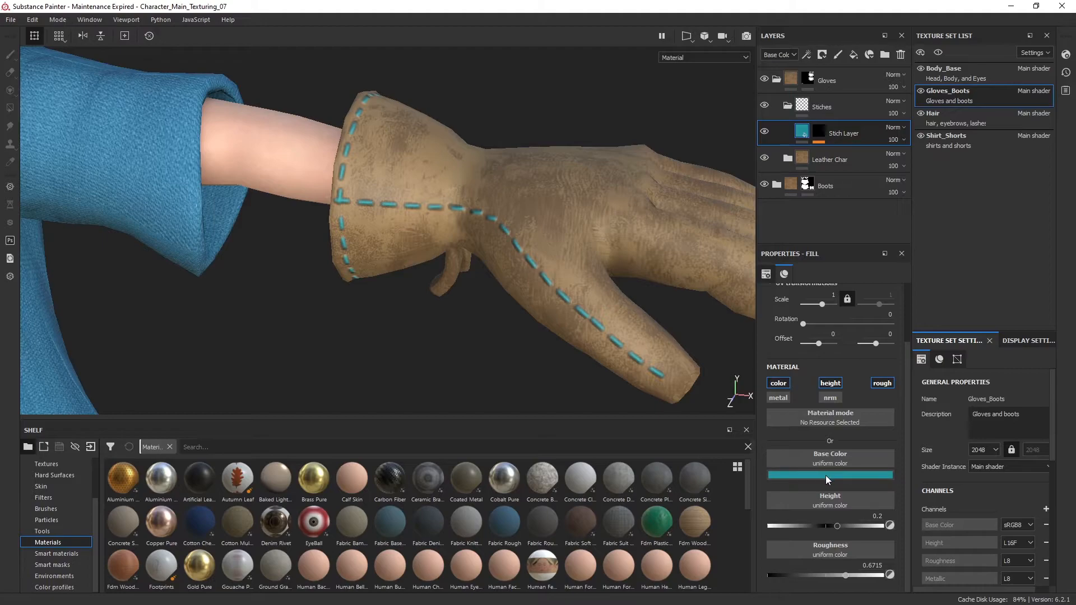
# - Make the stitch base colour dark brown and raise roughness to about 0.71
pyautogui.click(830, 476)
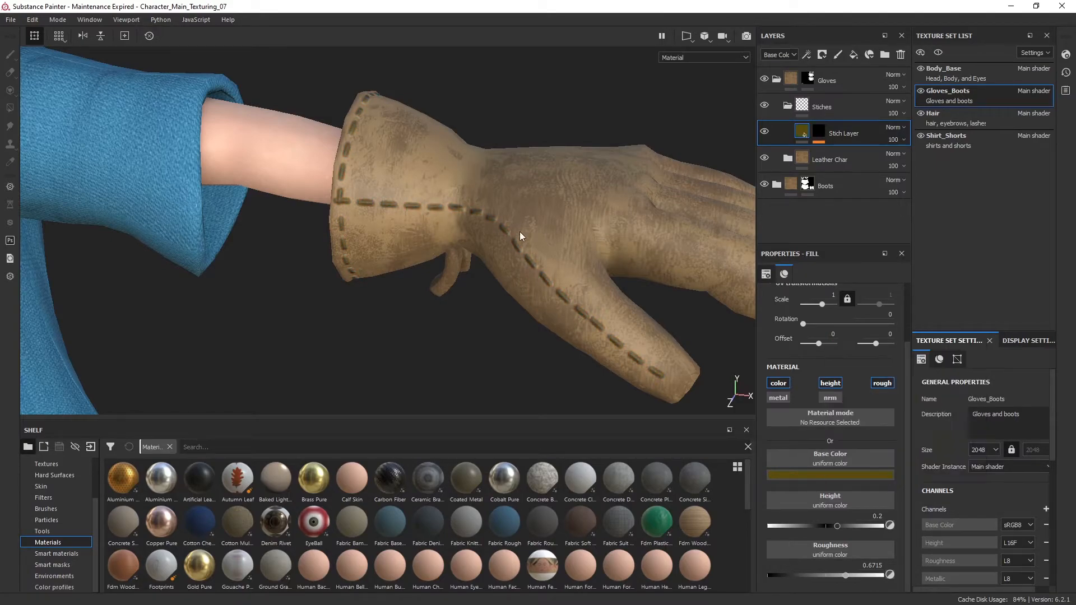
pyautogui.click(829, 473)
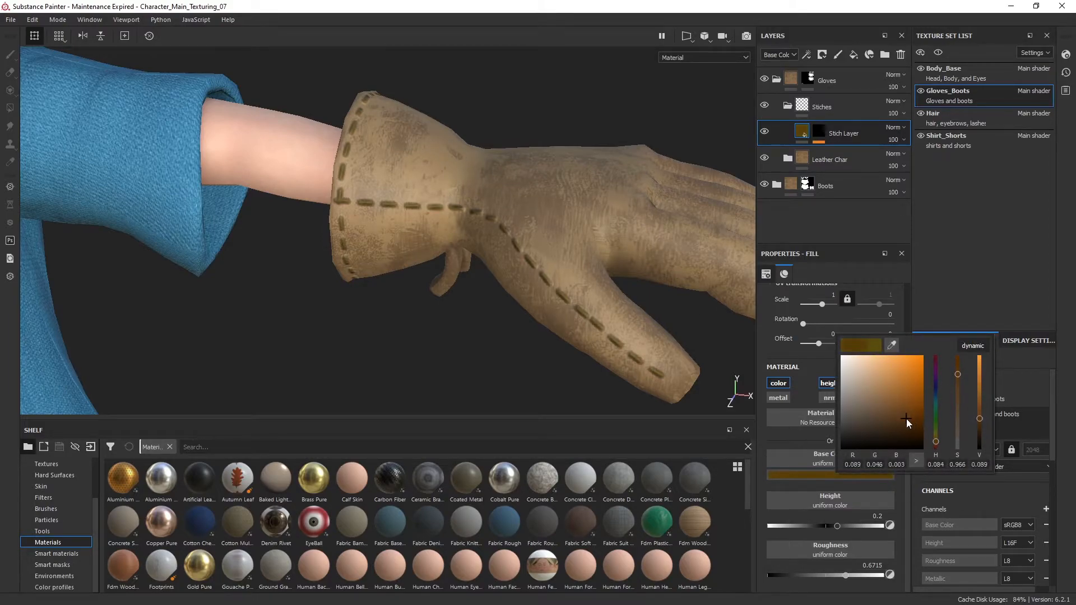
pyautogui.moveTo(907, 424); pyautogui.dragTo(901, 410)
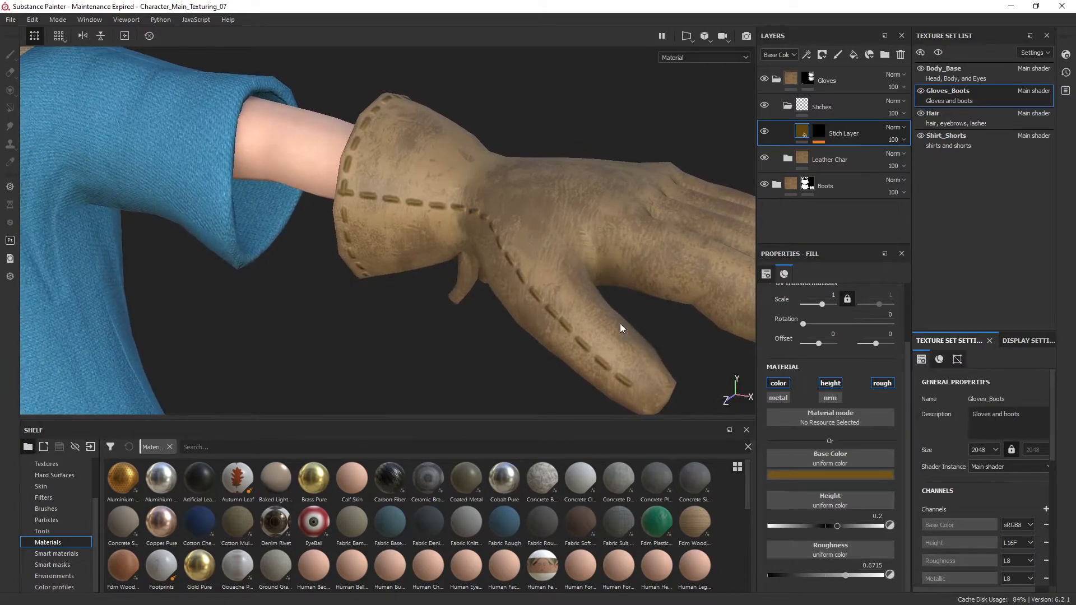
pyautogui.click(830, 474)
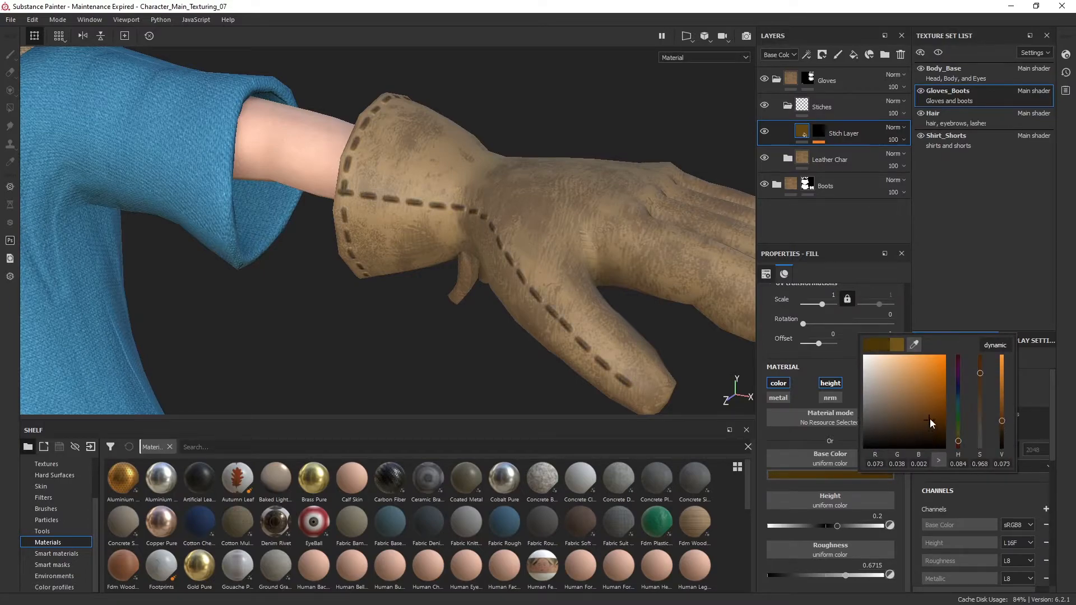
pyautogui.click(931, 400)
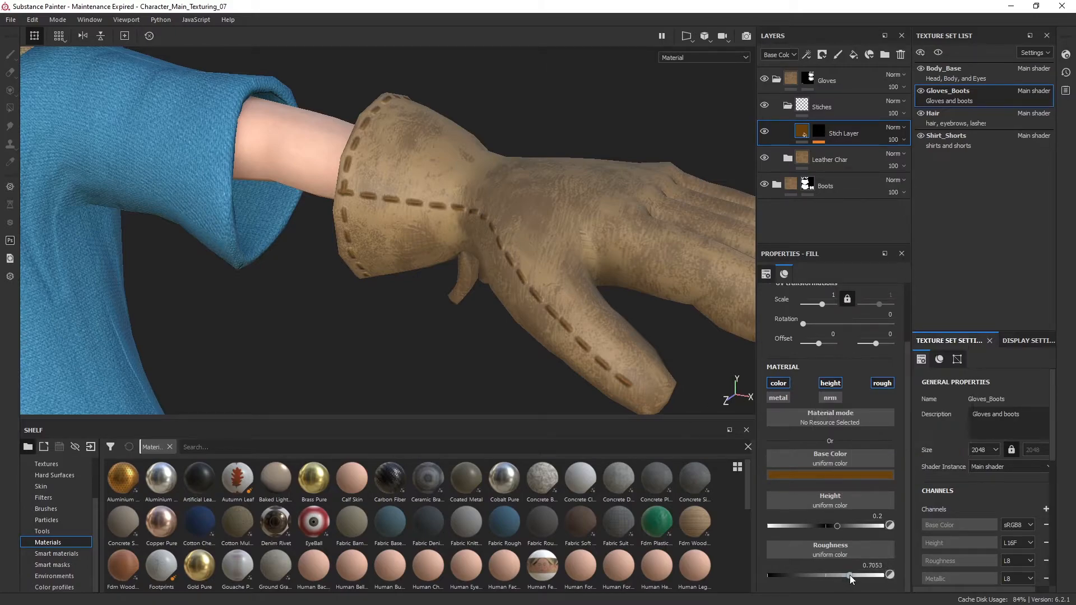
pyautogui.moveTo(851, 575); pyautogui.dragTo(854, 575)
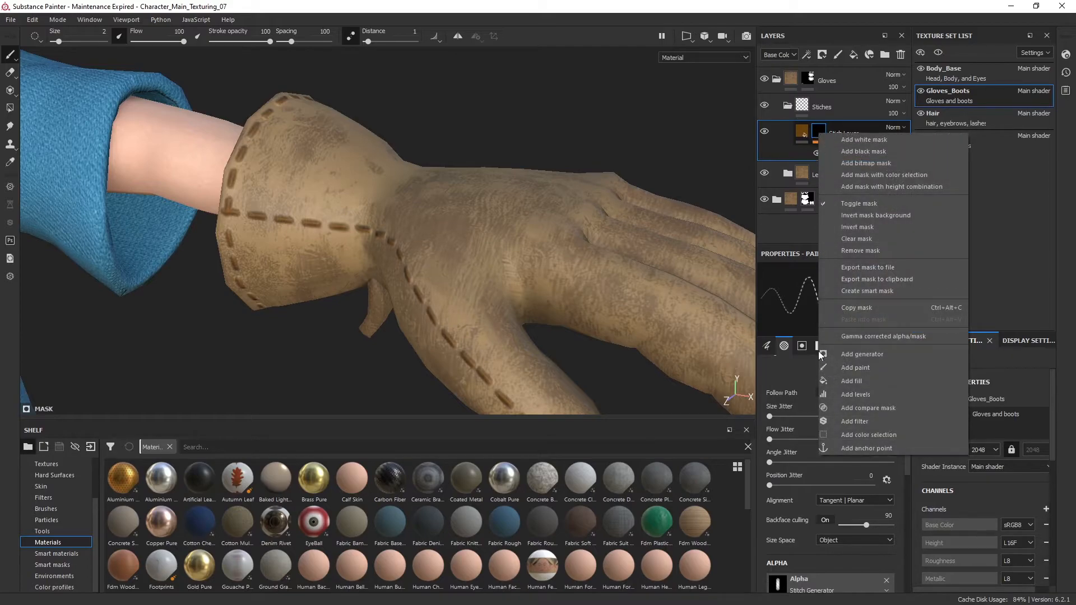
# - Assign a Sharpen filter at intensity 1 to the empty filter slot on Stitch Layer
pyautogui.click(855, 420)
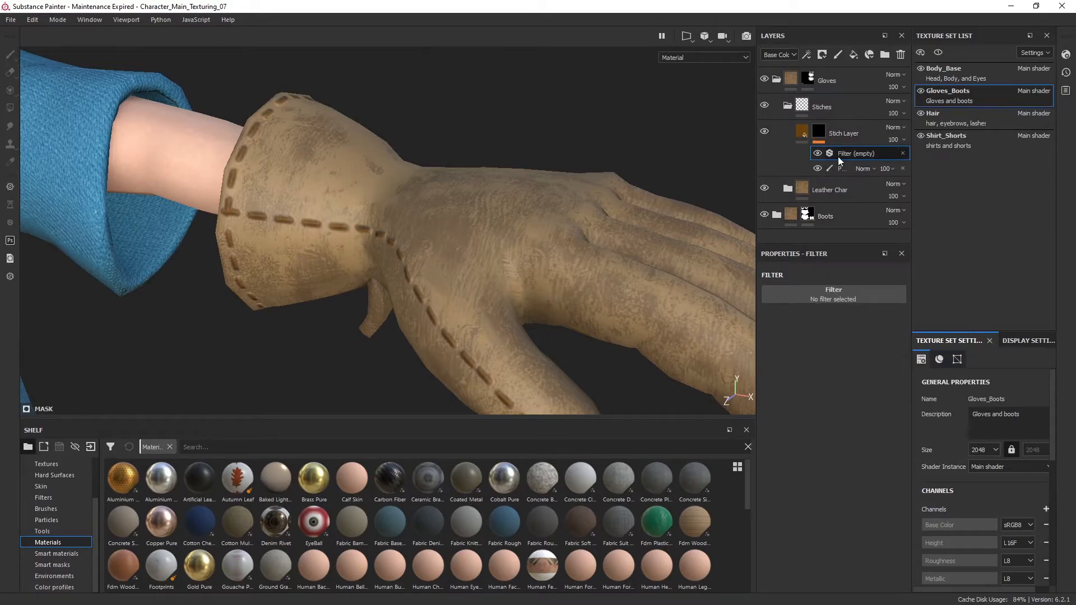
pyautogui.click(834, 290)
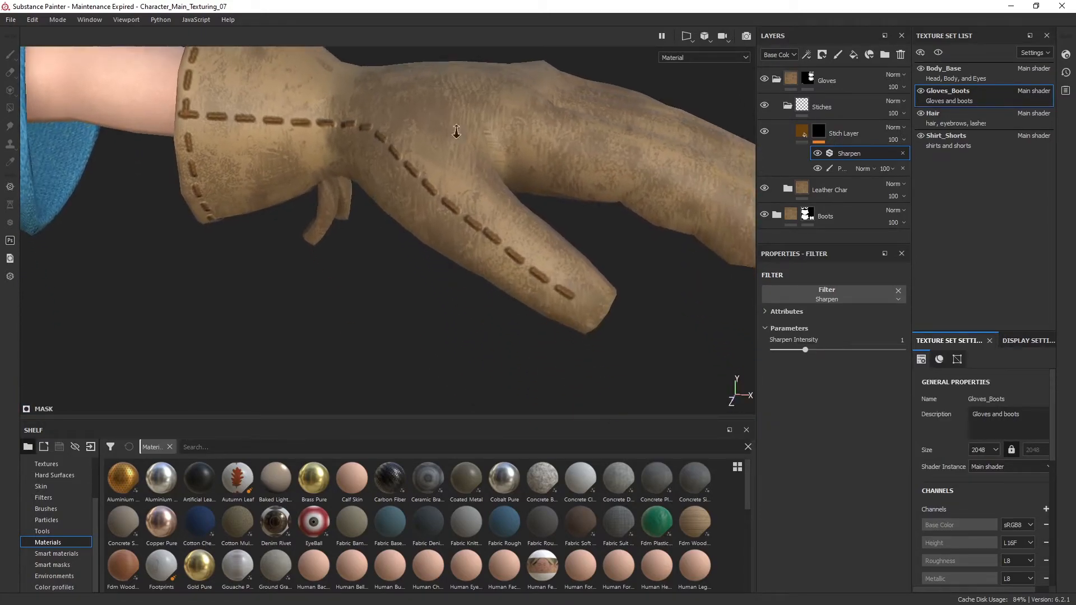
pyautogui.scroll(-3)
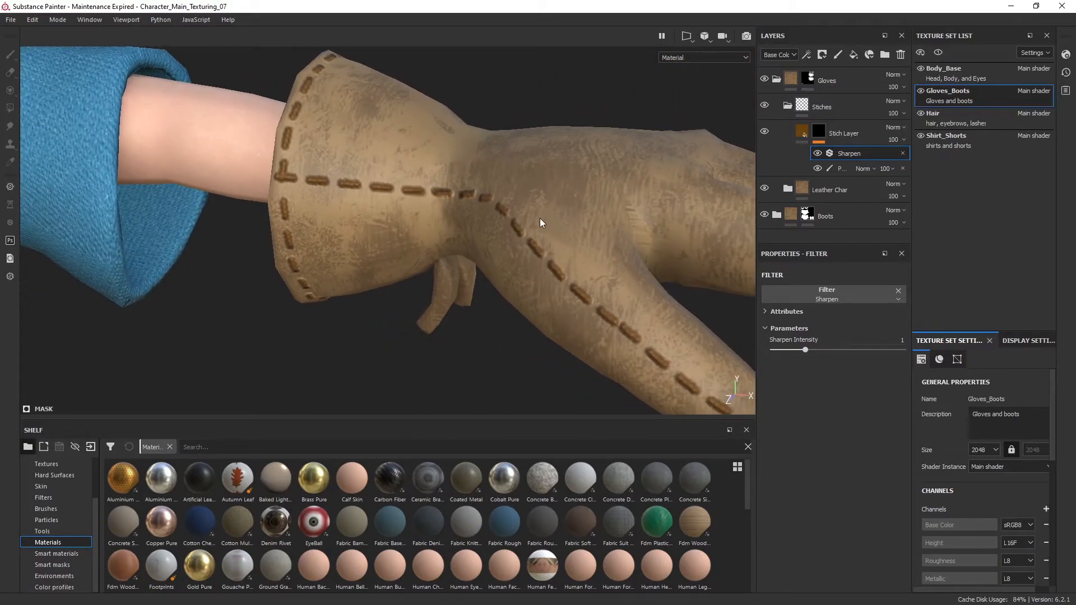
pyautogui.click(844, 132)
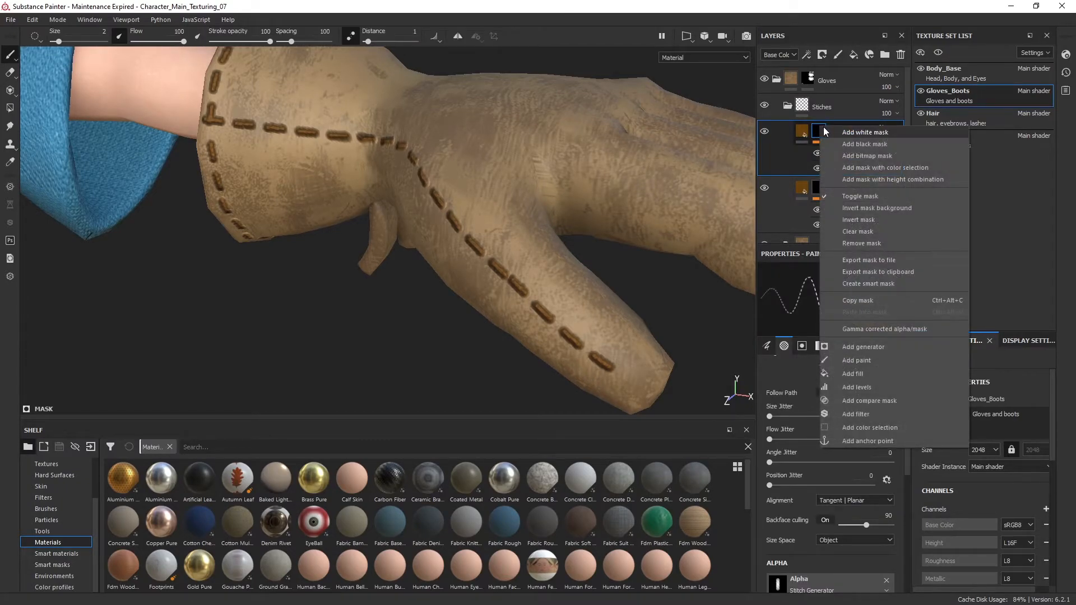
pyautogui.moveTo(857, 386)
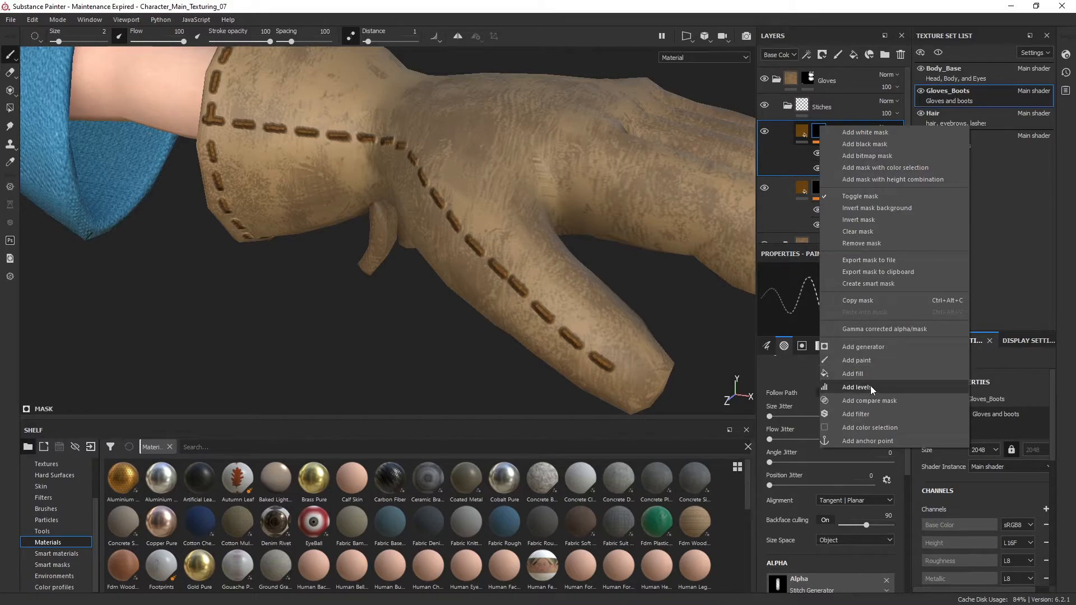
# - Add a Blur filter to the Stitch Shadow layer by searching 'blur' in the filter picker
pyautogui.click(856, 415)
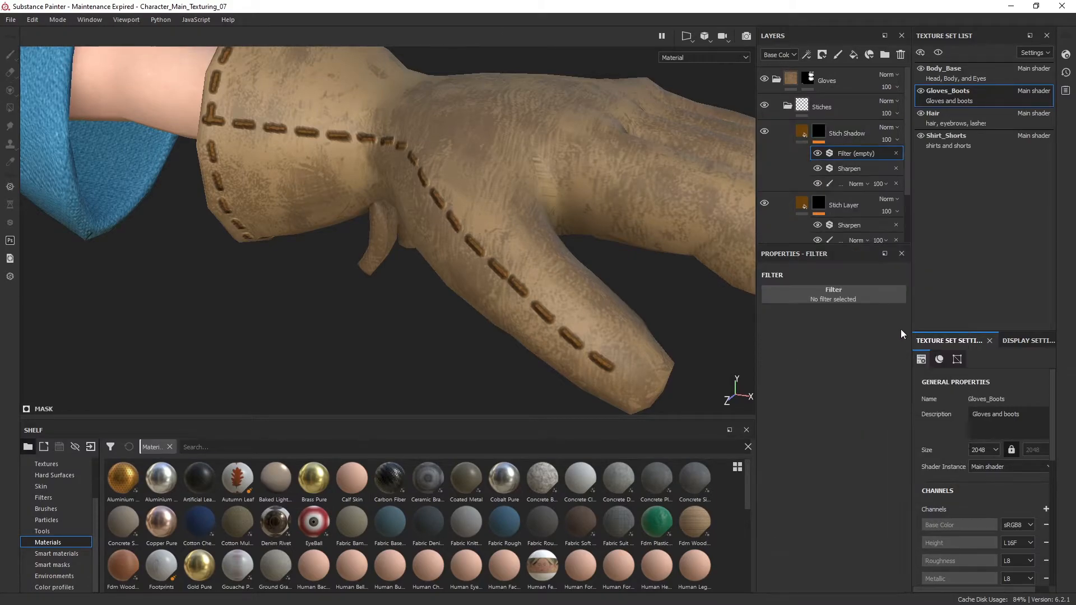
pyautogui.click(834, 293)
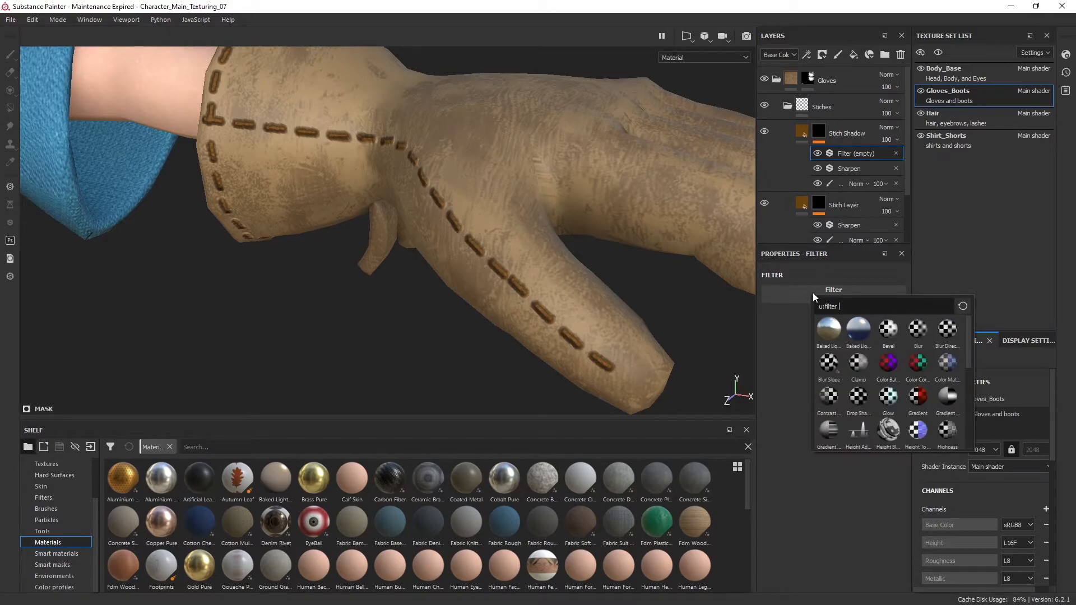
pyautogui.write('blur')
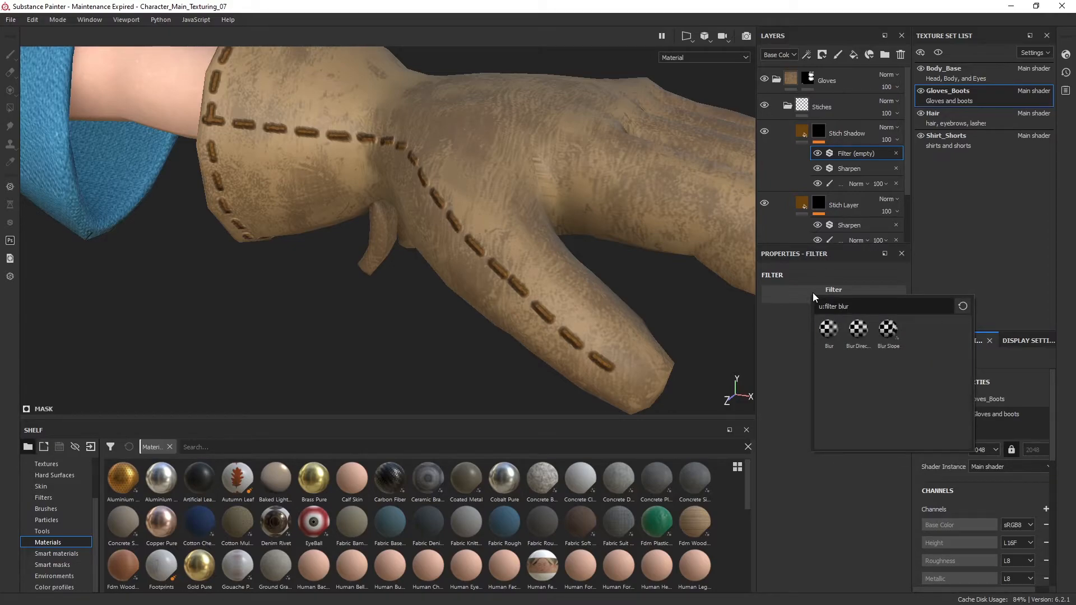
pyautogui.click(828, 330)
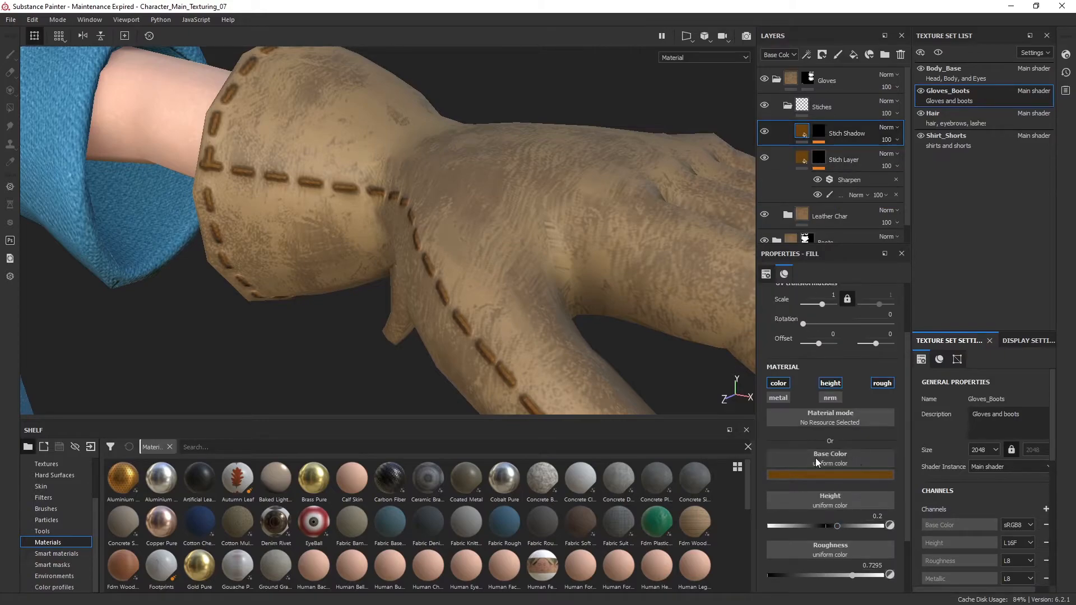
# - Adjust the Stitch Shadow fill's Height slider down and settle it near zero
pyautogui.click(830, 475)
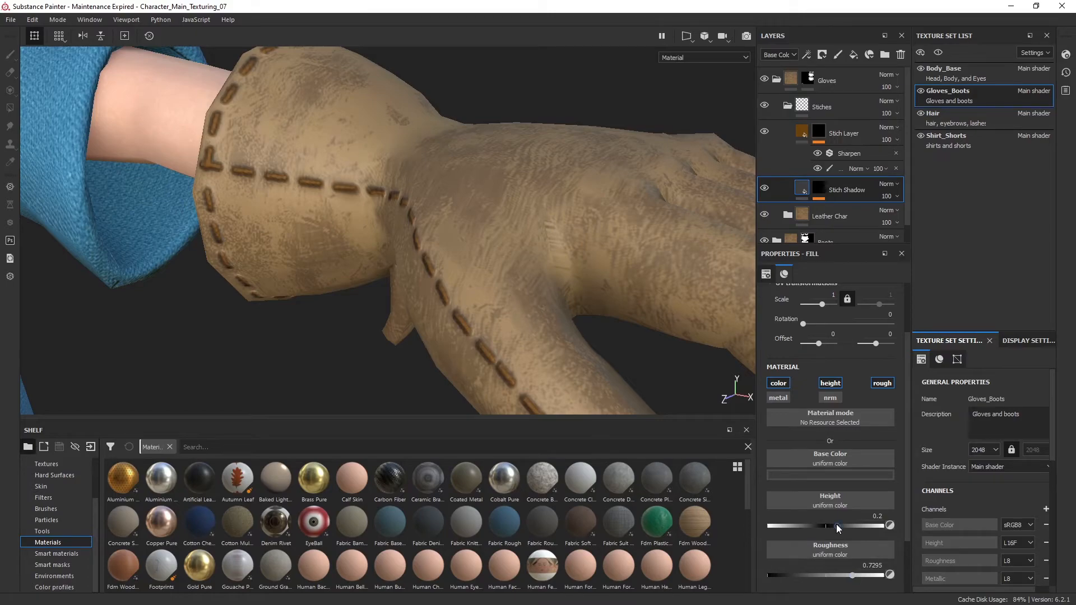
pyautogui.moveTo(837, 526); pyautogui.dragTo(810, 526)
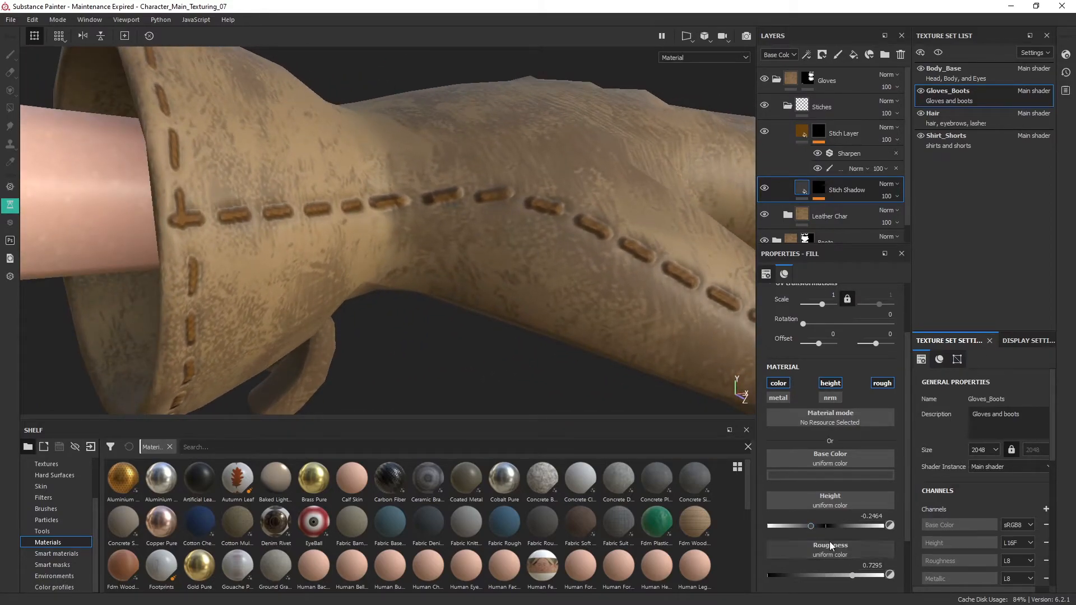
pyautogui.moveTo(809, 526); pyautogui.dragTo(825, 526)
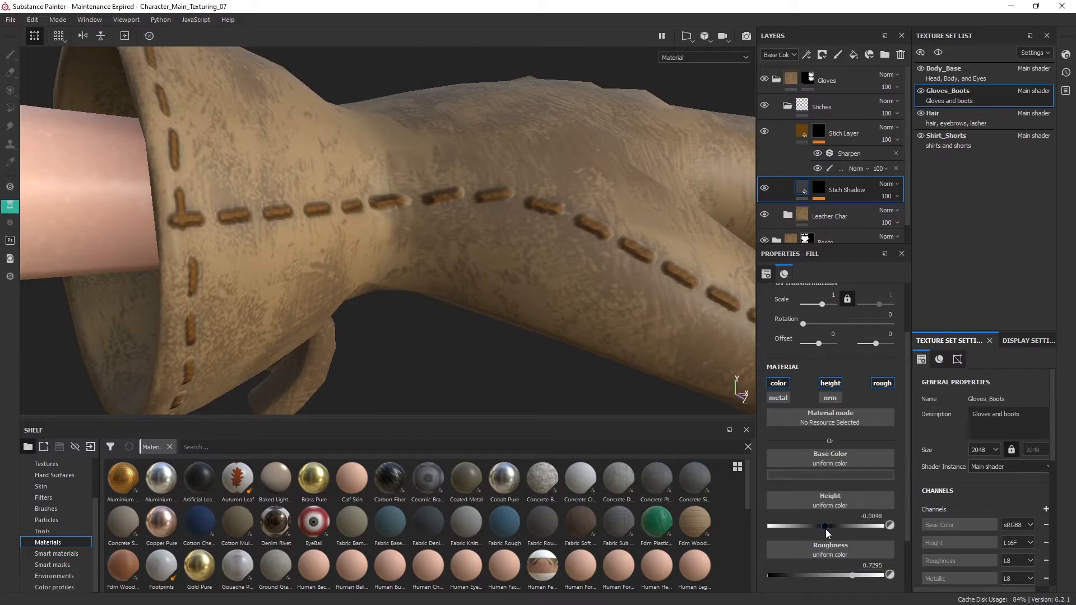
pyautogui.moveTo(826, 526); pyautogui.dragTo(843, 526)
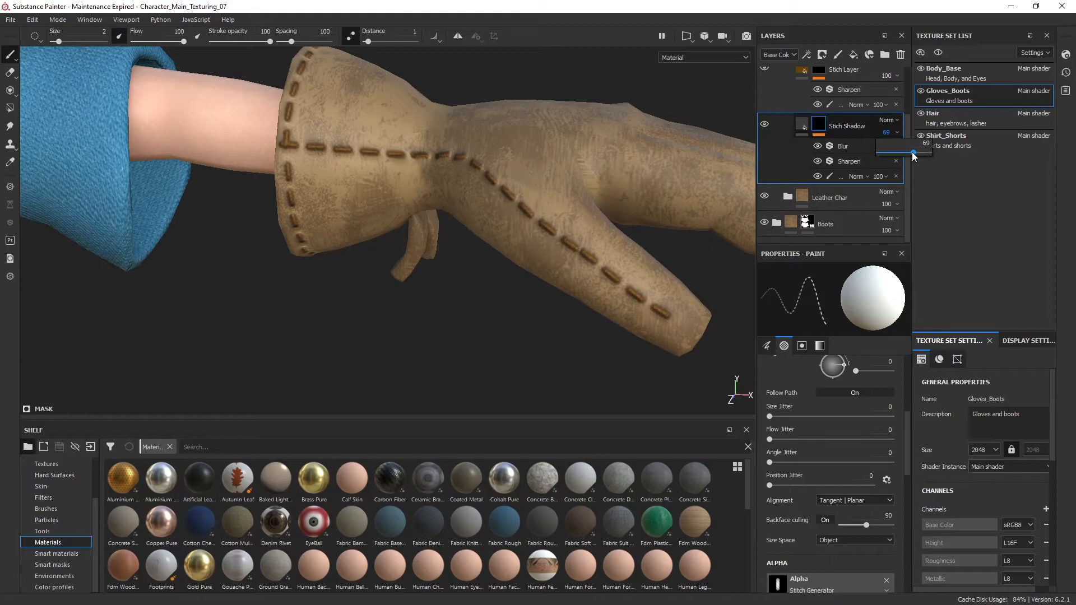
# - Lower the Stitch Shadow layer opacity to about 69
pyautogui.moveTo(913, 154); pyautogui.dragTo(912, 144)
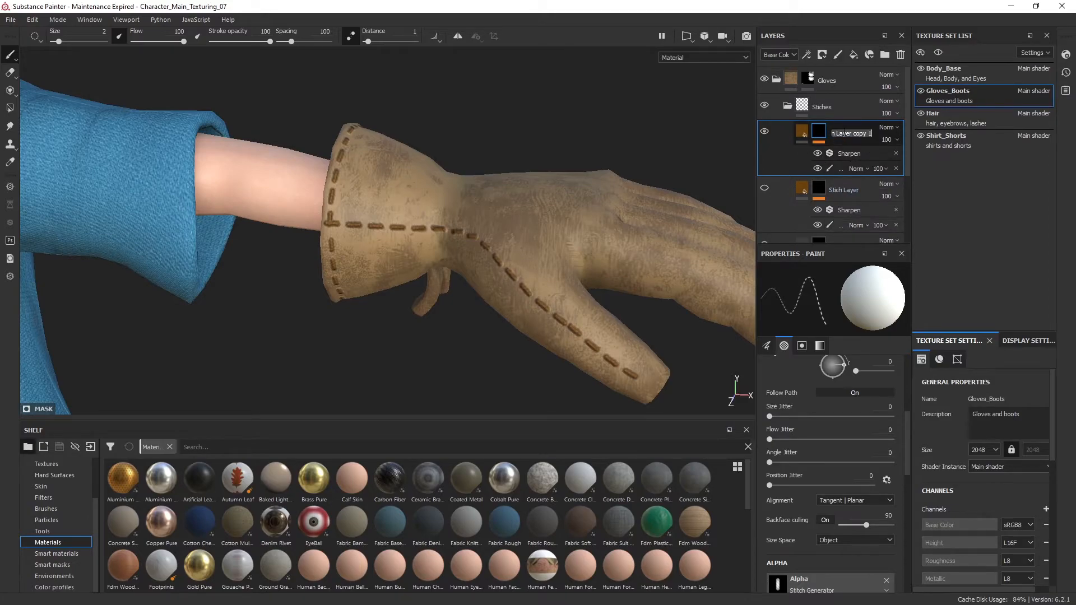
# - Name the copy Auto Stitch, add a generator to it and hide its hand-painted stitches
pyautogui.write('Autr')
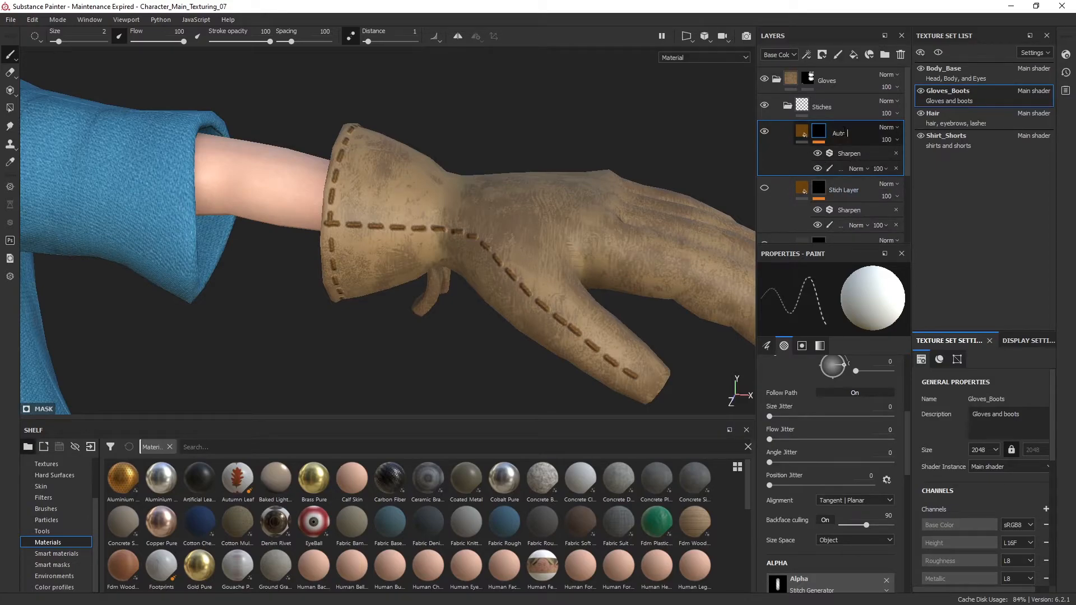
pyautogui.write('Stich')
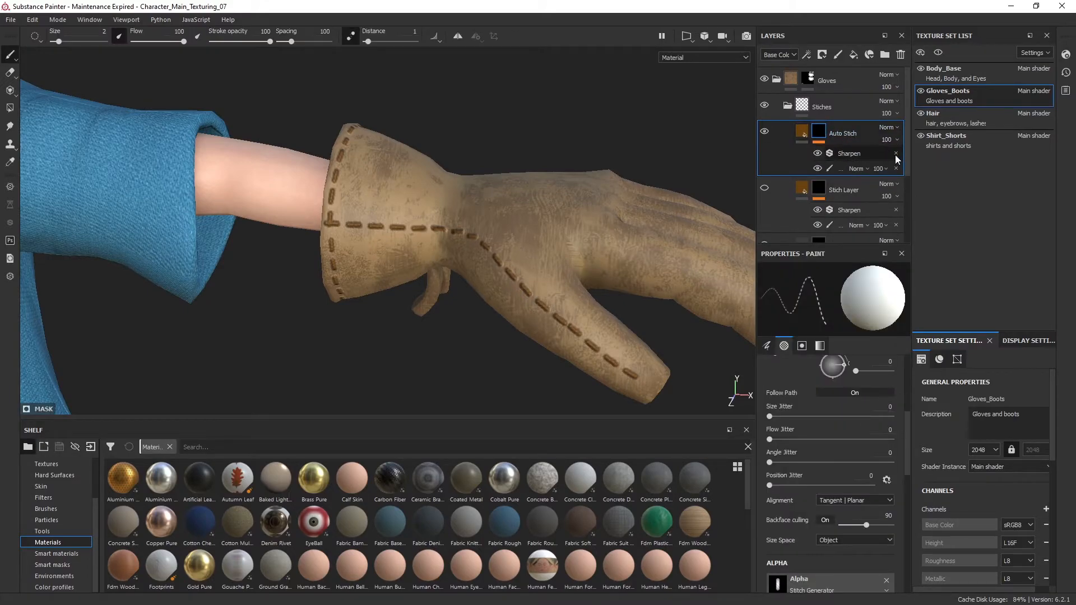
pyautogui.moveTo(896, 159)
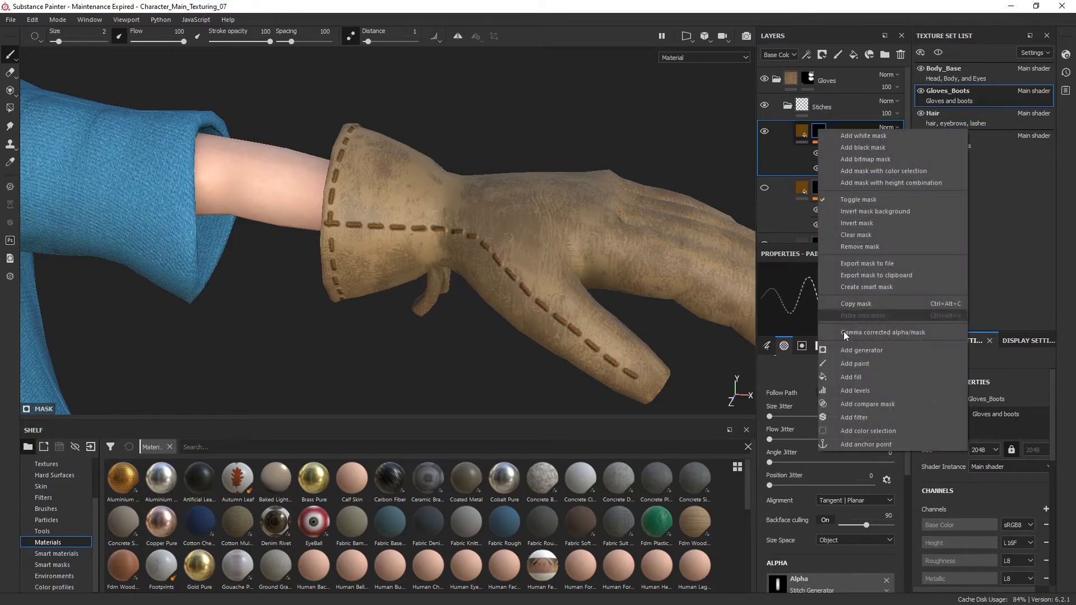
pyautogui.click(861, 350)
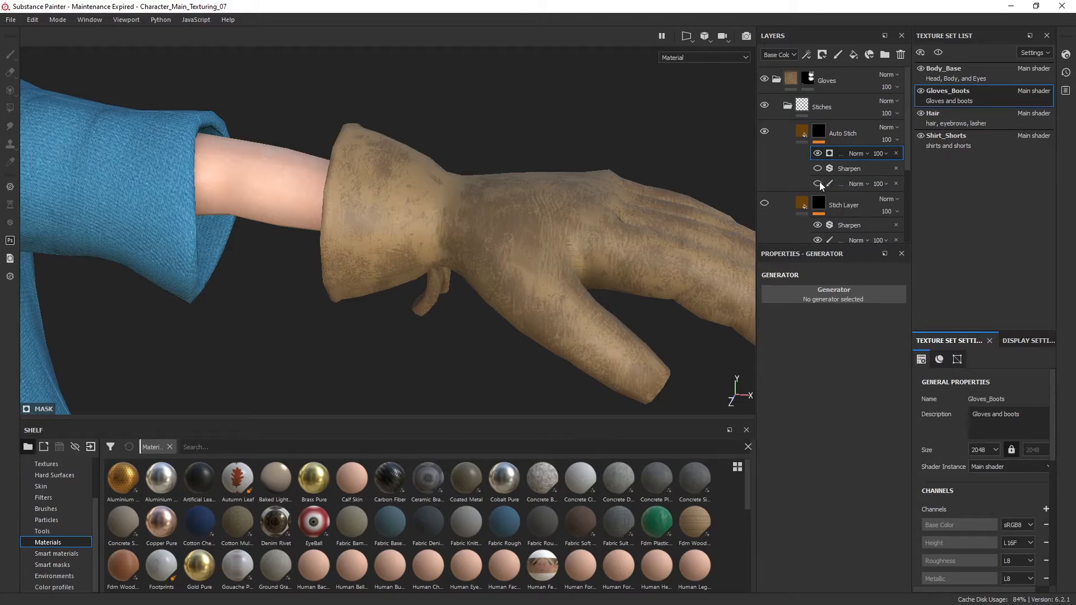
pyautogui.click(833, 294)
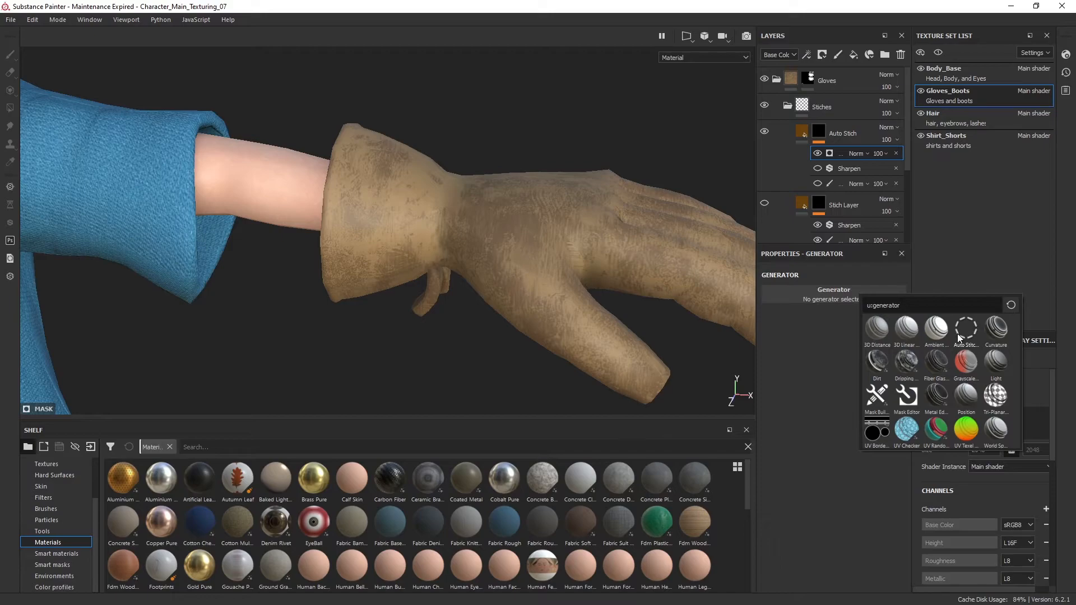
# - Choose Auto Stitcher as the Auto Stitch generator and inspect the seam stitches
pyautogui.click(967, 330)
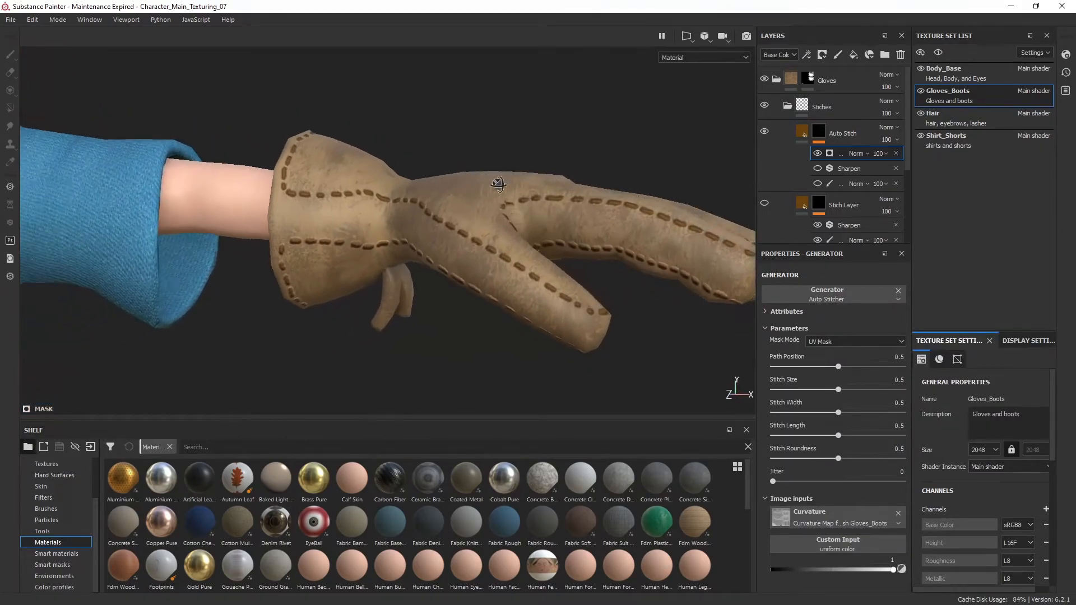
pyautogui.moveTo(499, 184); pyautogui.dragTo(348, 183)
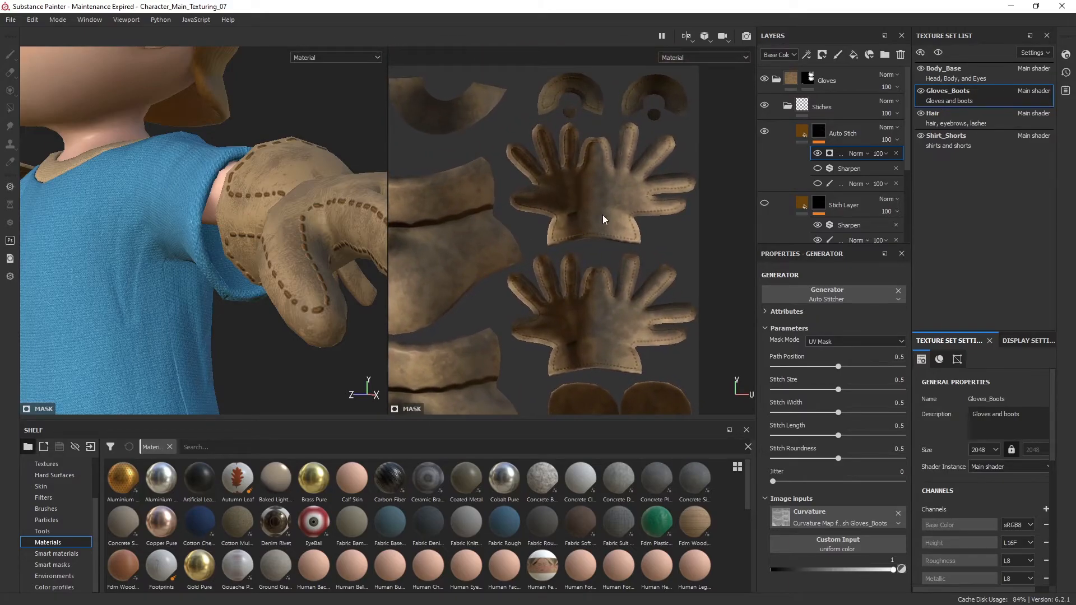
pyautogui.moveTo(588, 136)
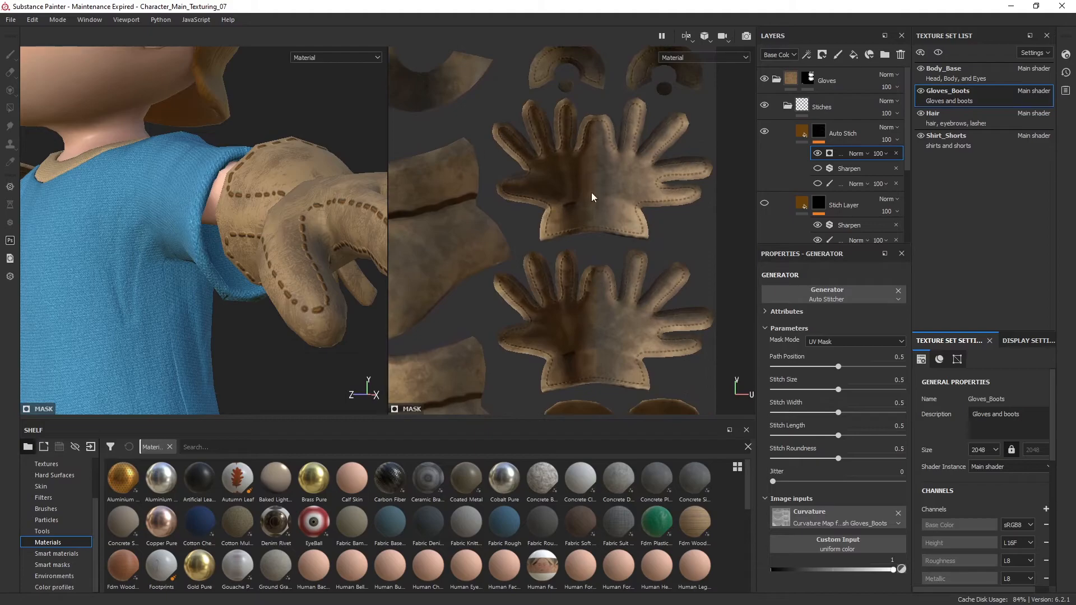
pyautogui.moveTo(609, 334)
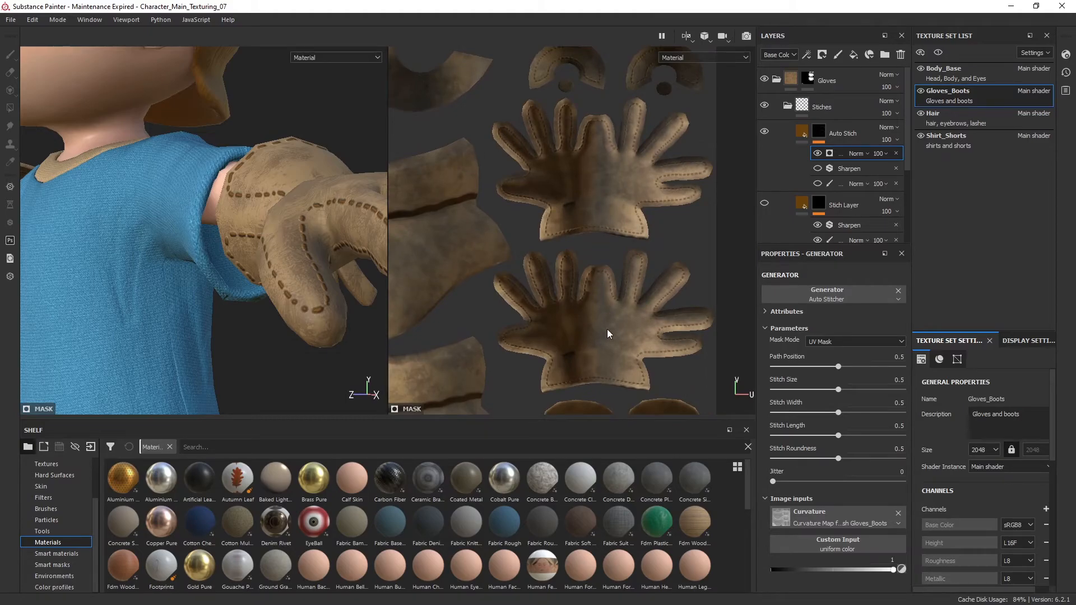
pyautogui.moveTo(688, 348)
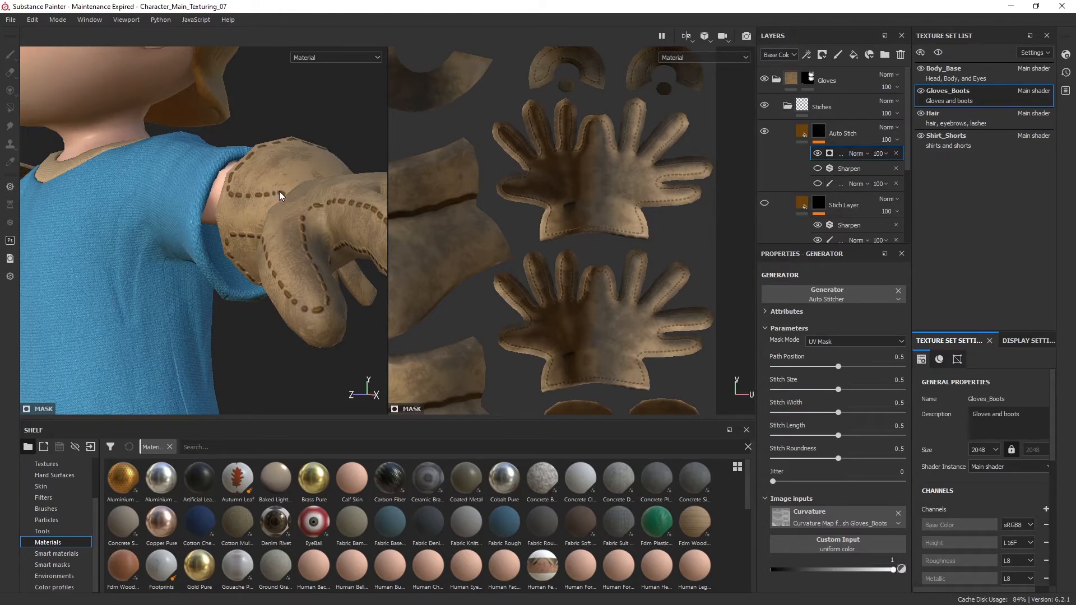
# - Set the auto stitch path position to about 0.12 and Stitch Size to 0.55
pyautogui.moveTo(280, 195); pyautogui.dragTo(574, 259)
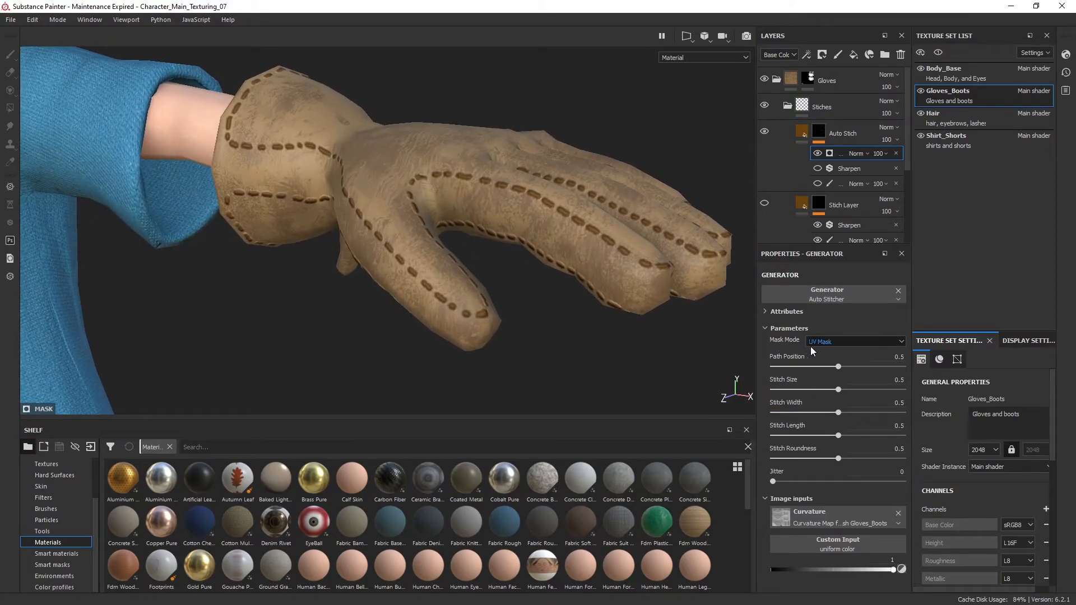
pyautogui.moveTo(837, 366); pyautogui.dragTo(852, 367)
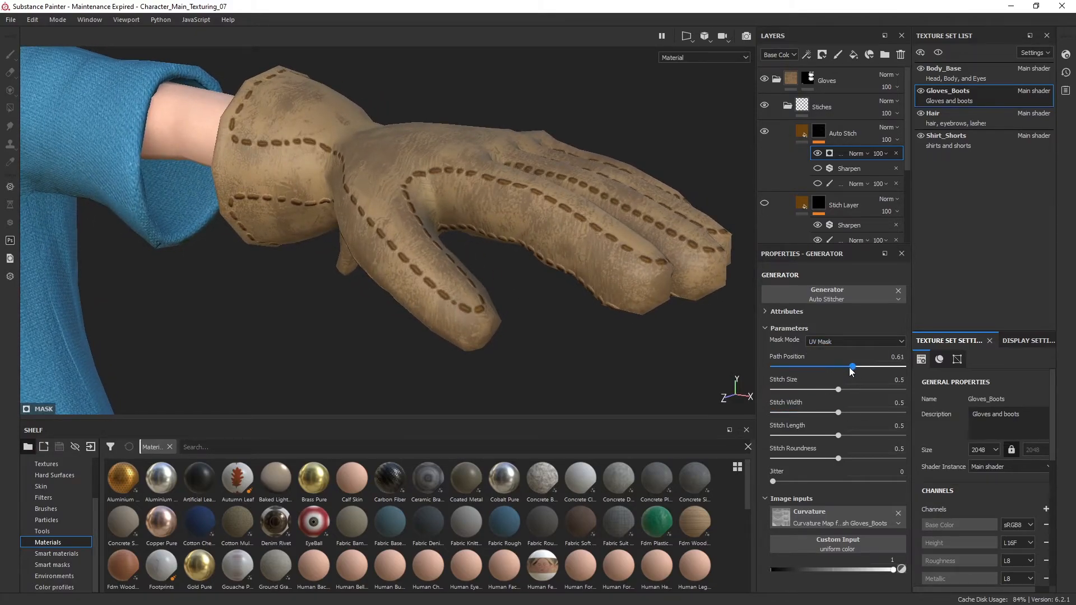
pyautogui.moveTo(852, 367); pyautogui.dragTo(788, 366)
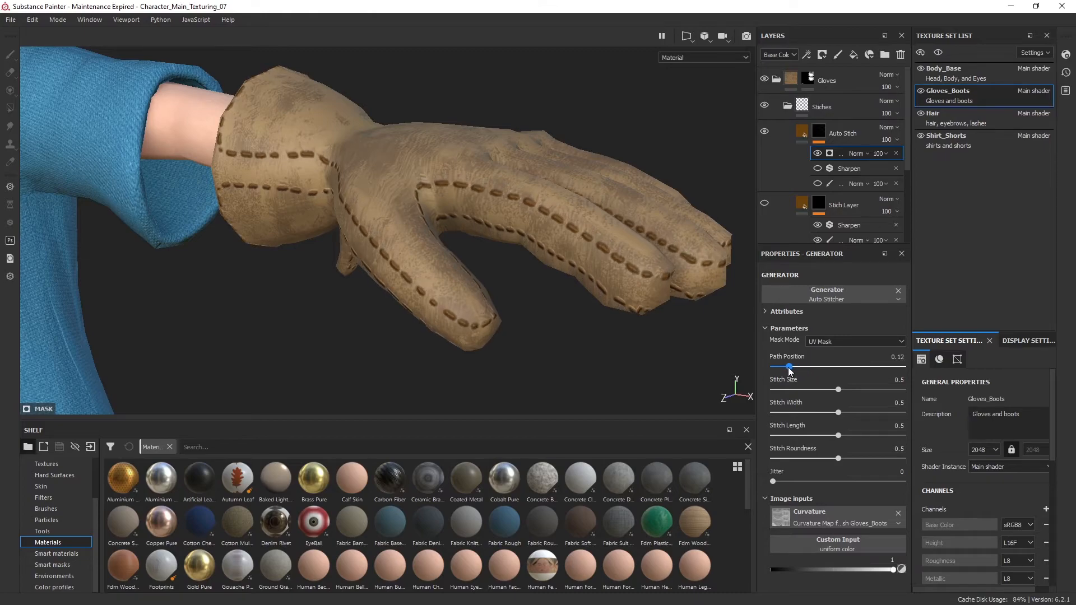
pyautogui.moveTo(788, 366); pyautogui.dragTo(775, 365)
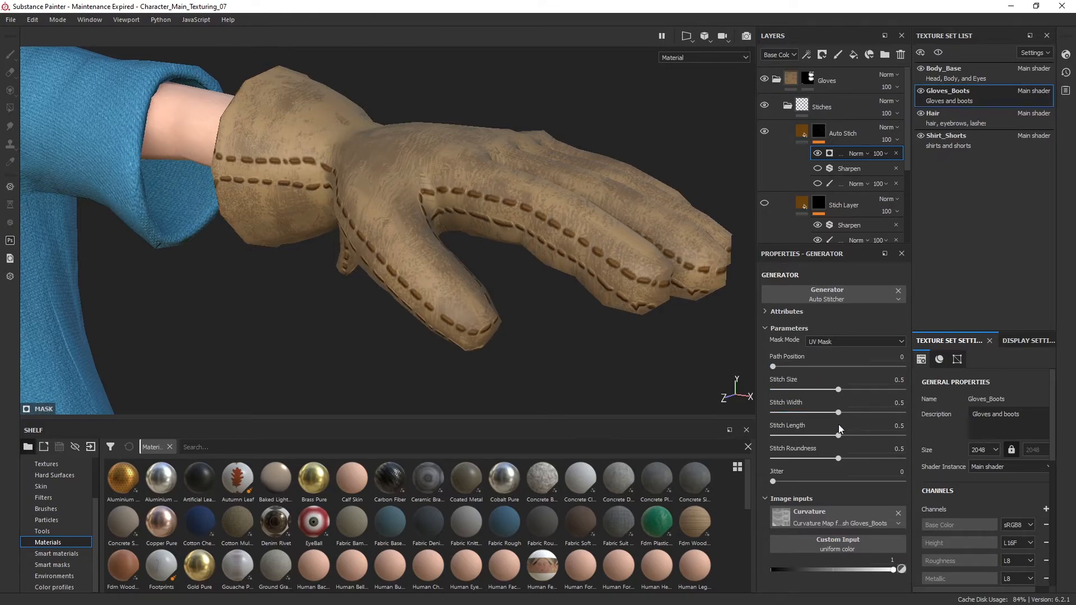
pyautogui.moveTo(838, 389); pyautogui.dragTo(824, 389)
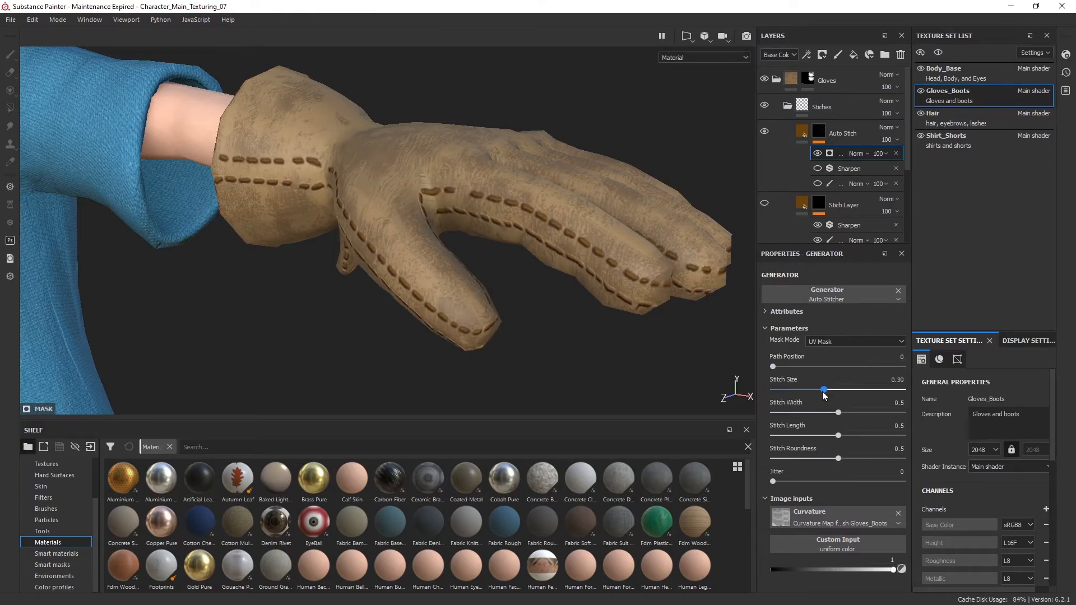
pyautogui.moveTo(824, 390); pyautogui.dragTo(844, 390)
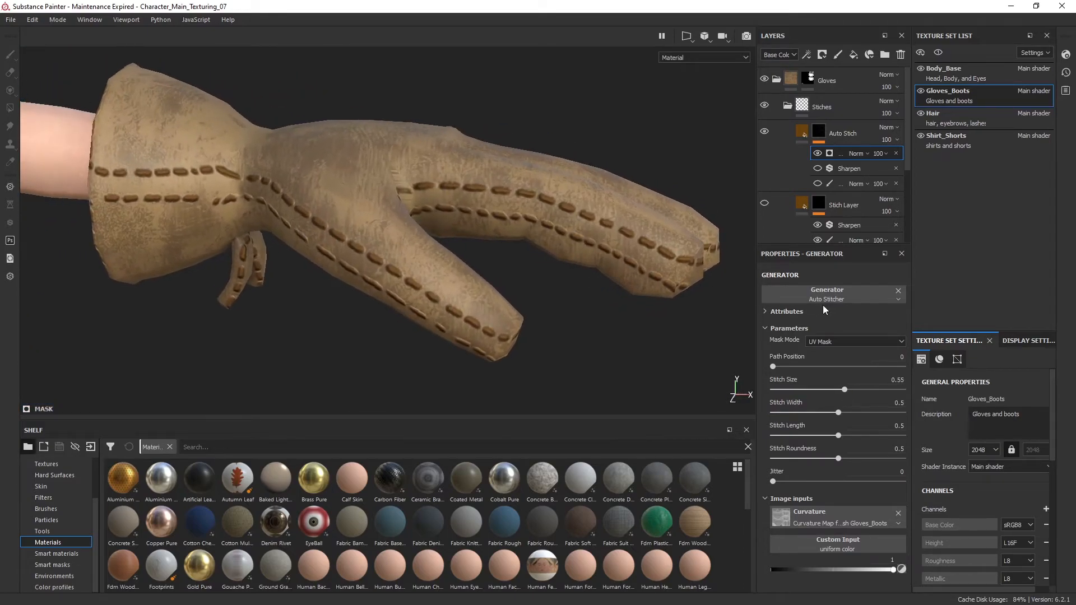
# - Set Stitch Width to 0.77, Stitch Length to 0.58 and Jitter to about 0.21
pyautogui.moveTo(838, 412); pyautogui.dragTo(849, 413)
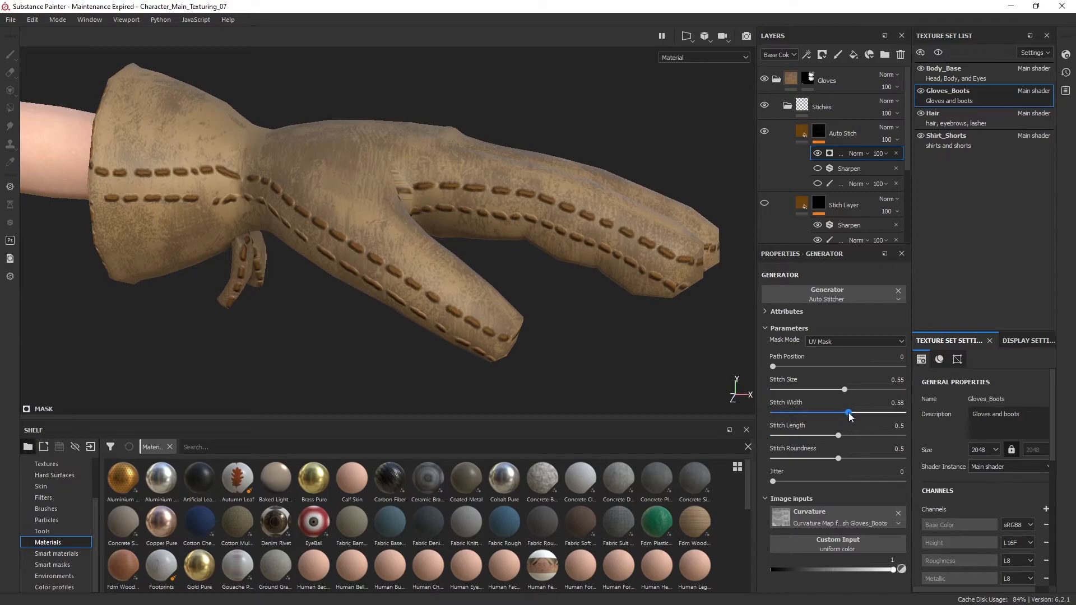
pyautogui.moveTo(848, 411); pyautogui.dragTo(874, 412)
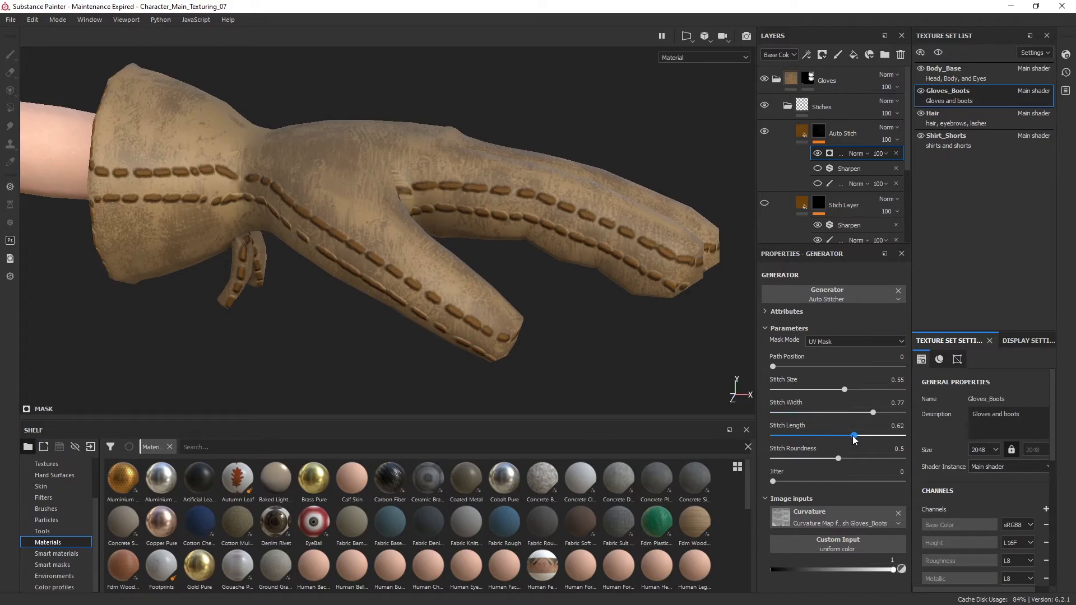
pyautogui.moveTo(854, 436); pyautogui.dragTo(788, 436)
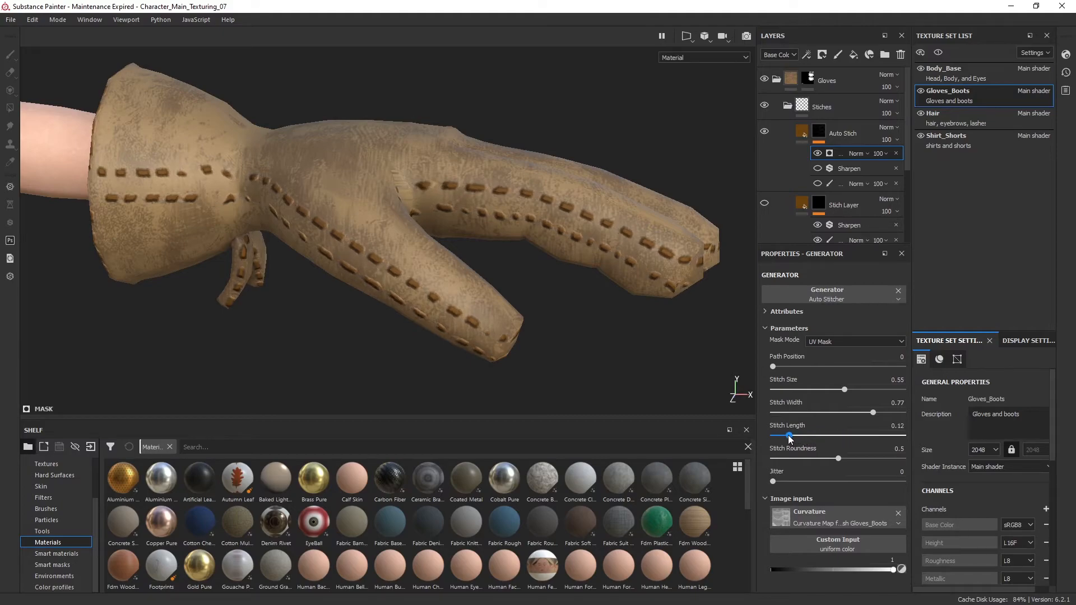
pyautogui.moveTo(789, 436); pyautogui.dragTo(831, 436)
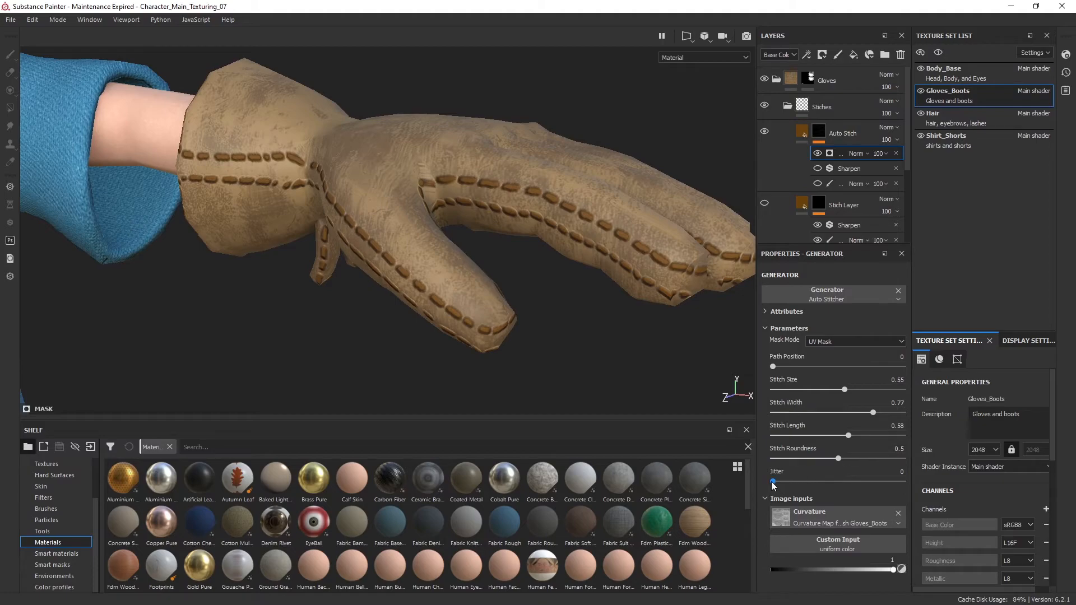
pyautogui.moveTo(774, 482); pyautogui.dragTo(802, 482)
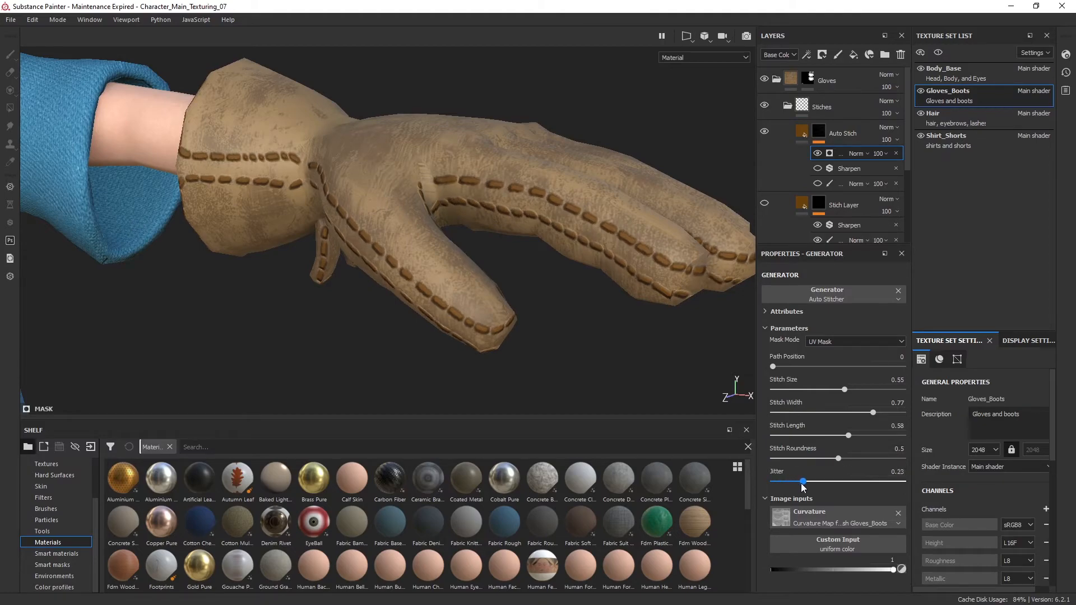
pyautogui.moveTo(801, 481); pyautogui.dragTo(798, 481)
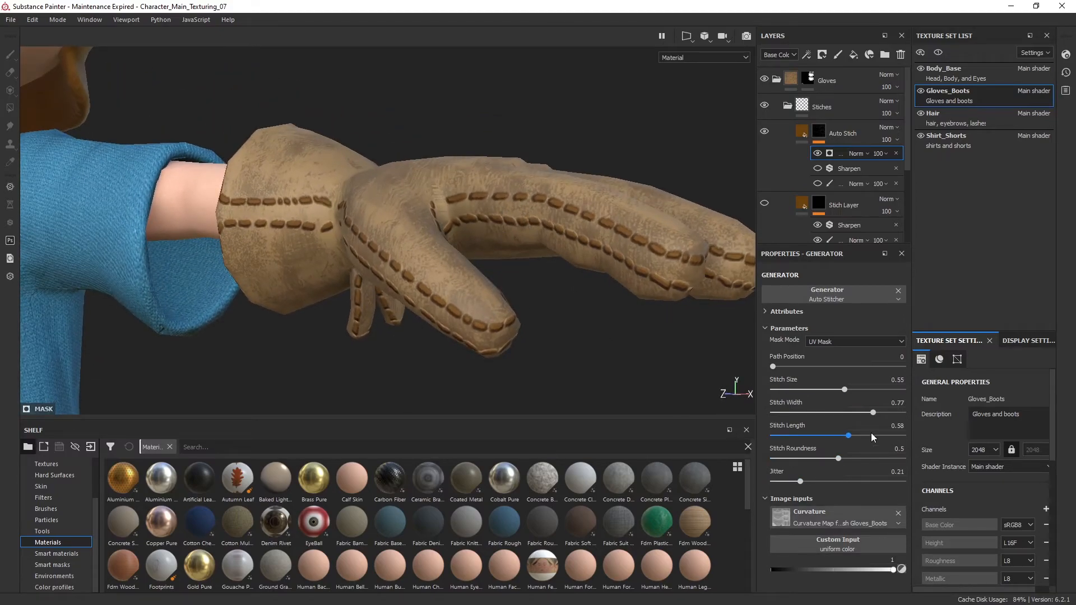
pyautogui.click(856, 341)
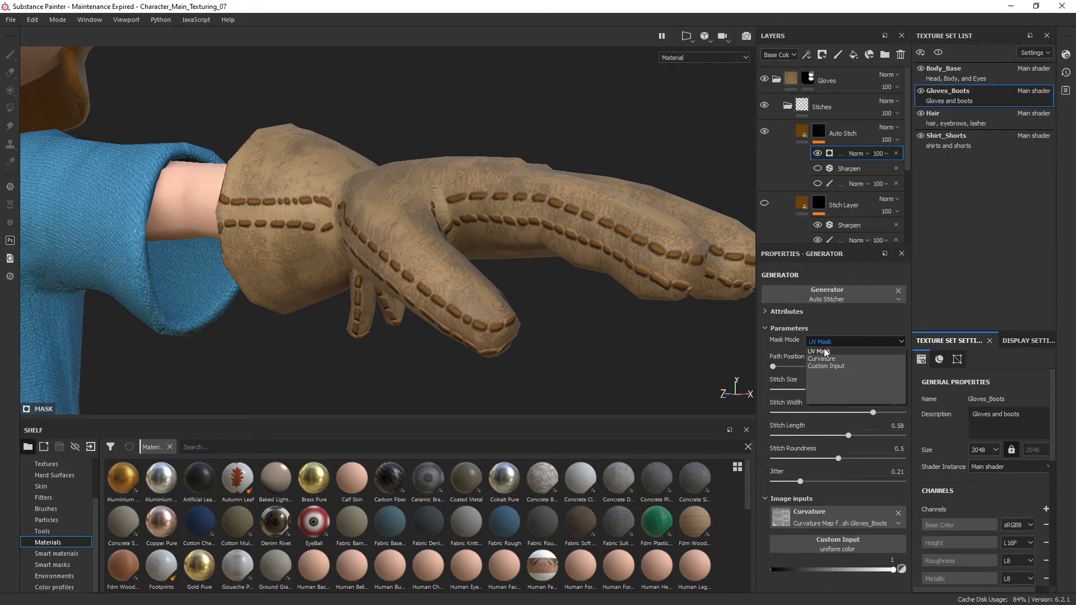
pyautogui.click(822, 358)
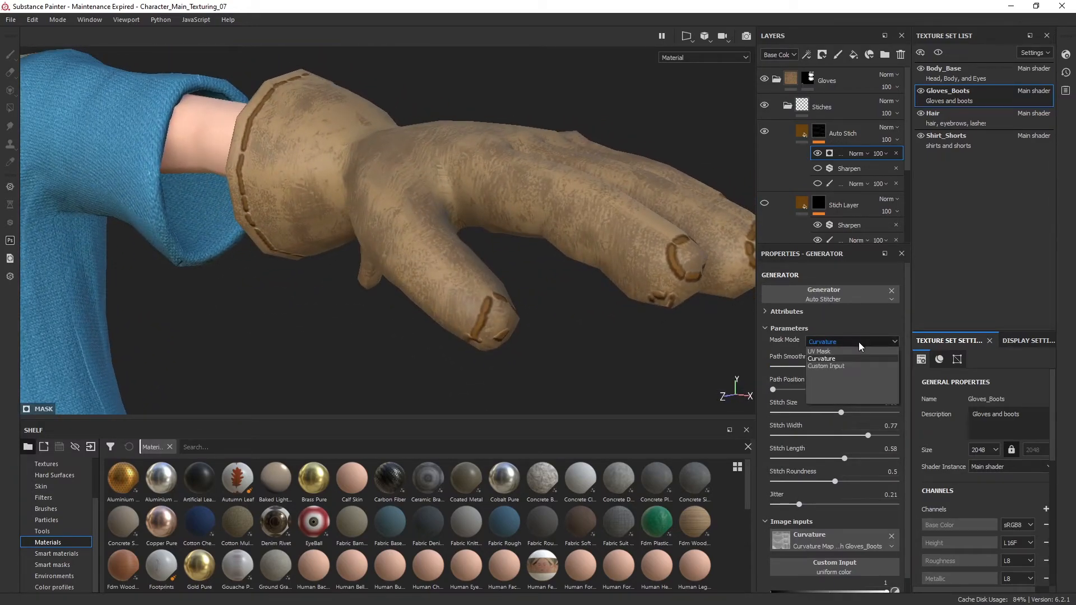
pyautogui.click(825, 366)
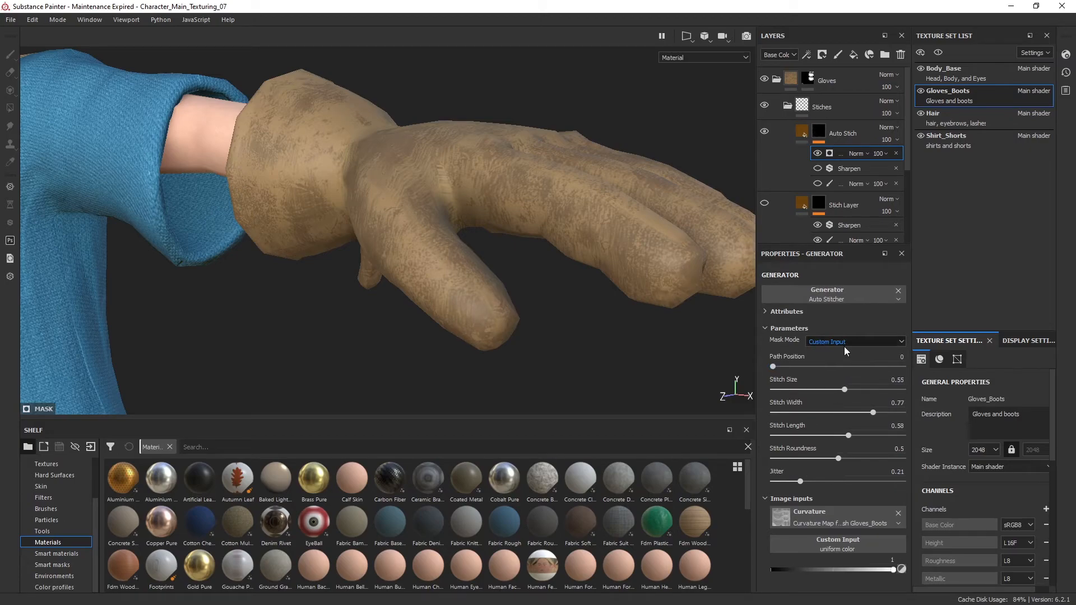
pyautogui.moveTo(861, 353)
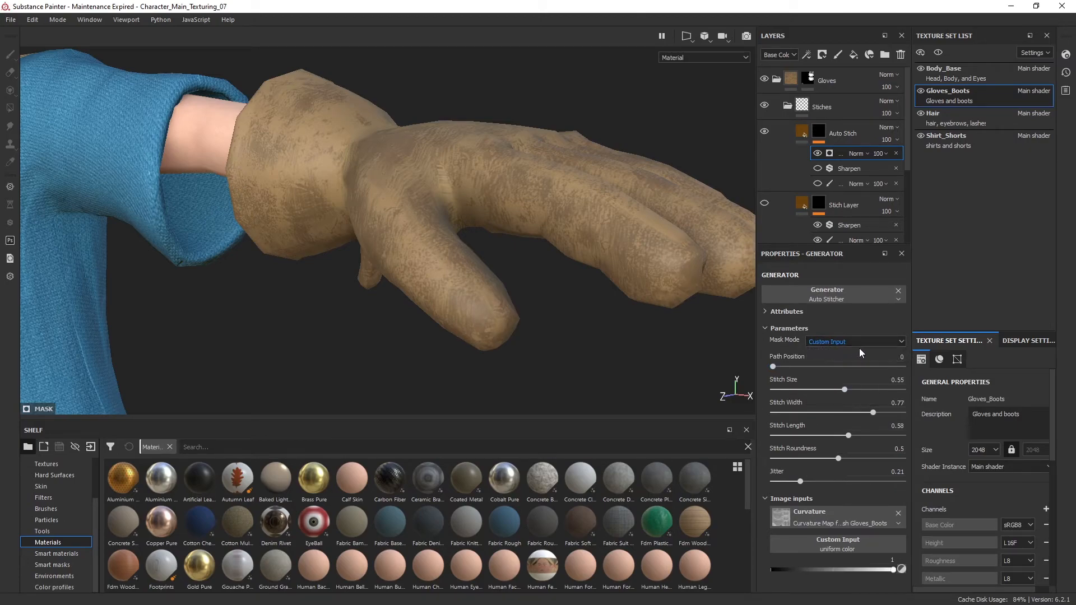
pyautogui.click(855, 341)
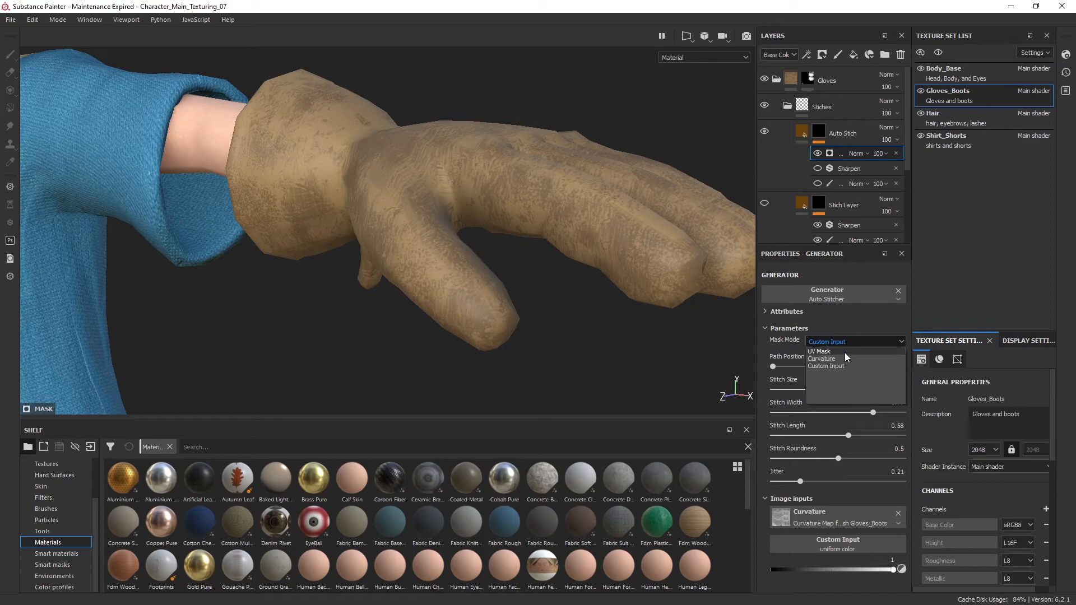
pyautogui.click(819, 350)
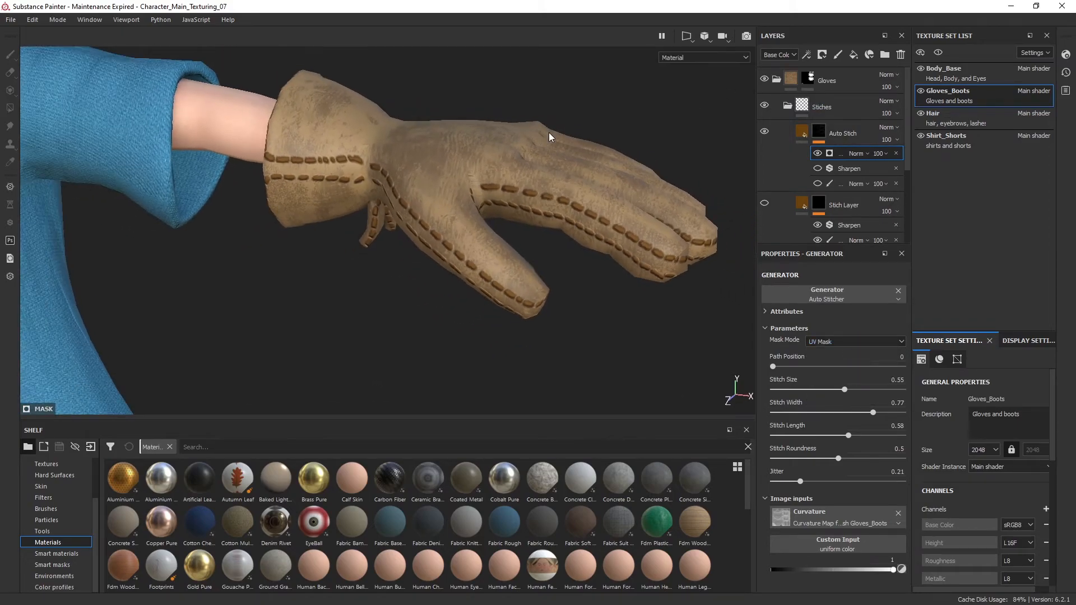
# - Add a Paint effect to the Auto Stitch mask with the Shape alpha, brush size 8.33 and spacing 23
pyautogui.rightClick(819, 132)
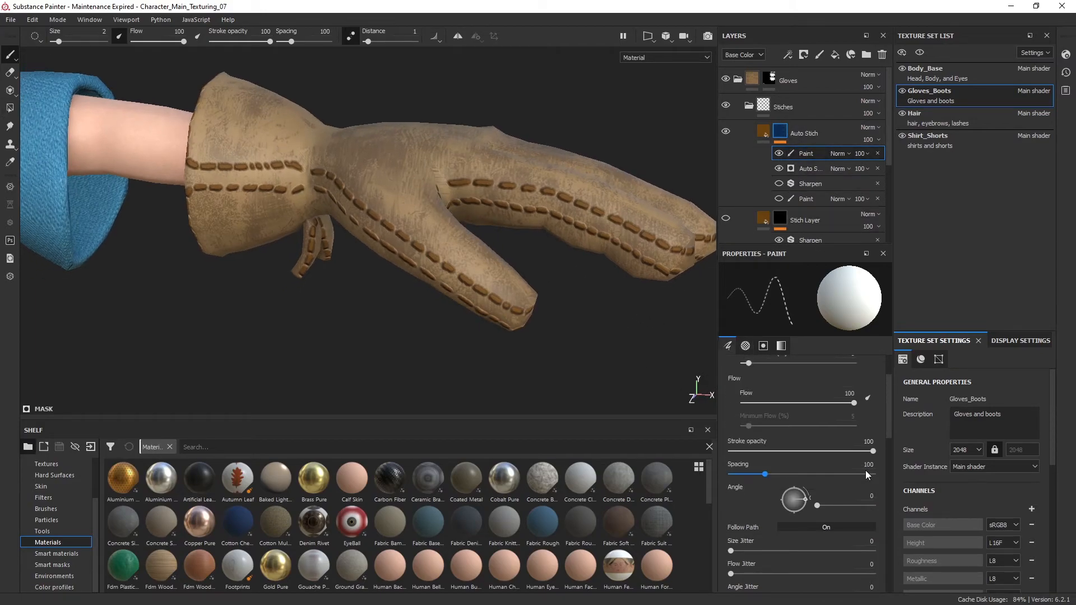
pyautogui.click(744, 345)
pyautogui.write('alpha')
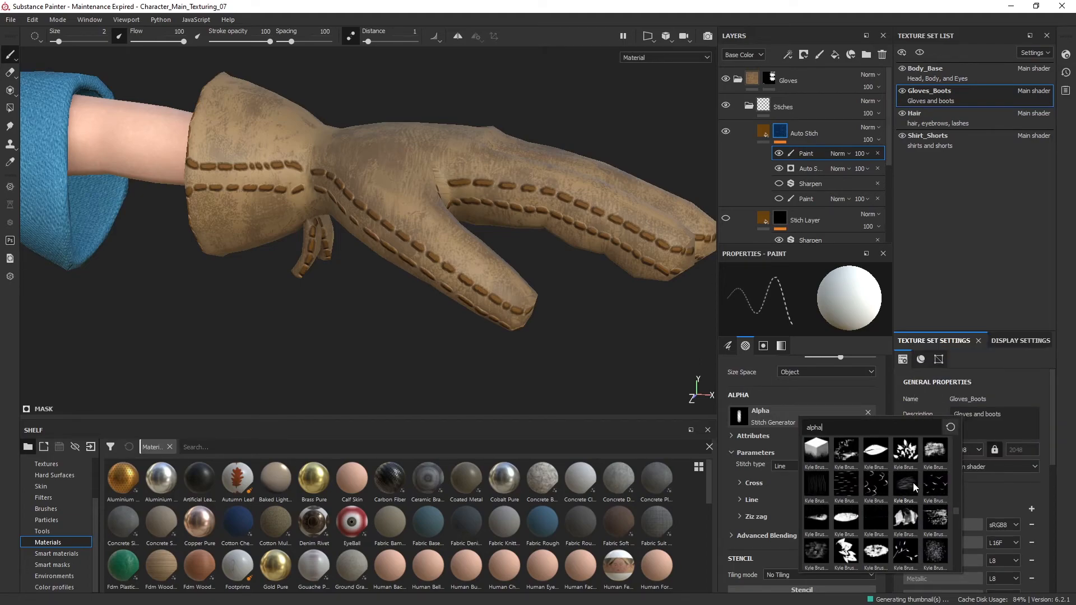
pyautogui.scroll(-3)
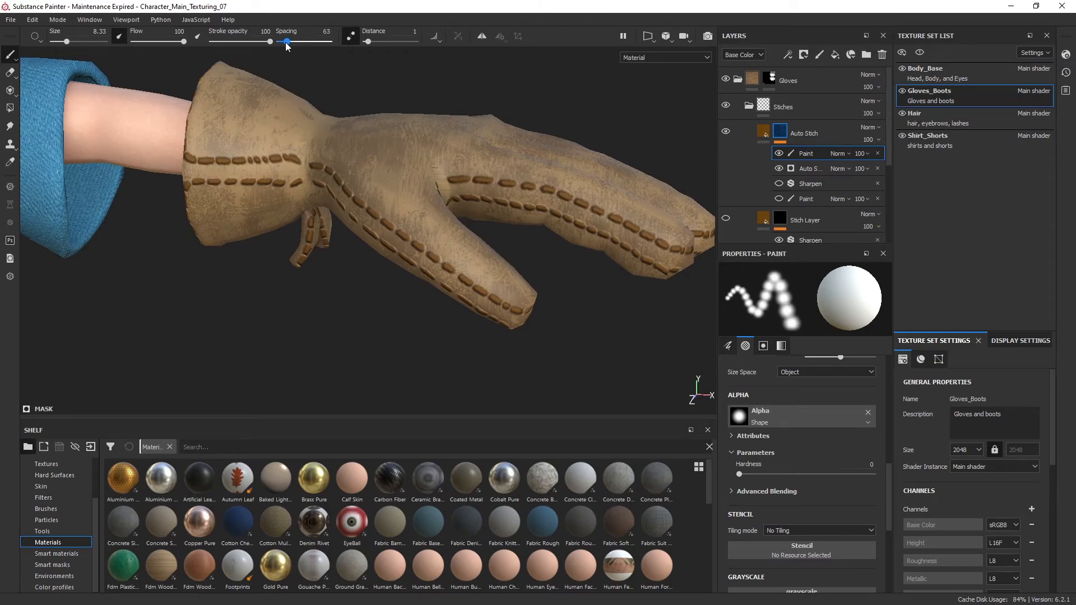
pyautogui.moveTo(285, 41); pyautogui.dragTo(281, 41)
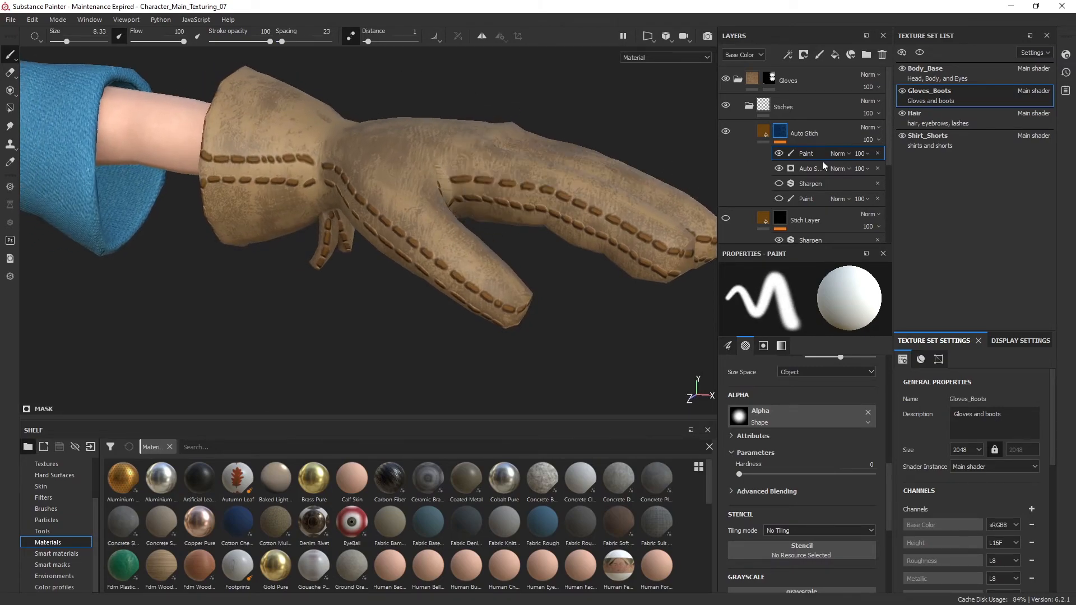
# - Drag the mask paint Grayscale value to 0 so the brush paints pure black
pyautogui.click(243, 151)
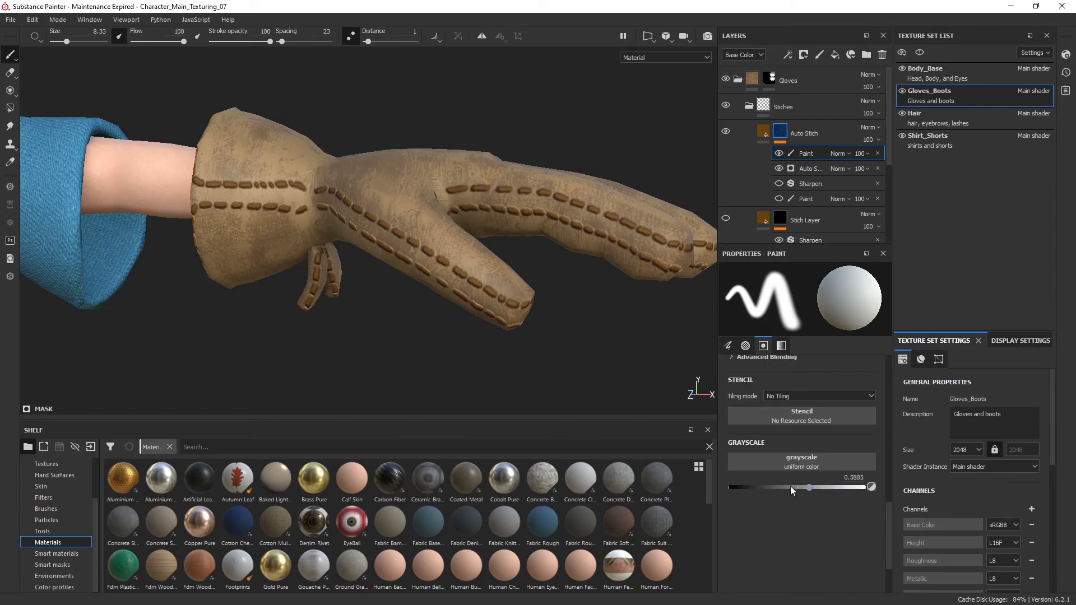
pyautogui.moveTo(808, 487); pyautogui.dragTo(730, 488)
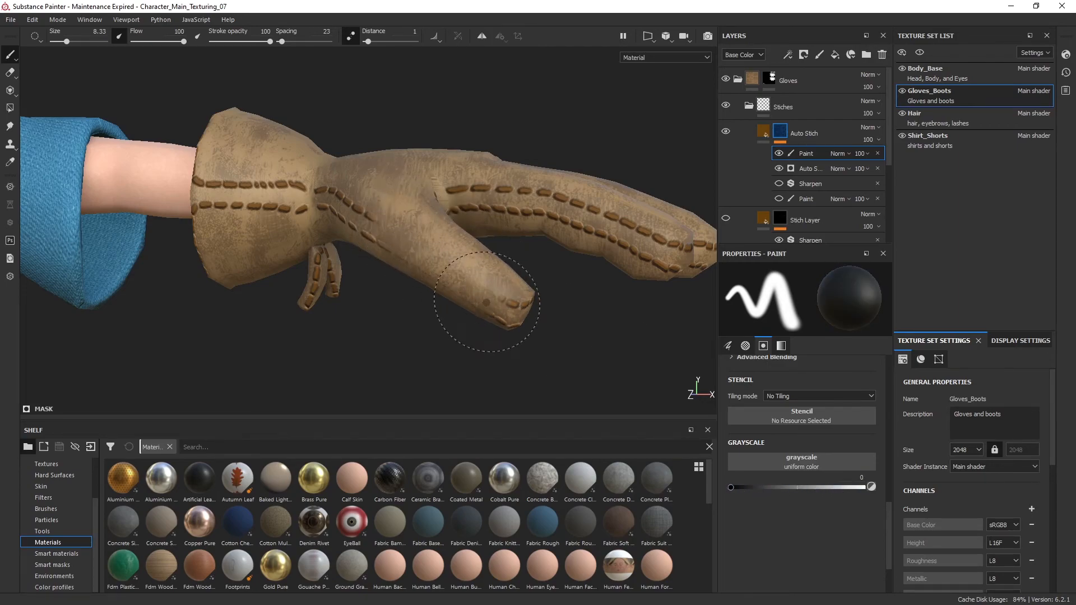
pyautogui.moveTo(488, 302); pyautogui.dragTo(511, 106)
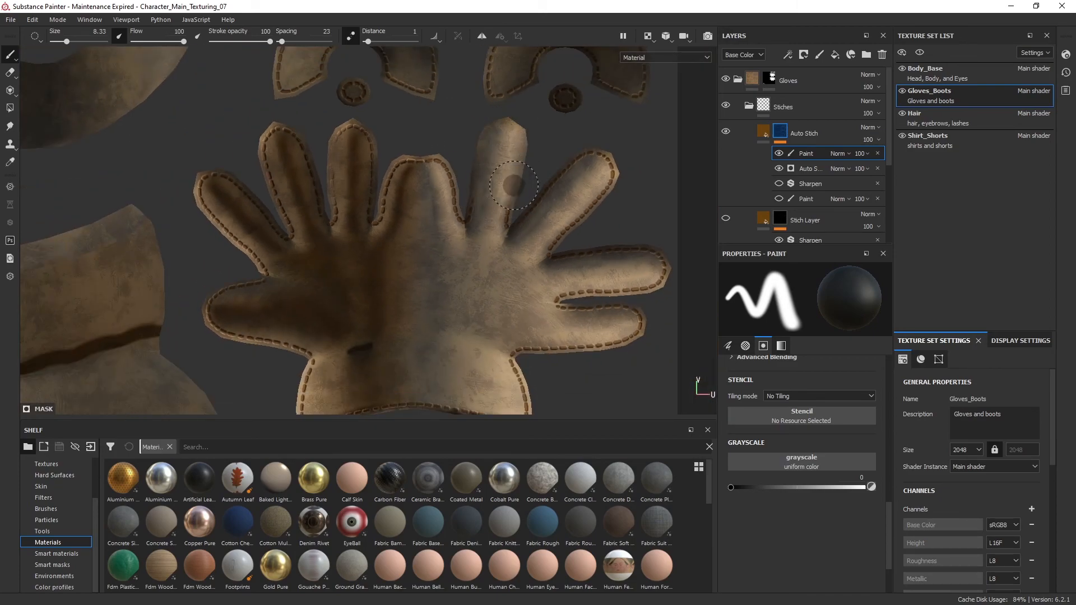
# - Paint black over the auto stitches near a fingertip in the 2D UV layout
pyautogui.moveTo(511, 185); pyautogui.dragTo(597, 152)
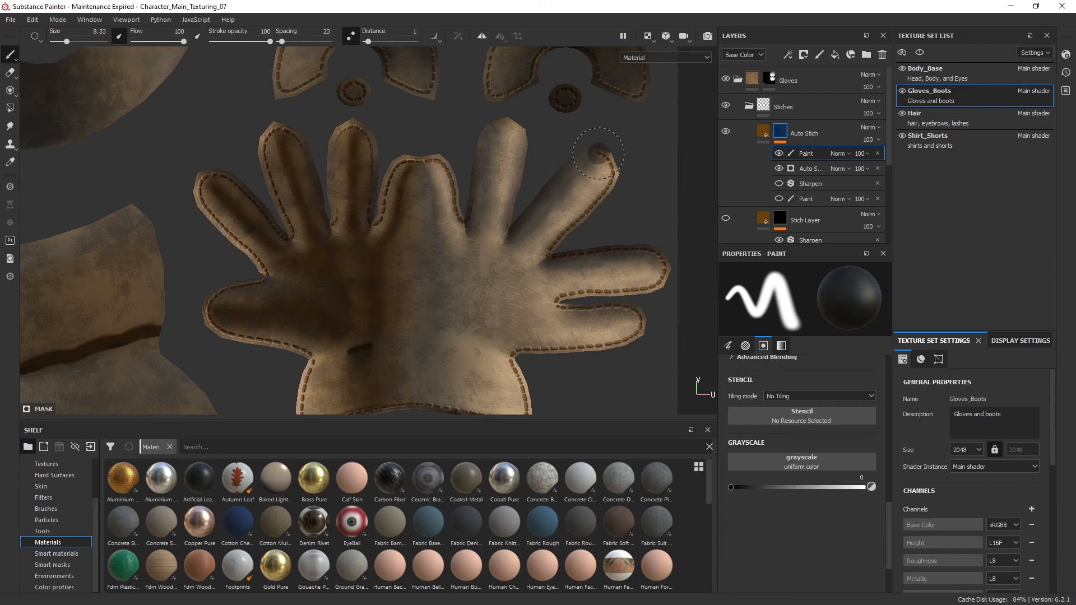
pyautogui.moveTo(696, 242)
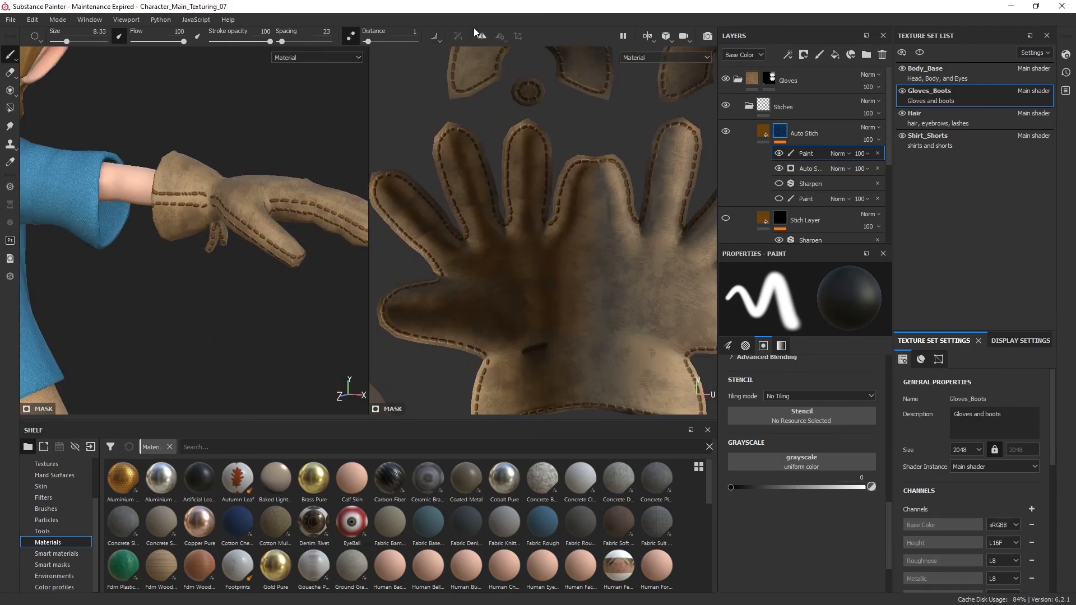
# - Enable symmetry so mask painting mirrors across the glove in the 3D/2D view
pyautogui.click(217, 250)
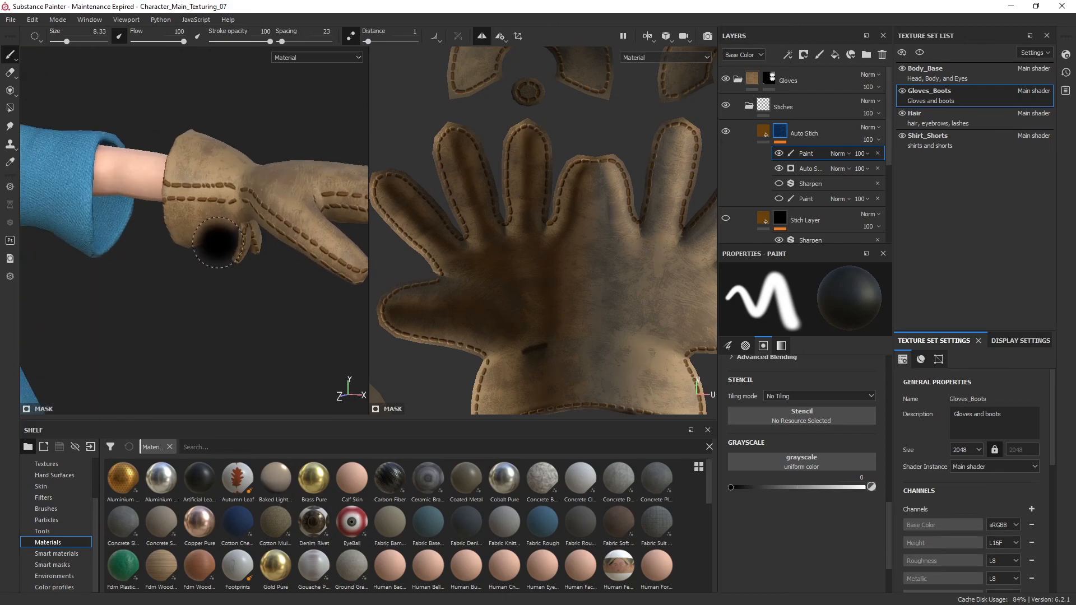